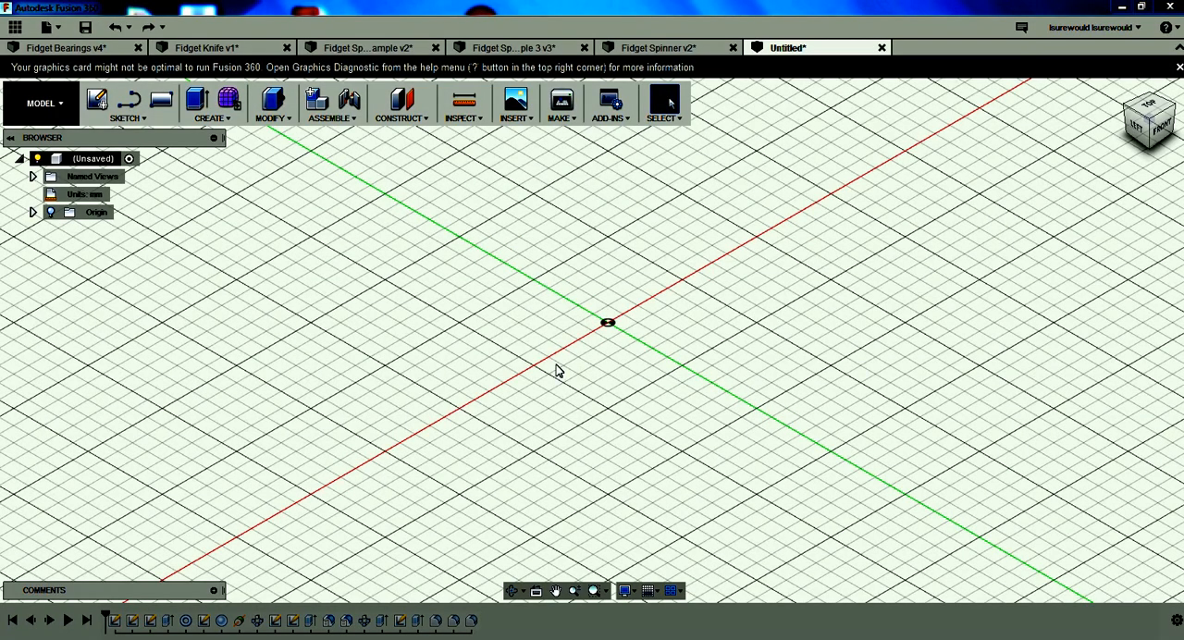
mouse_move(585, 354)
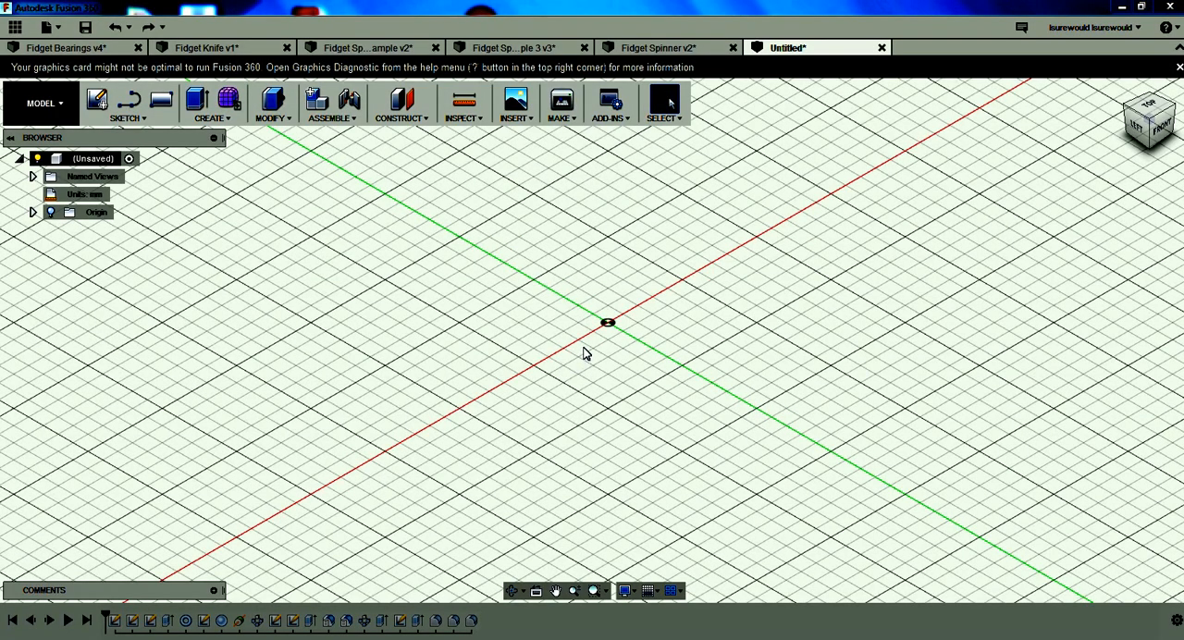
mouse_move(602, 294)
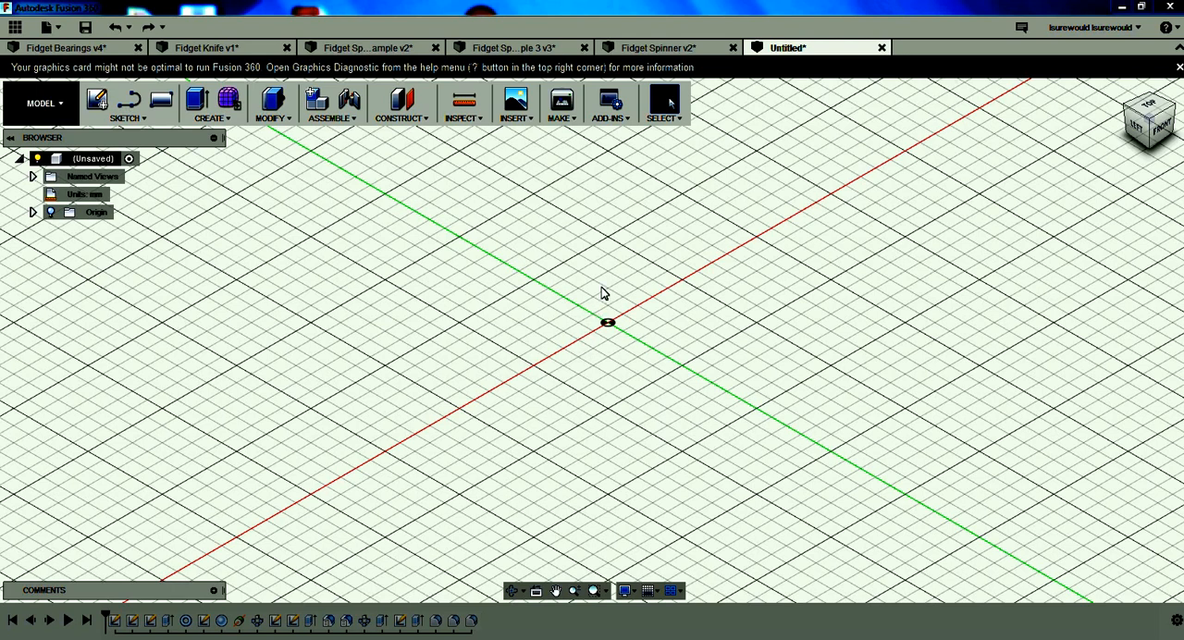
mouse_move(14, 23)
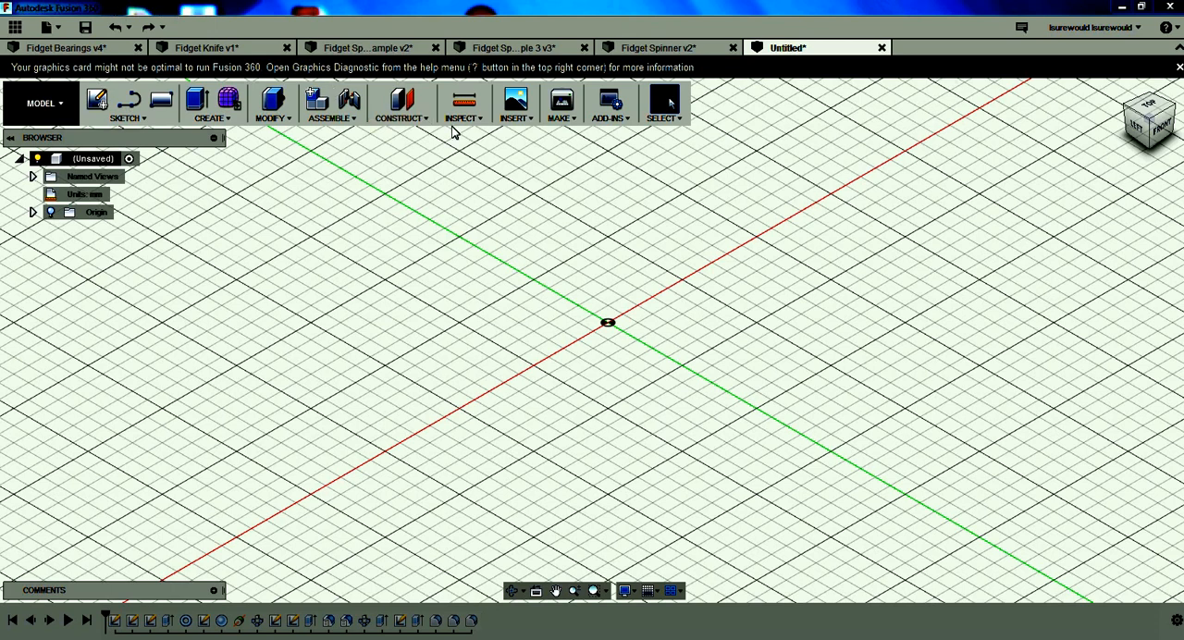
mouse_move(641, 63)
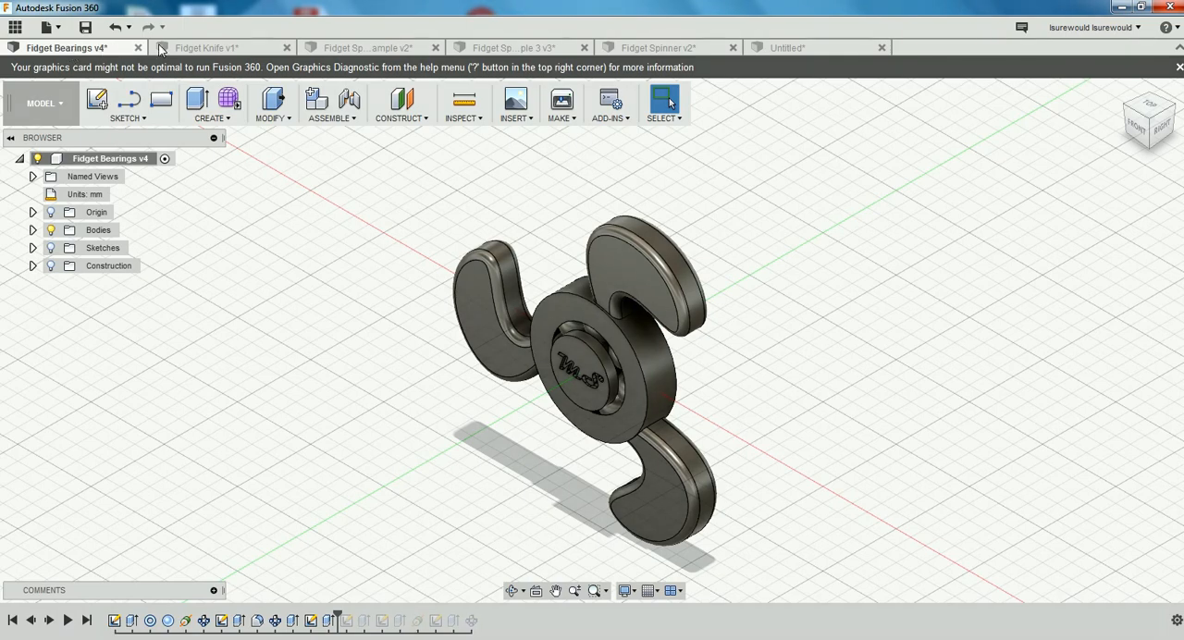
Step: Browse the Fidget Knife and Fidget Spinner example designs, then return to Untitled
left_click(205, 47)
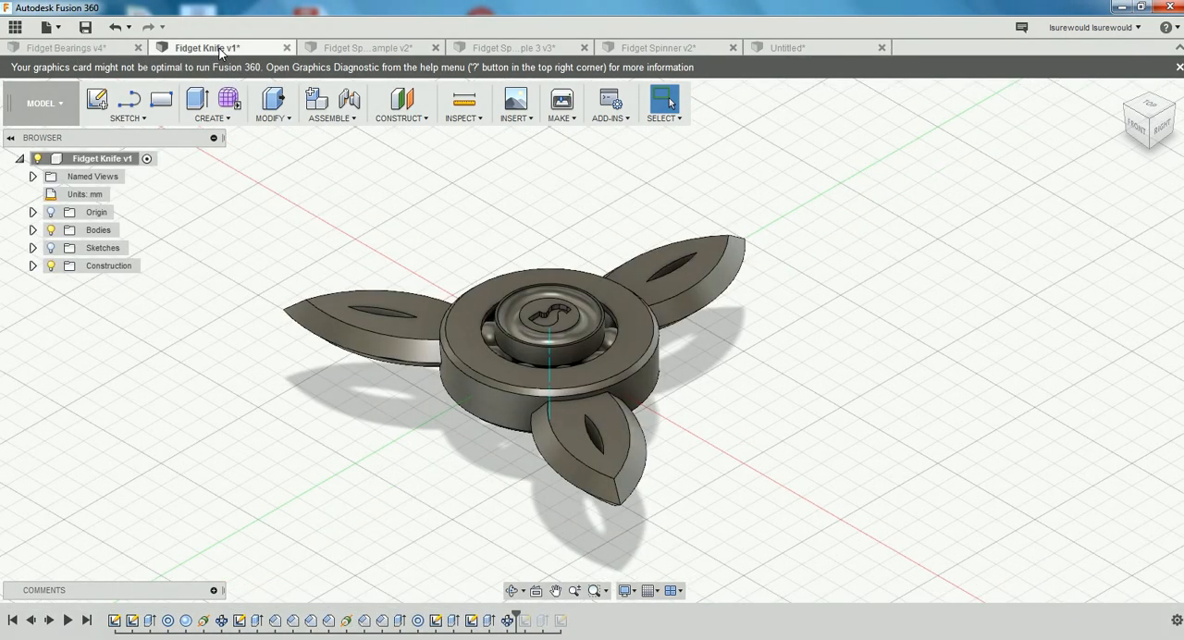
left_click(370, 47)
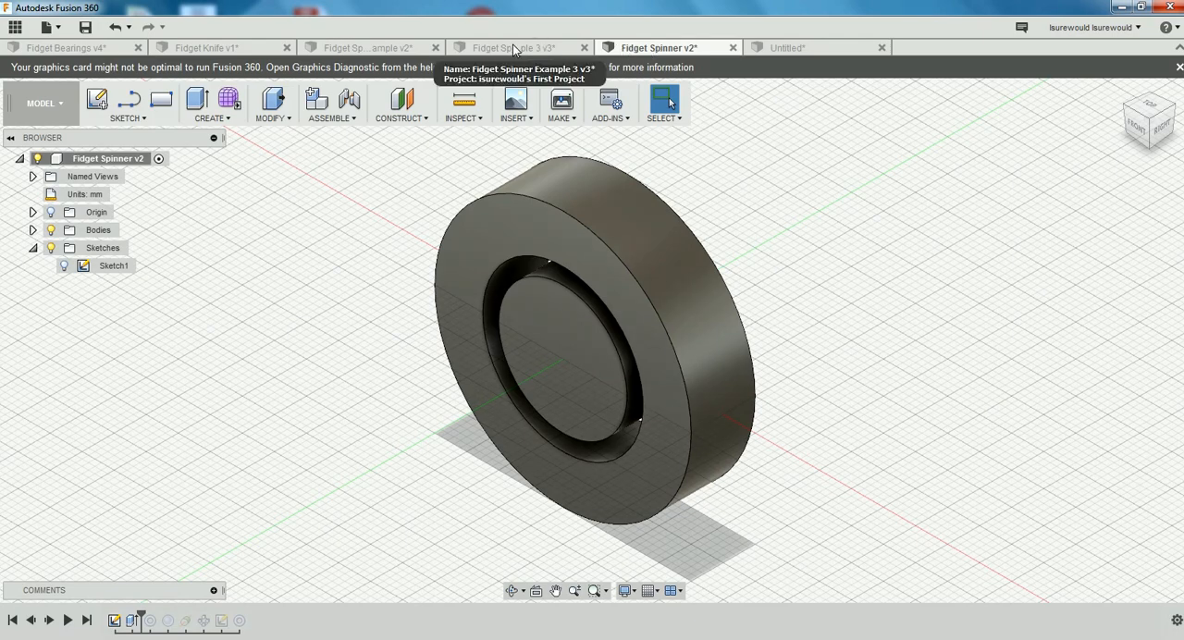
left_click(787, 47)
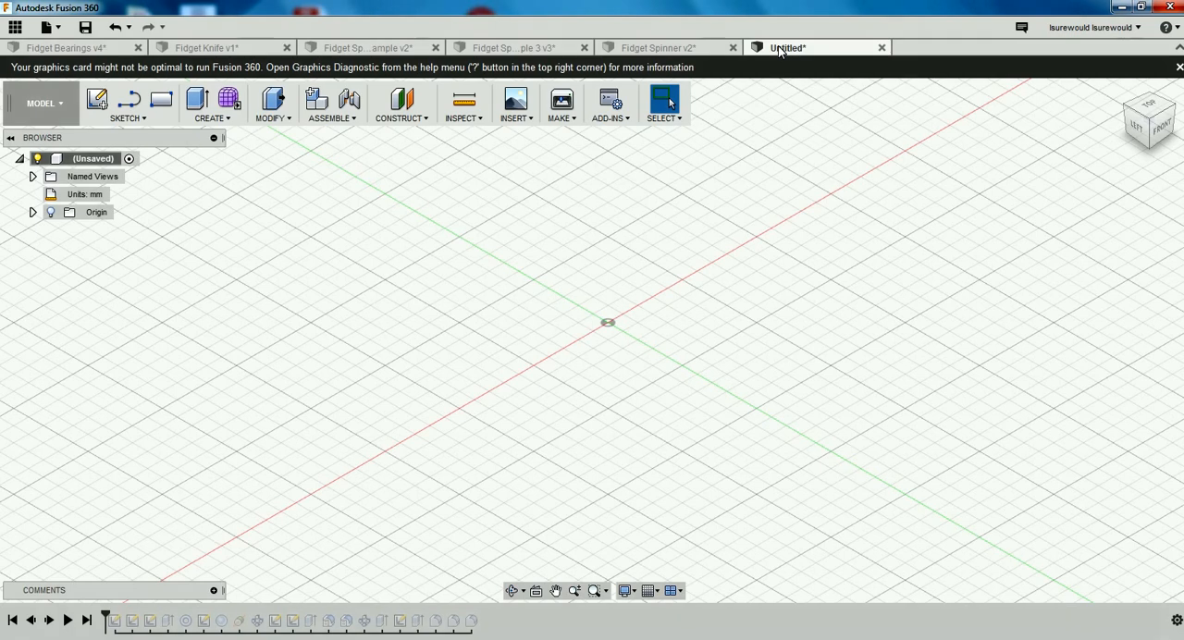
mouse_move(114, 621)
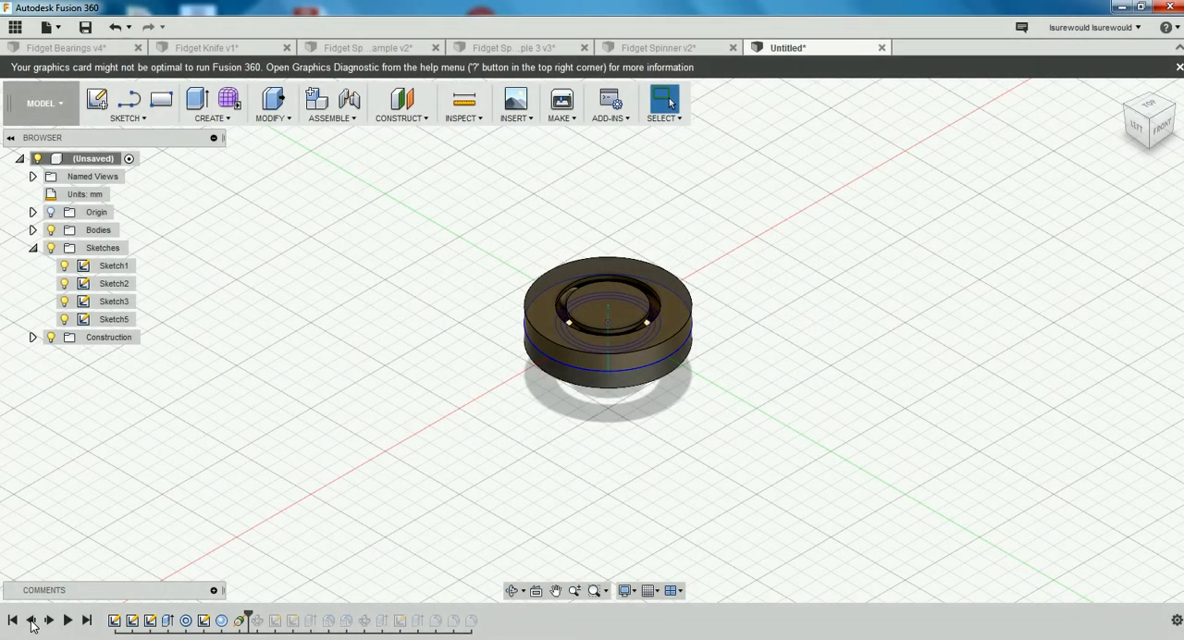
left_click(30, 620)
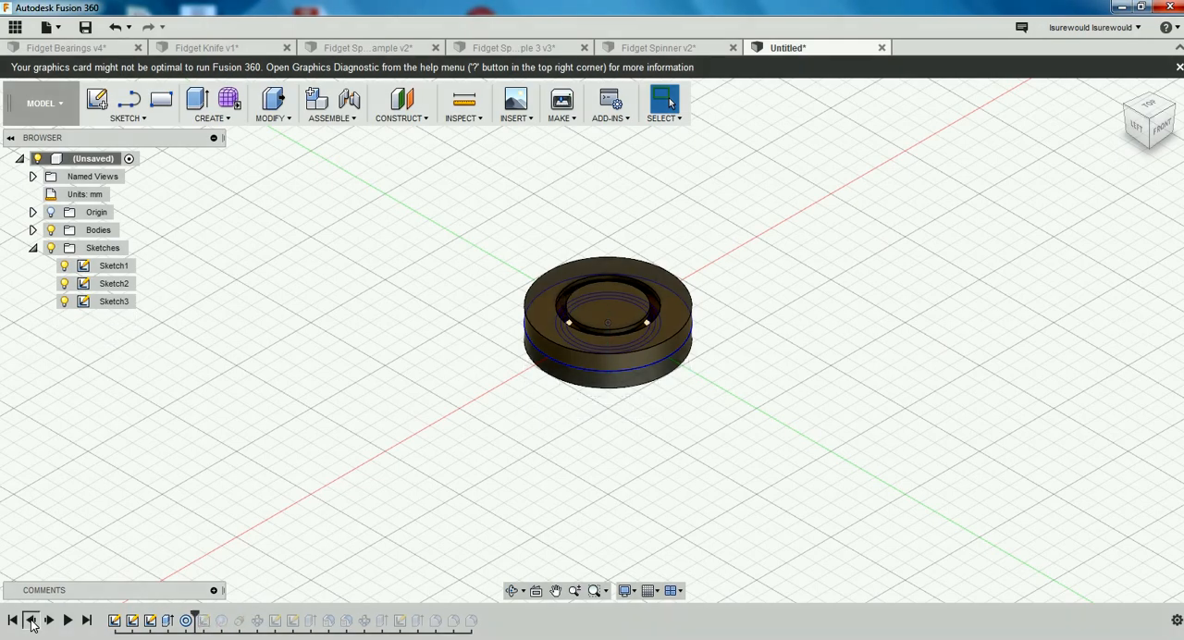
left_click(29, 620)
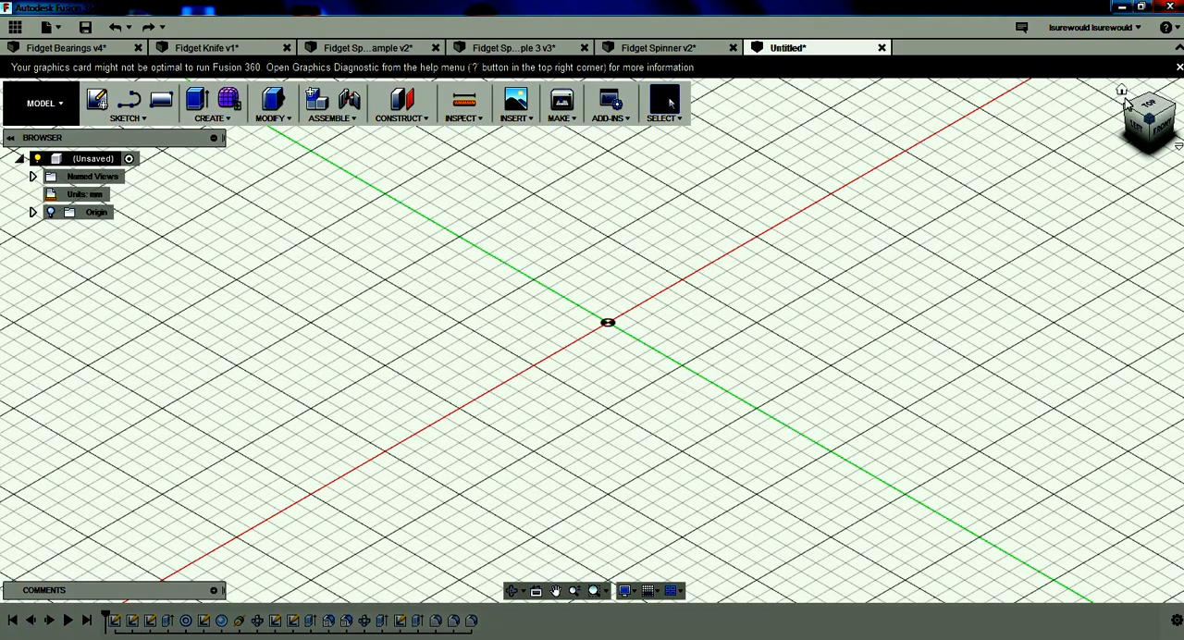
mouse_move(1122, 89)
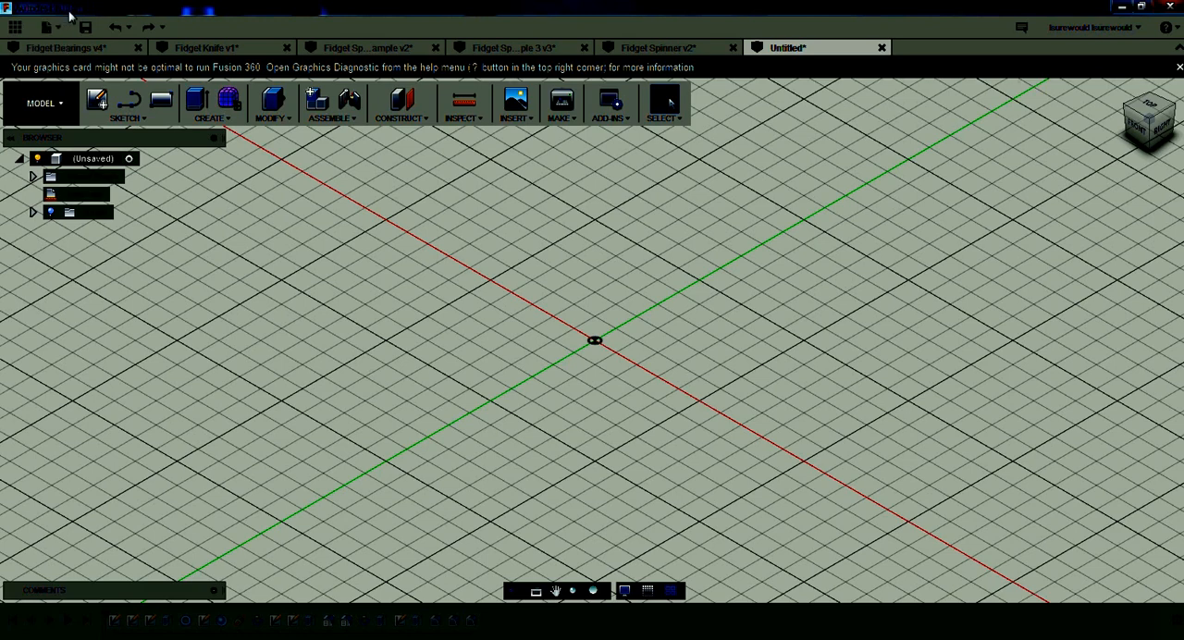
left_click(127, 104)
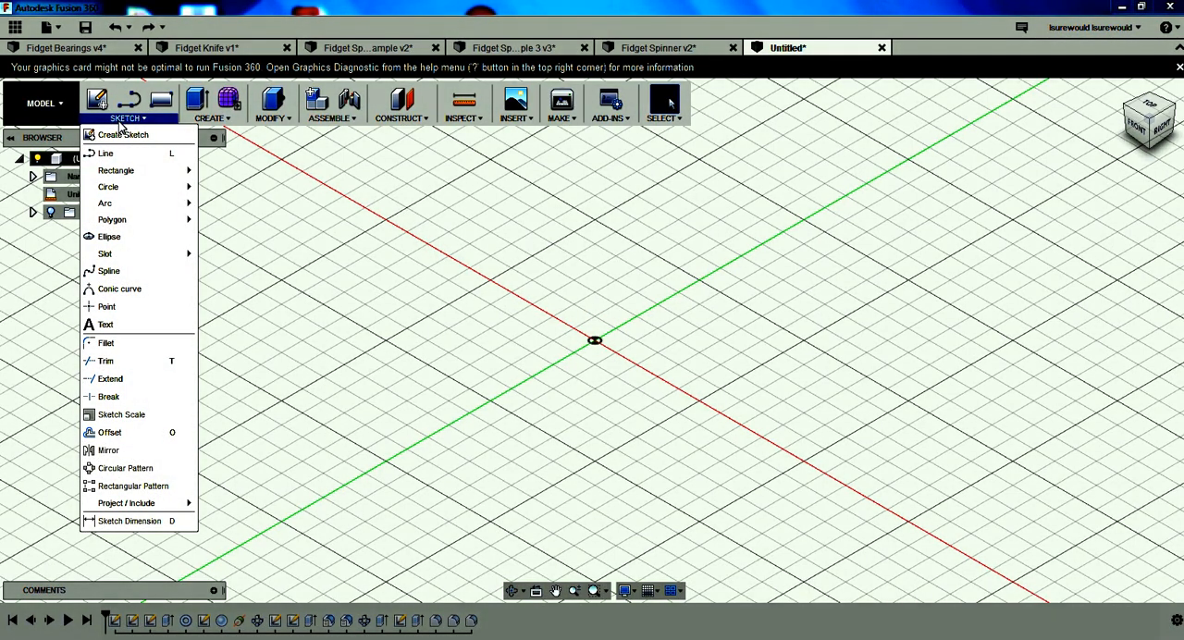
mouse_move(107, 187)
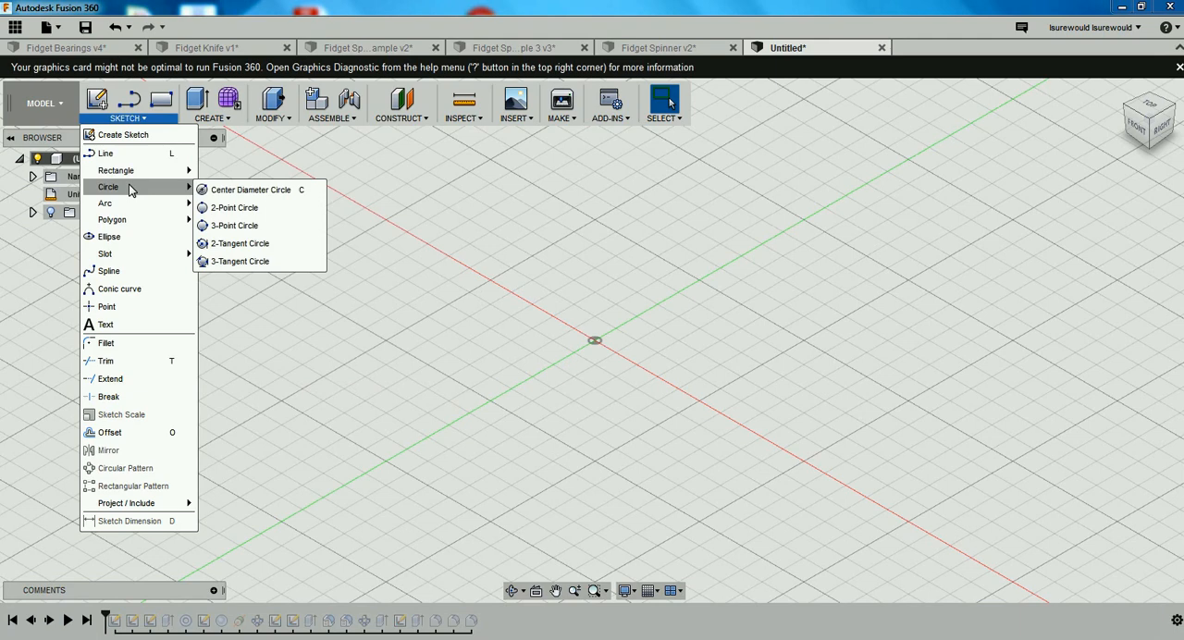
mouse_move(250, 190)
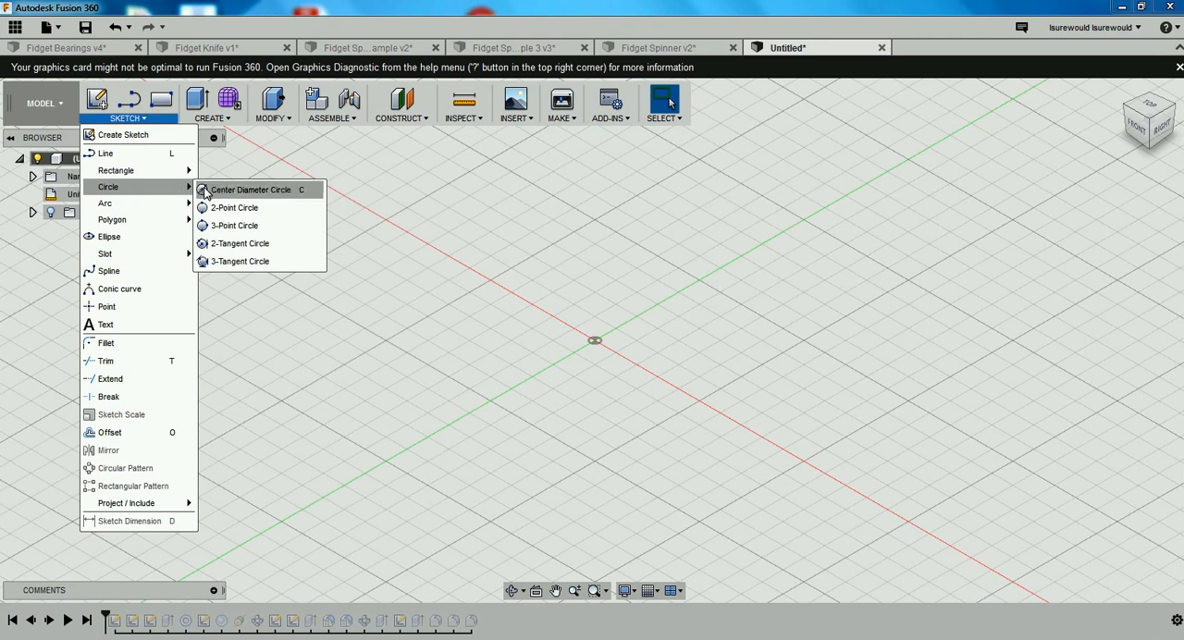
mouse_move(250, 190)
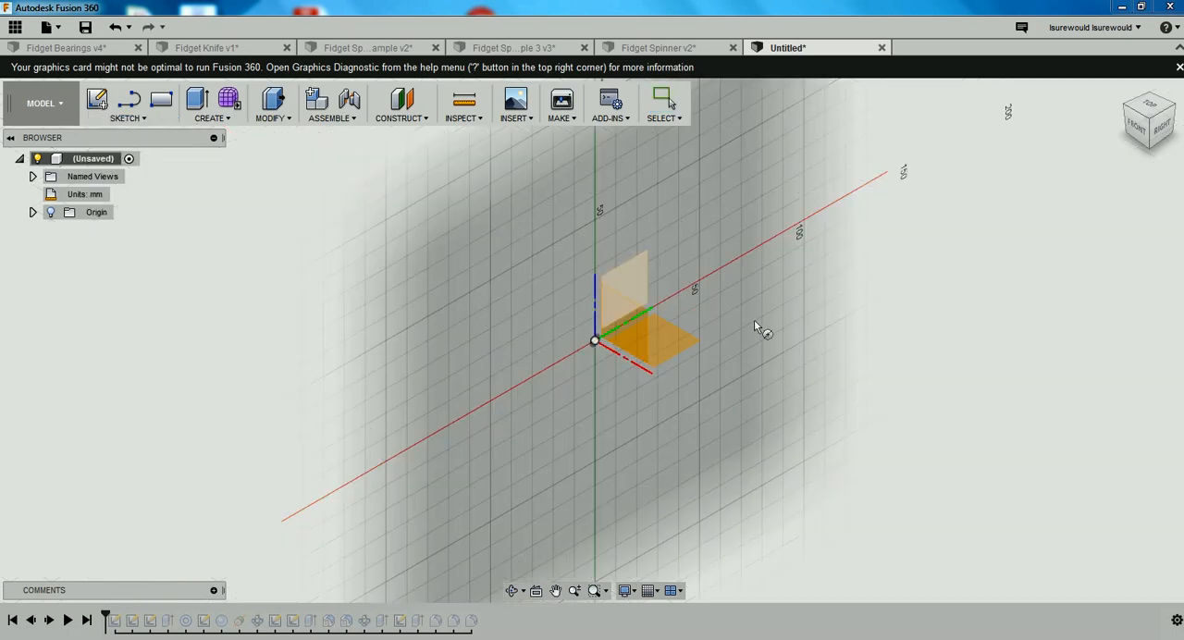
Step: Orbit the view and place the center-diameter circle sketch on the XY ground plane
left_click_drag(759, 323, 671, 347)
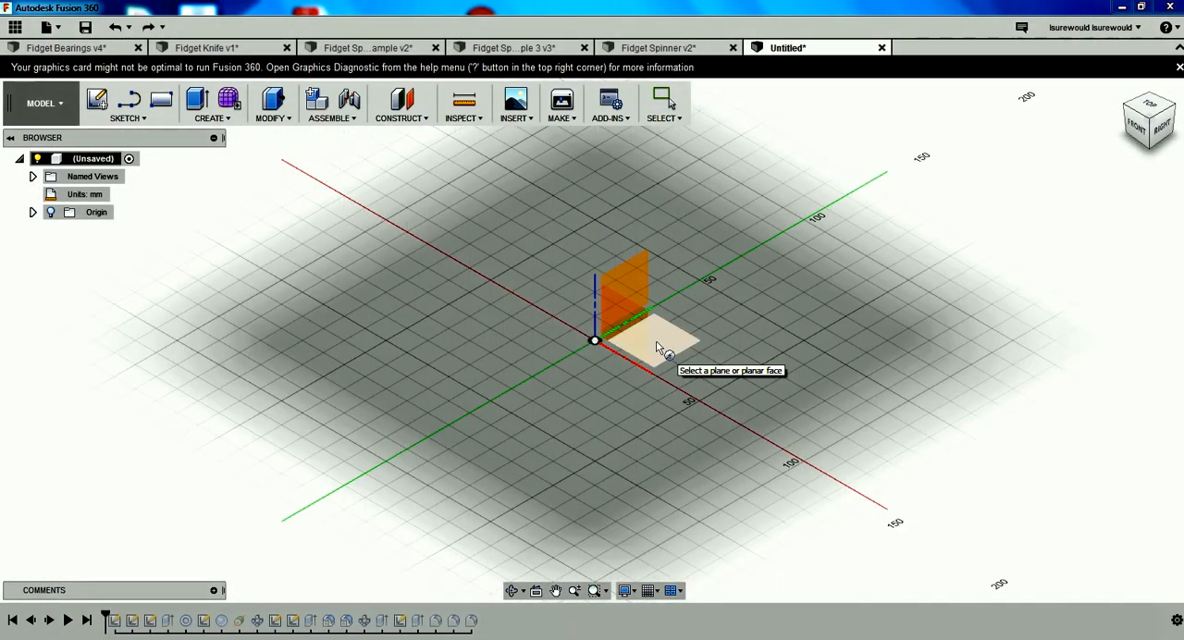
left_click(657, 338)
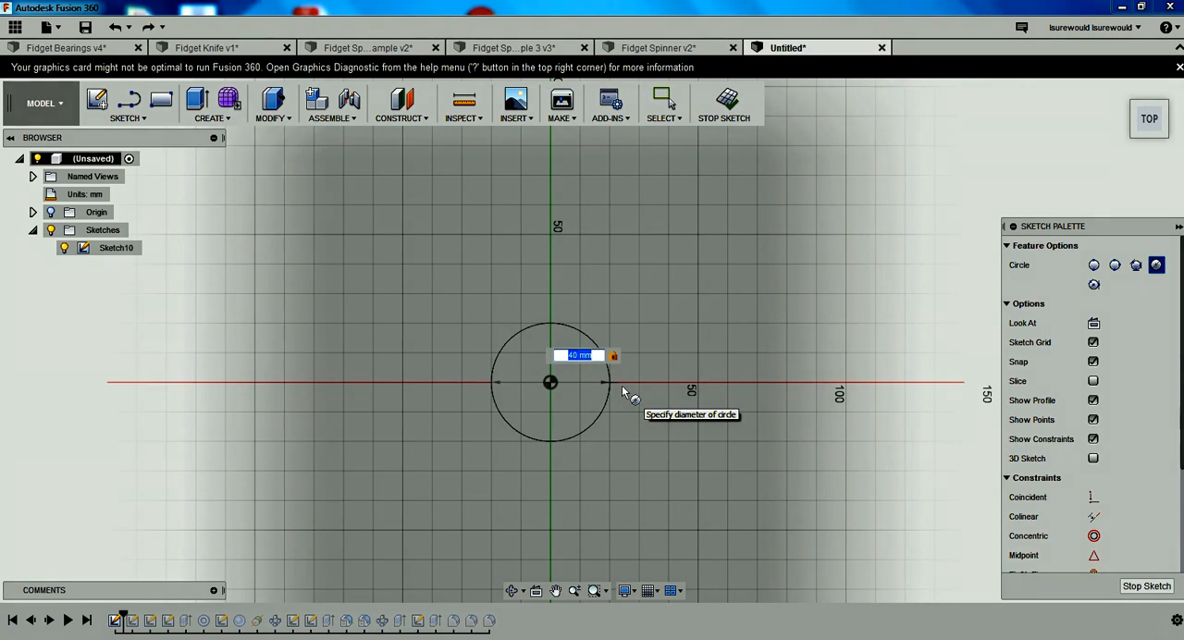
Step: Enter origin-centred circle diameters 40 and 25 mm, then repeat for 22.5 and 20 mm
key("Return")
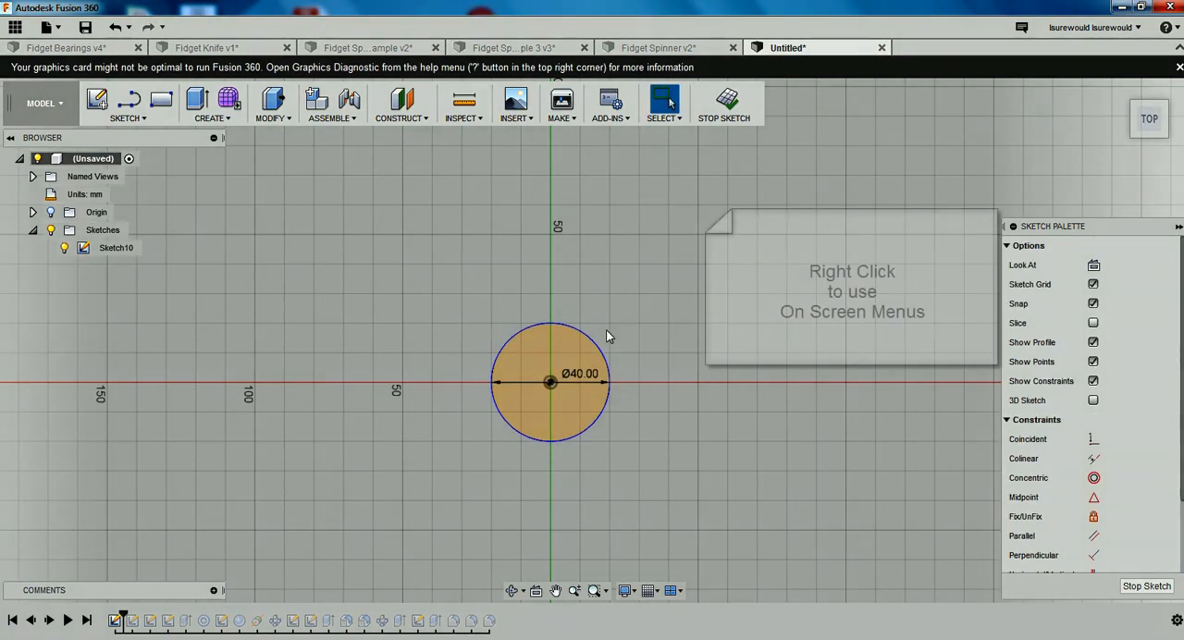
left_click(551, 382)
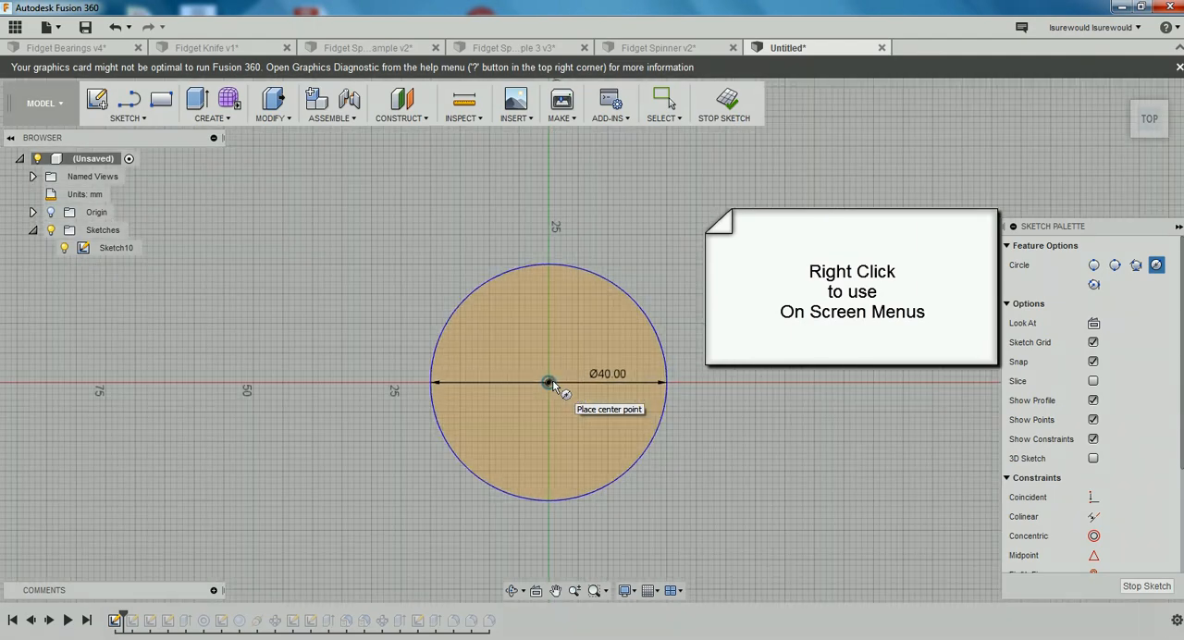
scroll("up", 3)
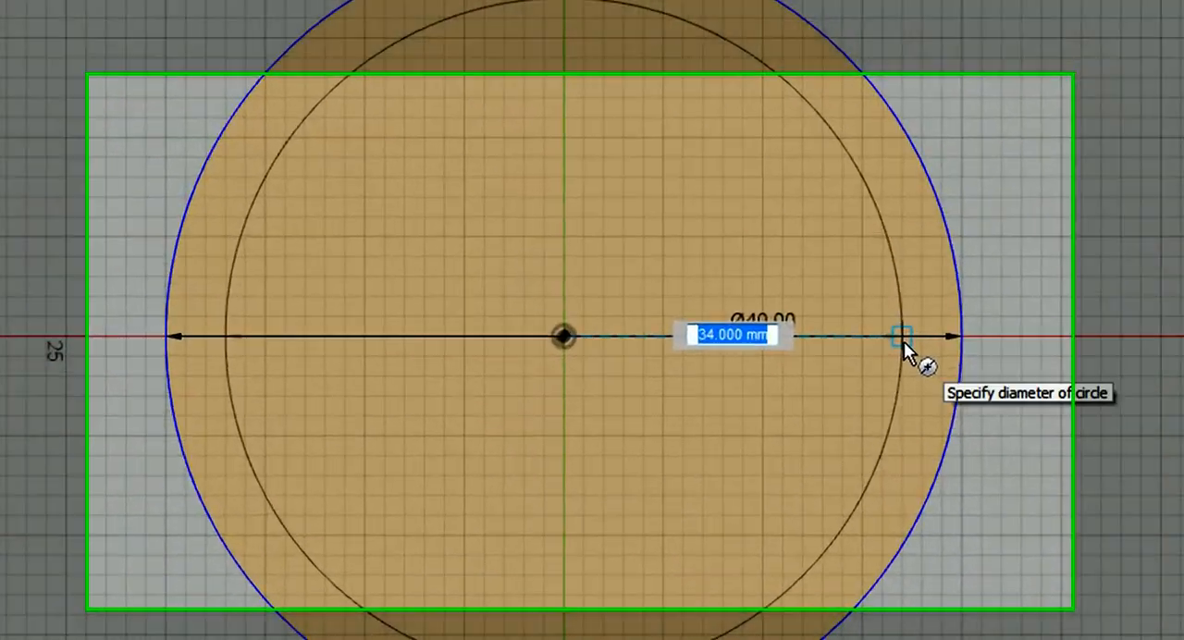
type("25")
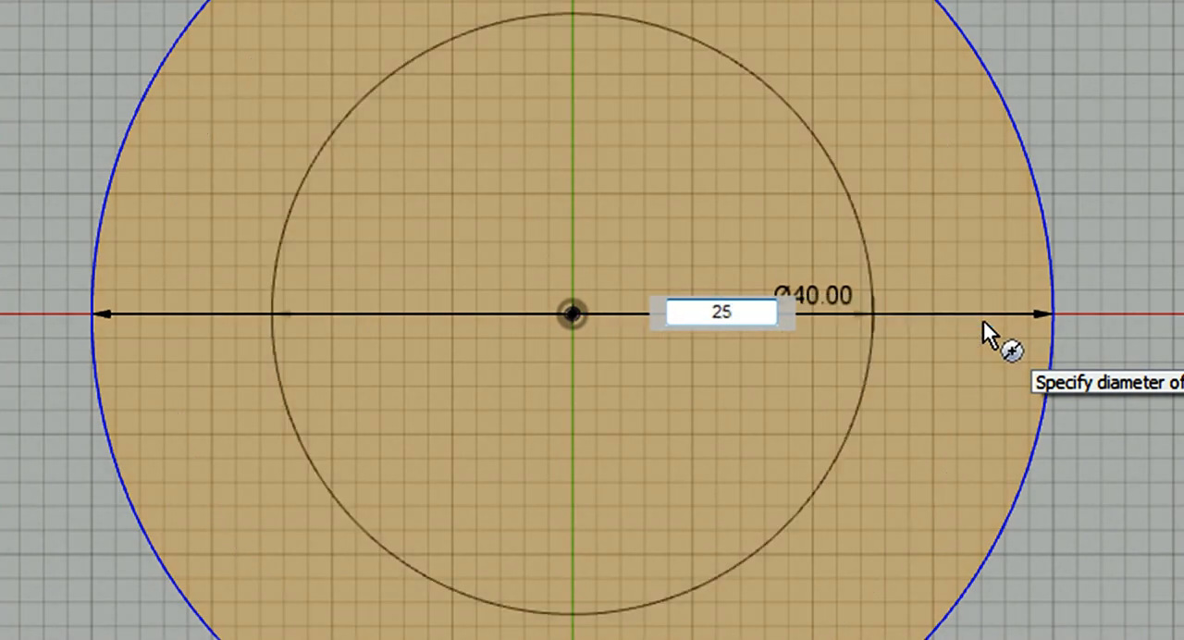
key("Return")
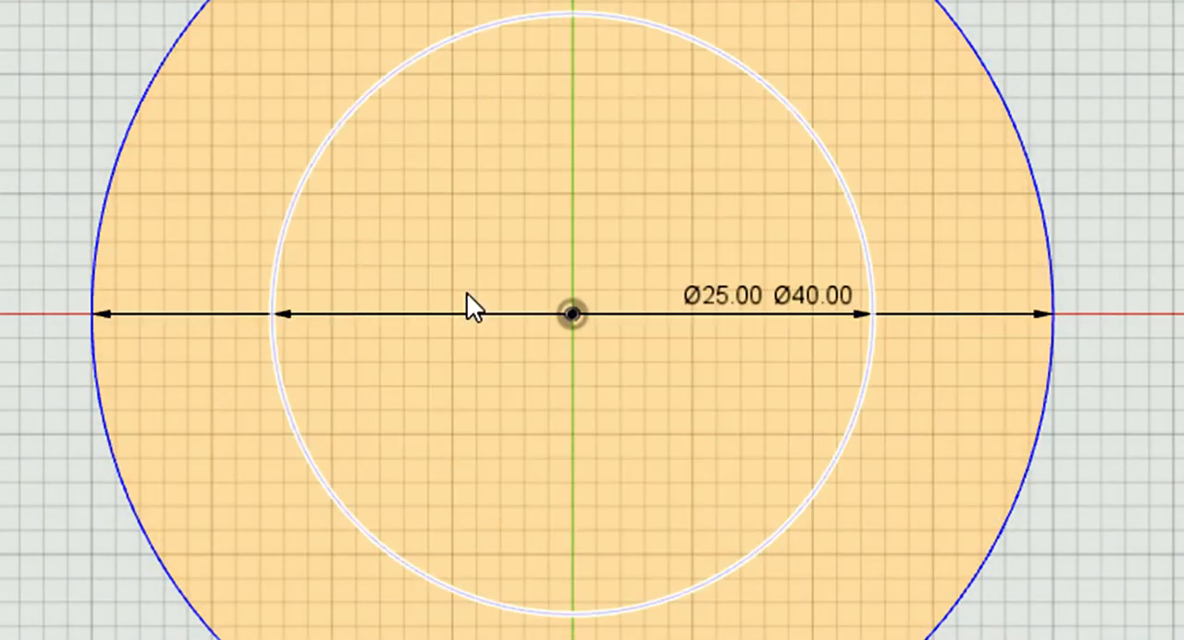
right_click(472, 308)
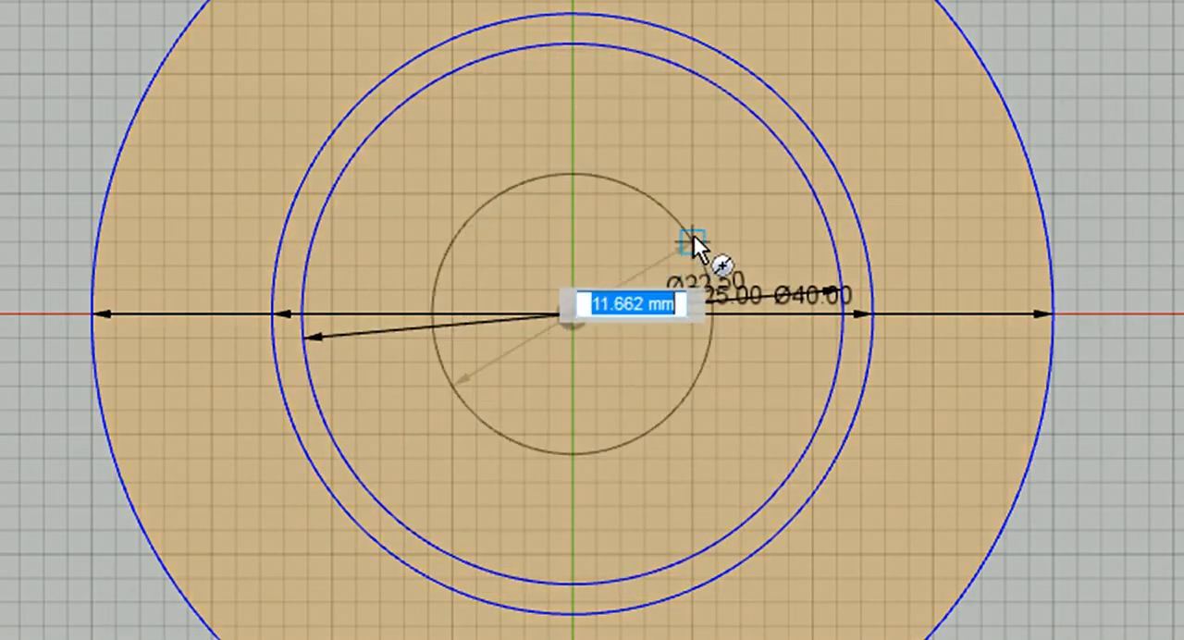
type("20")
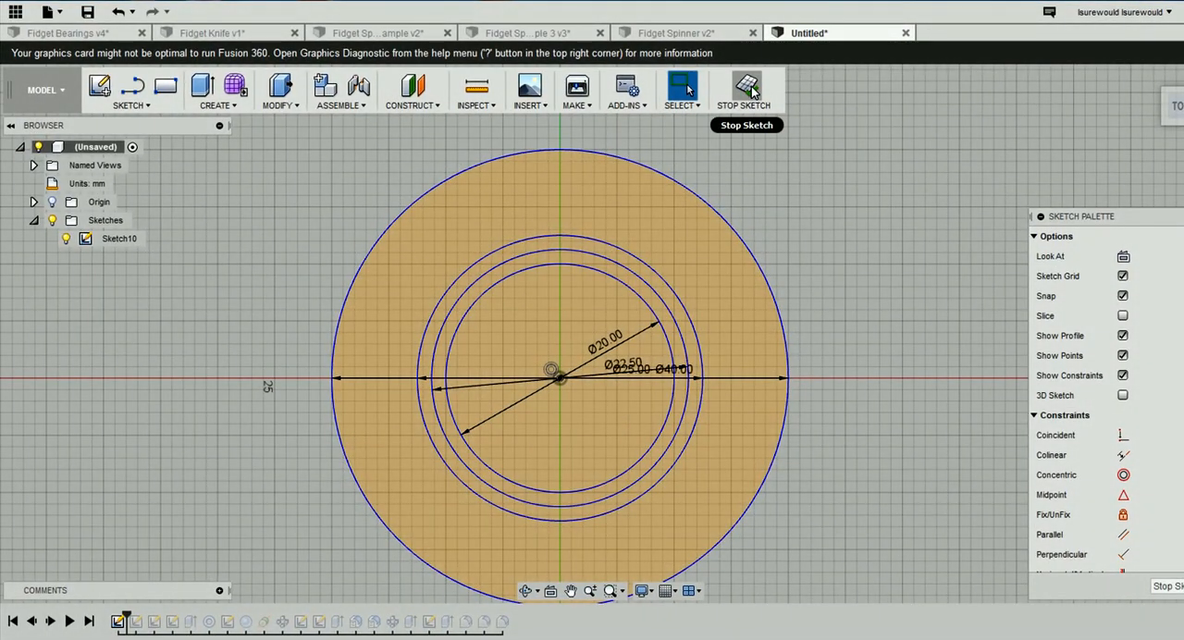
Step: Finish the sketch and extrude the outer disc and hub symmetrically to 5 mm
left_click(746, 89)
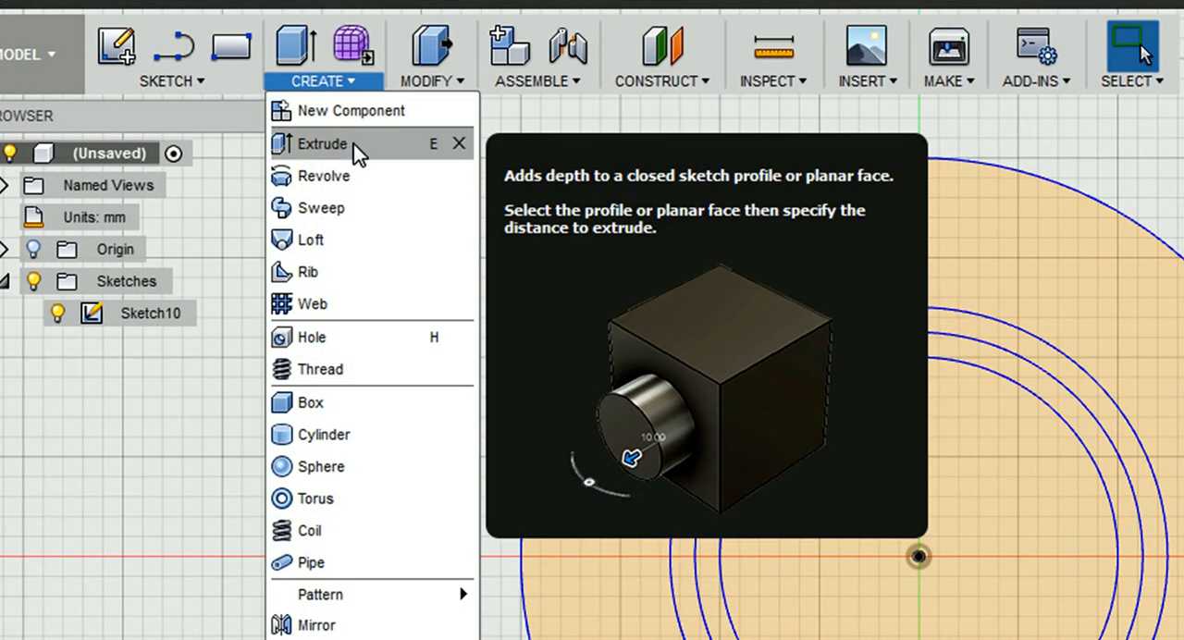
left_click(324, 143)
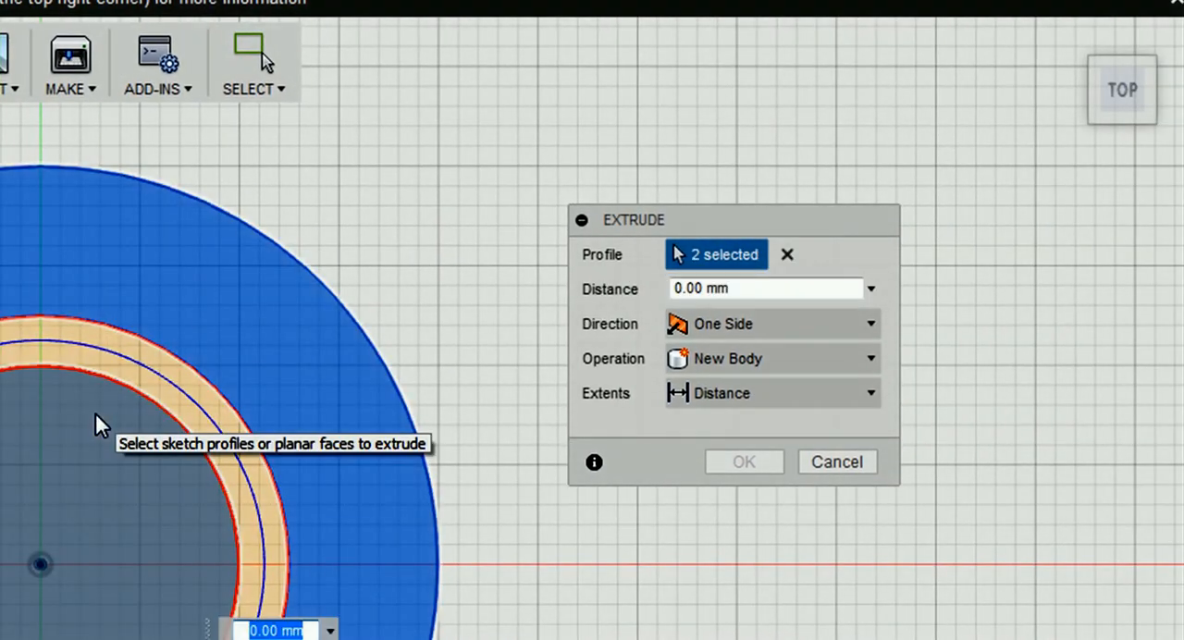
mouse_move(1071, 39)
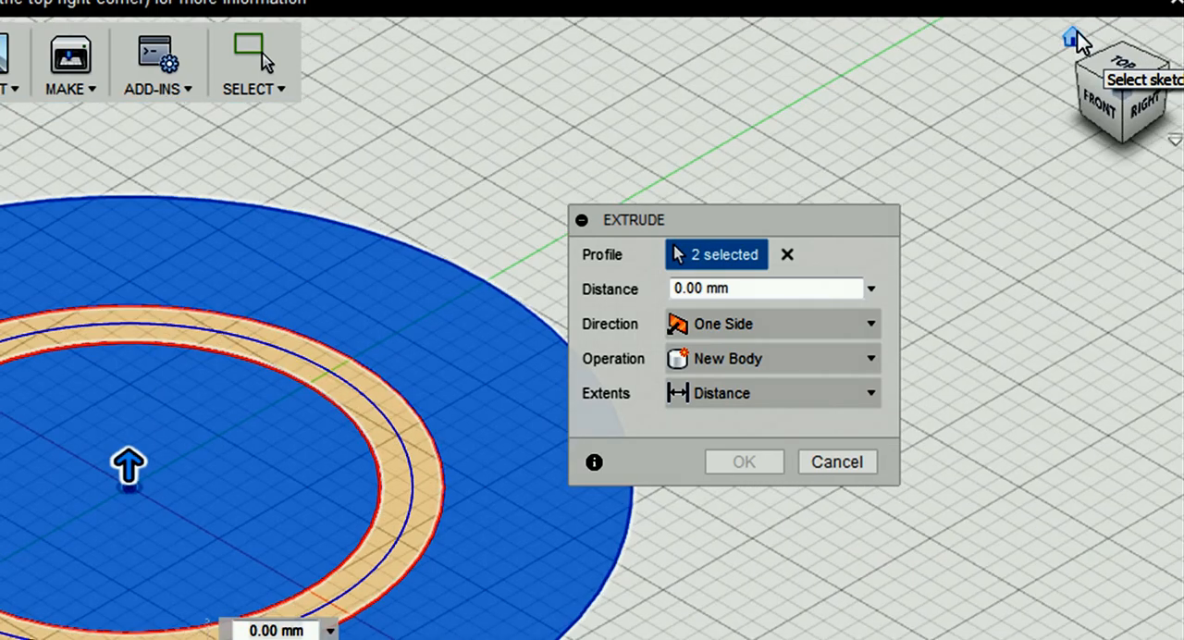
mouse_move(860, 147)
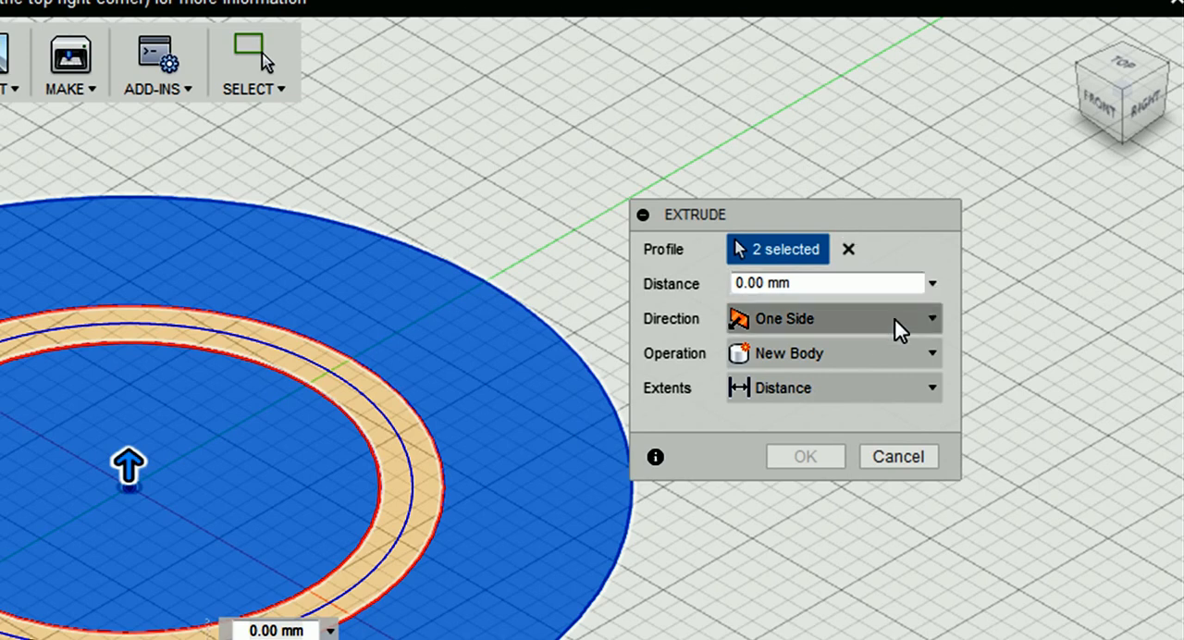
left_click(930, 319)
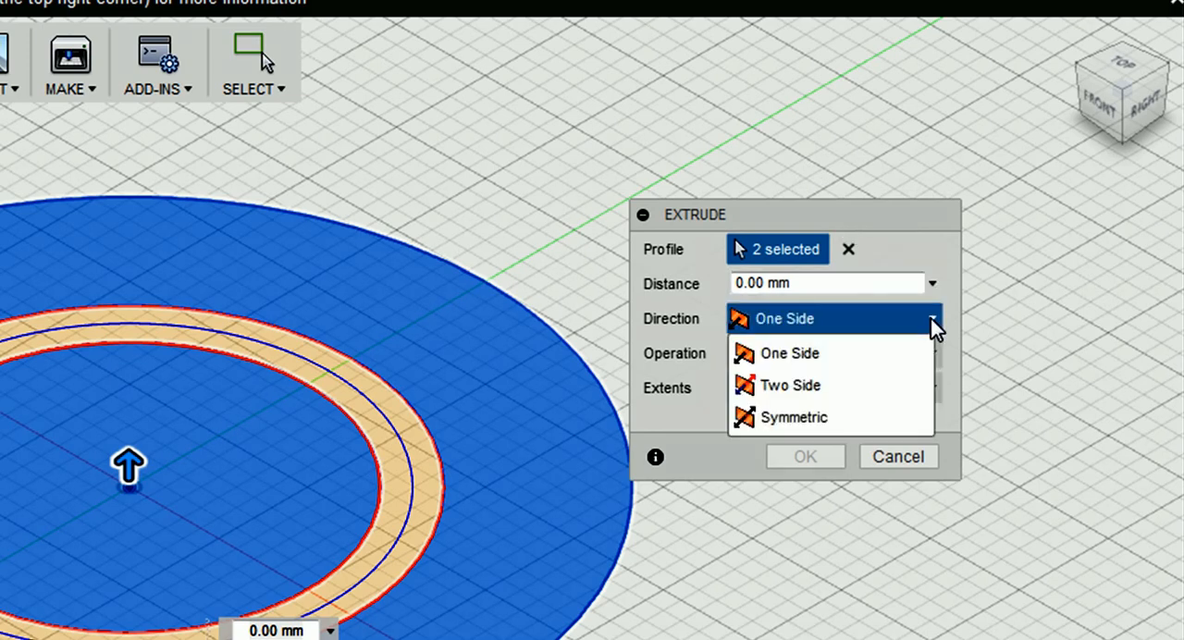
mouse_move(823, 418)
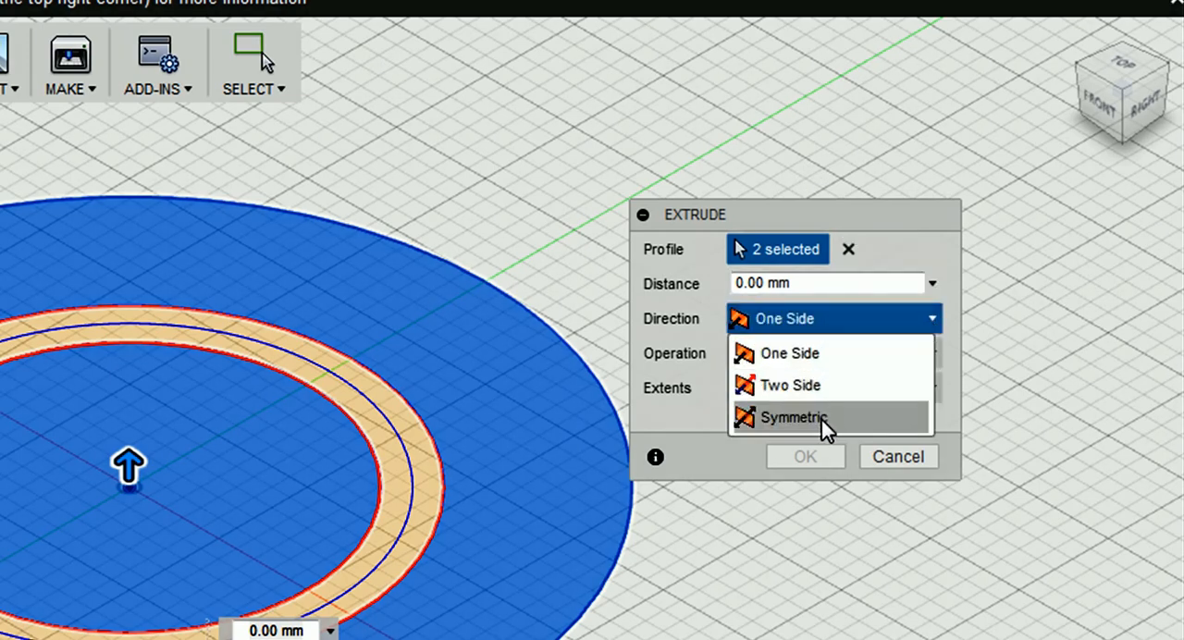
left_click(794, 417)
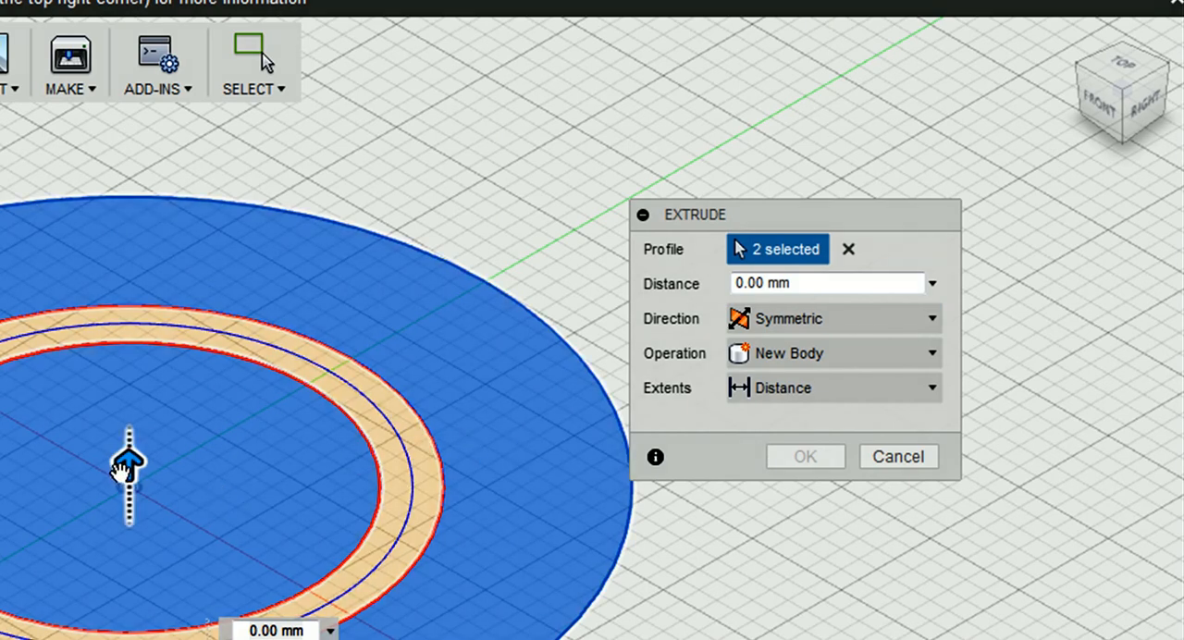
left_click_drag(130, 463, 129, 398)
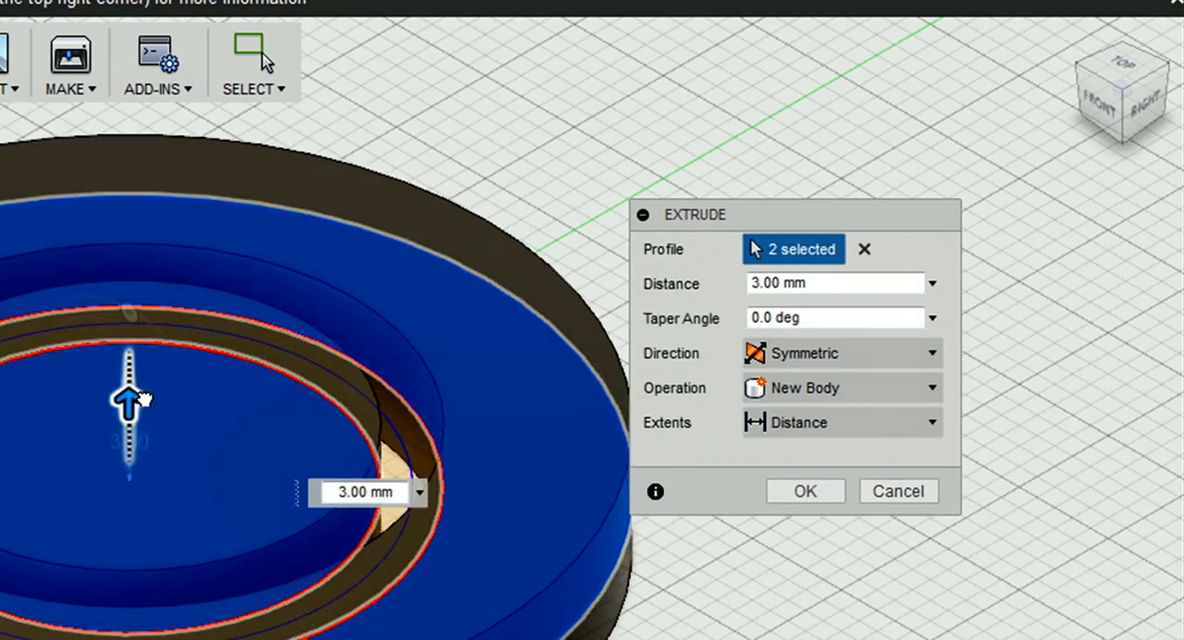
left_click_drag(128, 402, 127, 361)
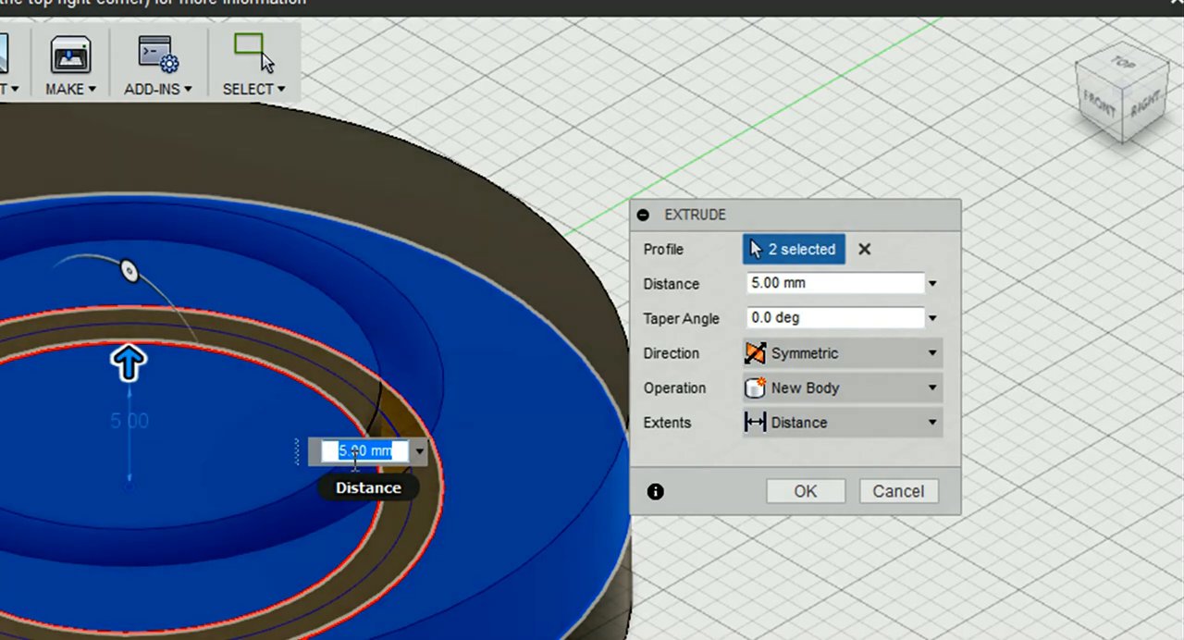
left_click(804, 492)
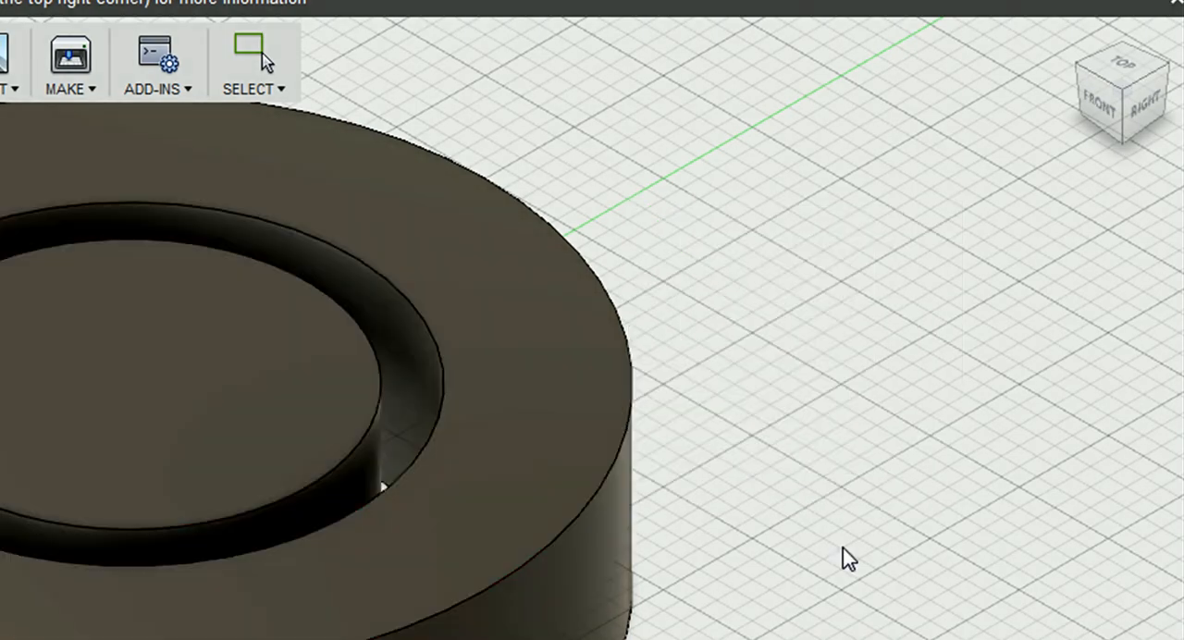
Step: Switch to the ViewCube TOP view looking down on the spinner body
left_click(252, 54)
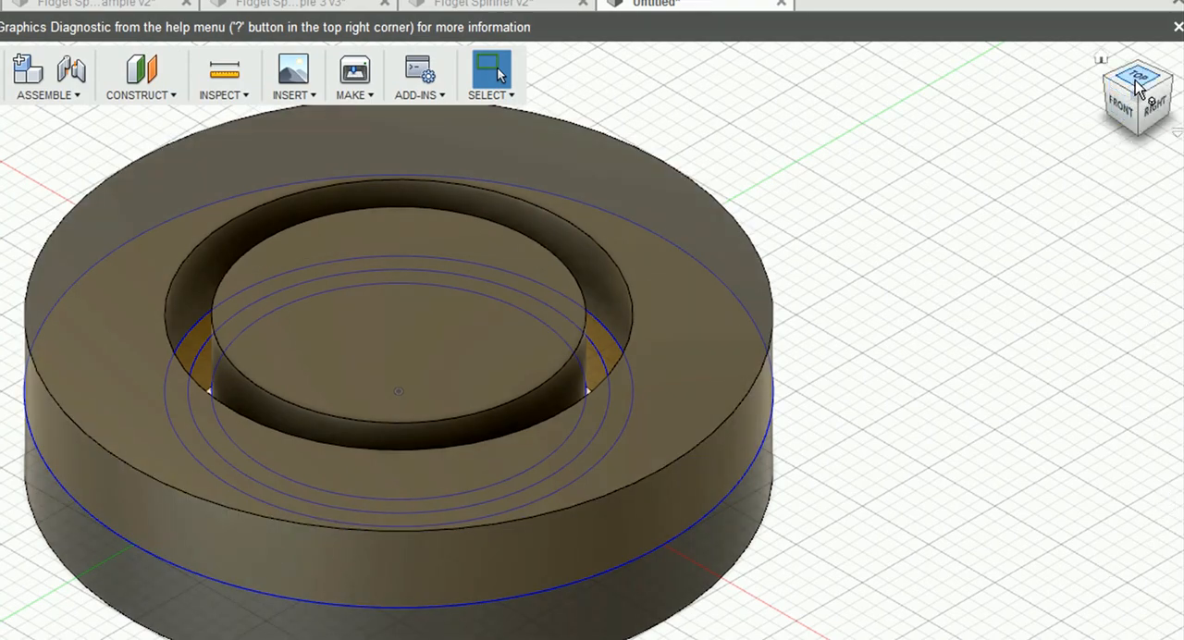
left_click(1136, 84)
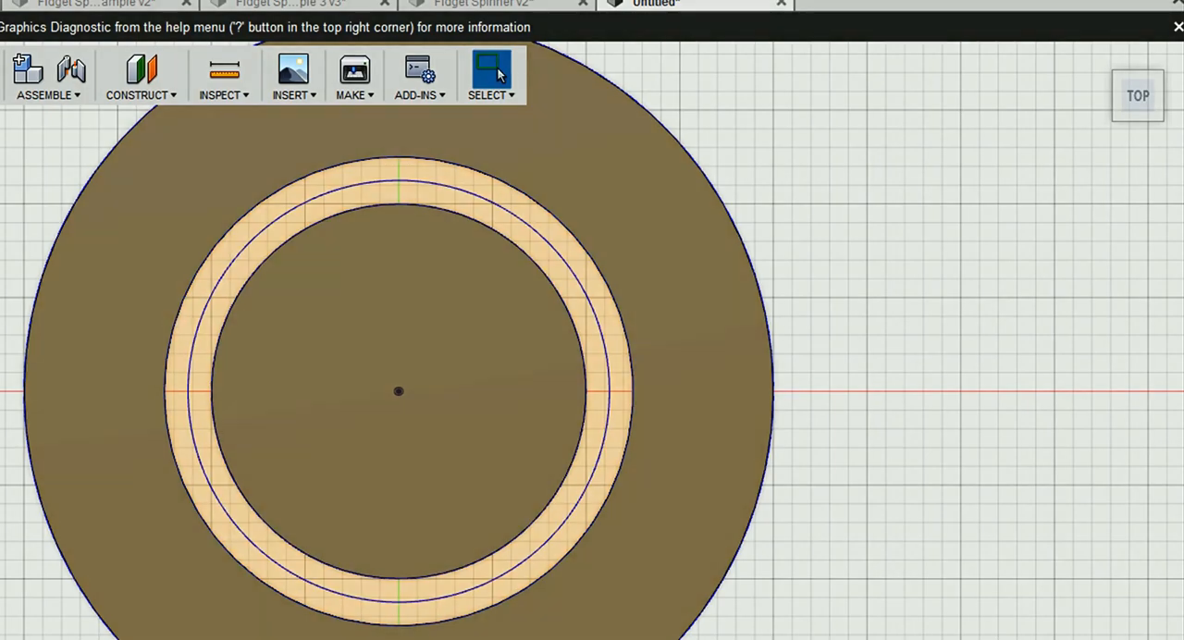
Step: Start a Torus on the sketch plane, centred on the spinner, with 22.50 mm inner diameter
left_click(278, 88)
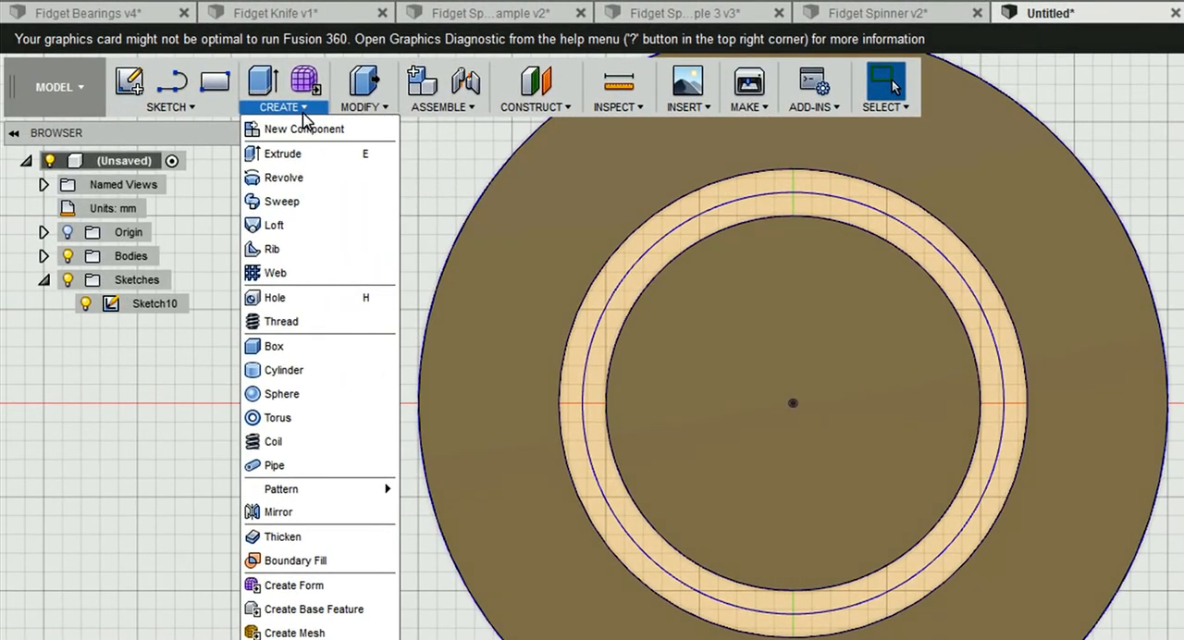
mouse_move(277, 418)
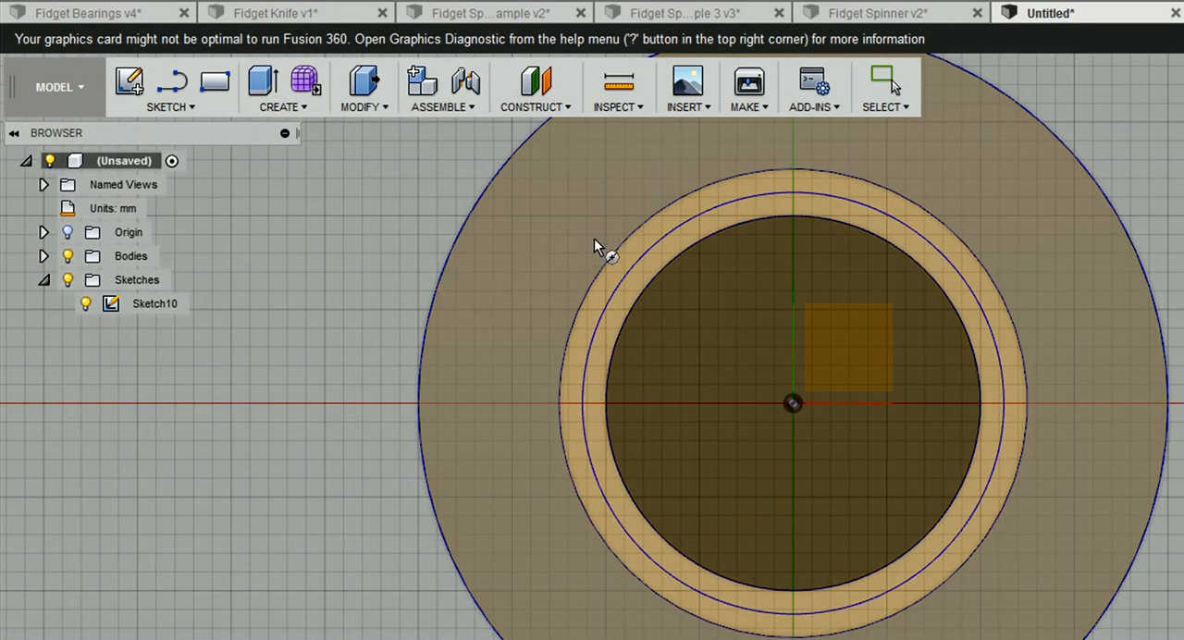
left_click(155, 304)
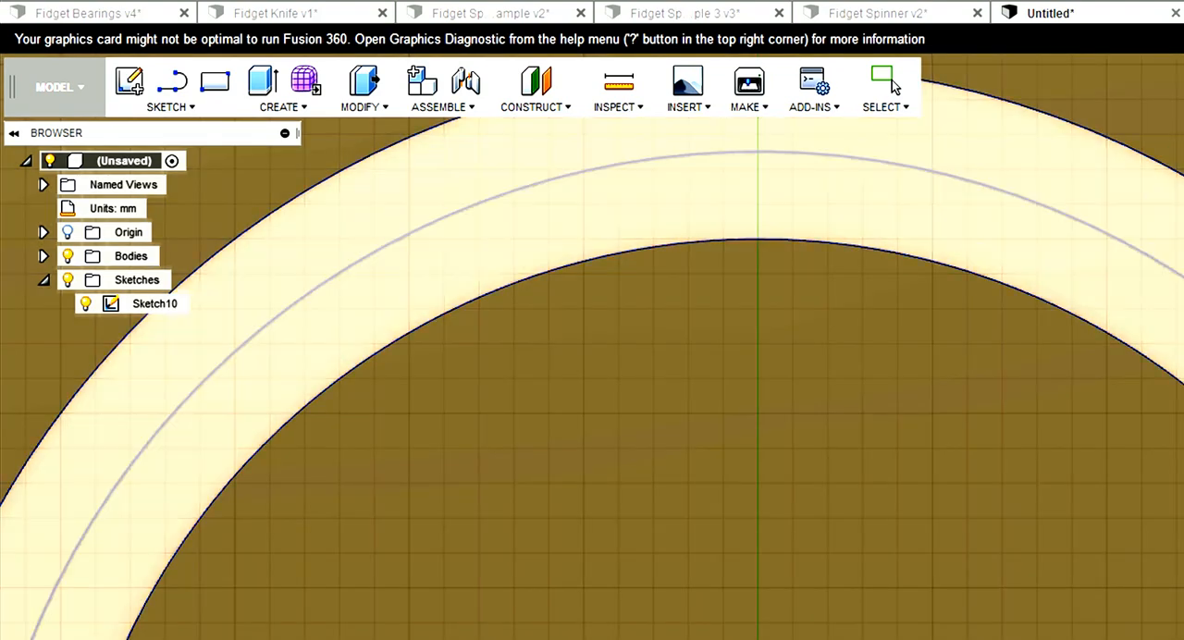
left_click(833, 213)
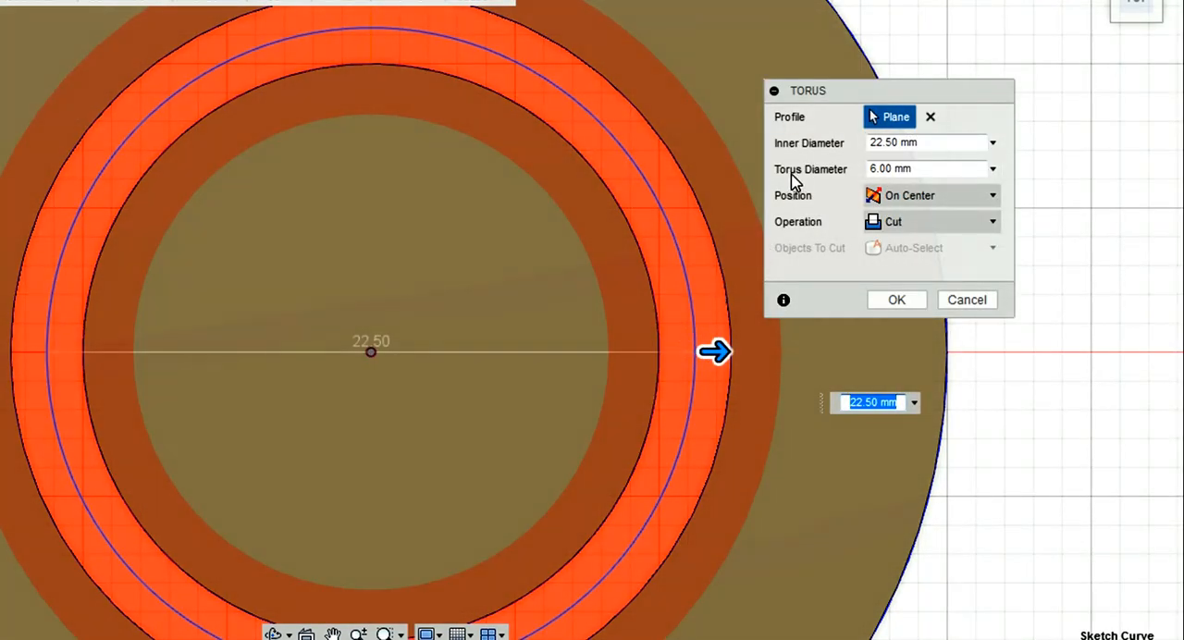
Step: Set the torus tube diameter to 8 mm and apply the cut
left_click(926, 169)
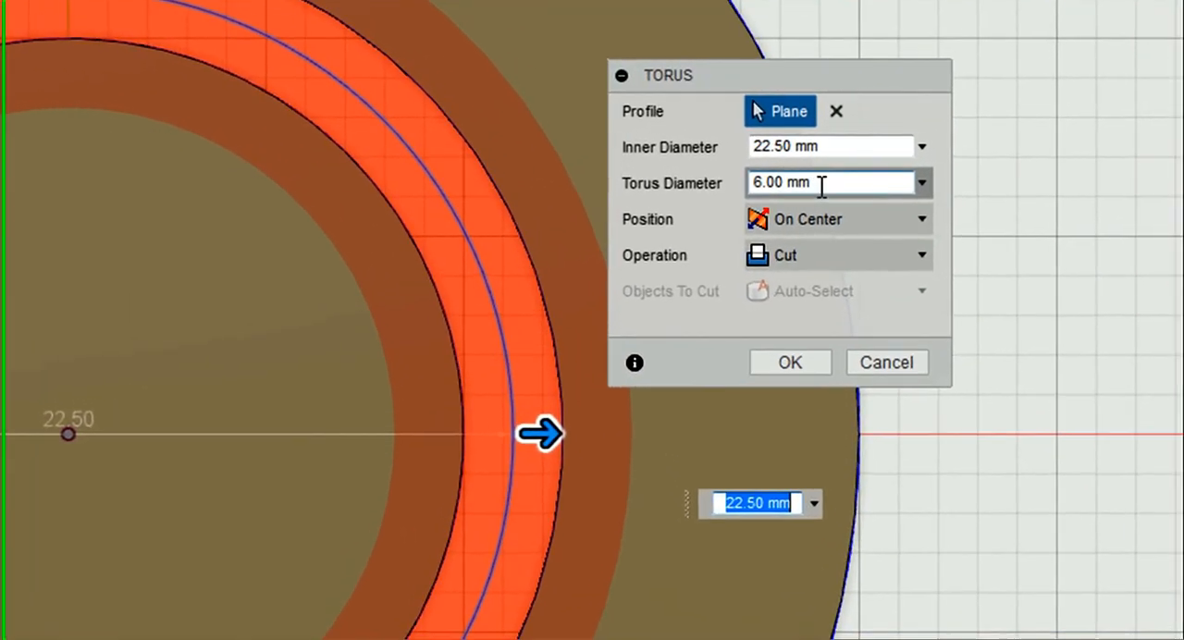
left_click(921, 182)
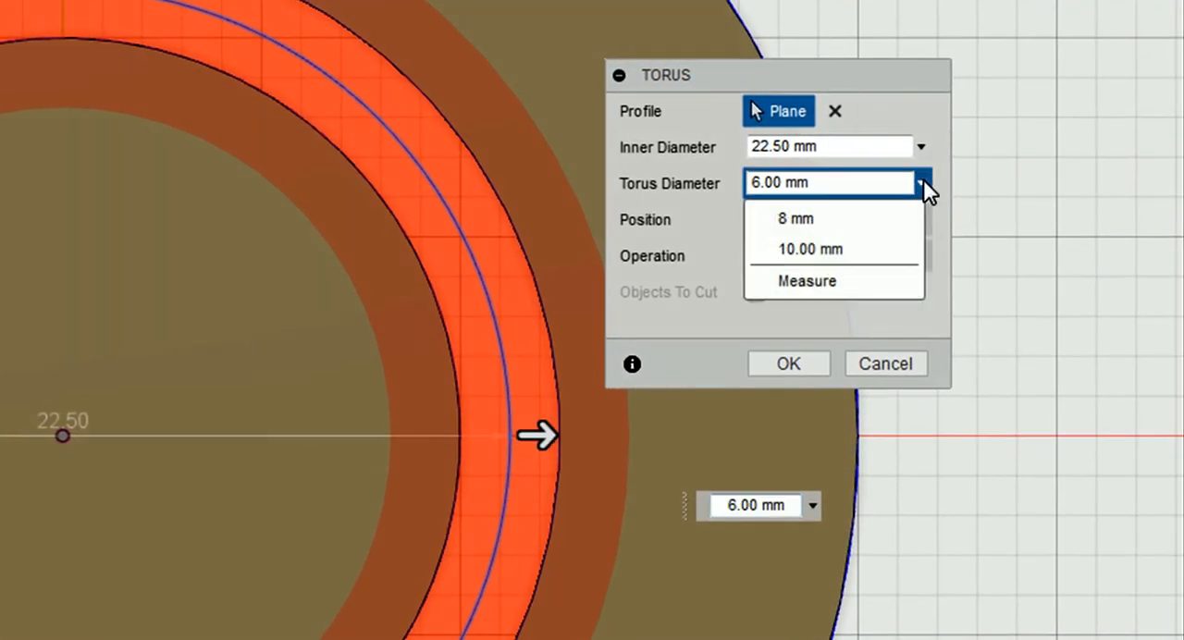
left_click(795, 219)
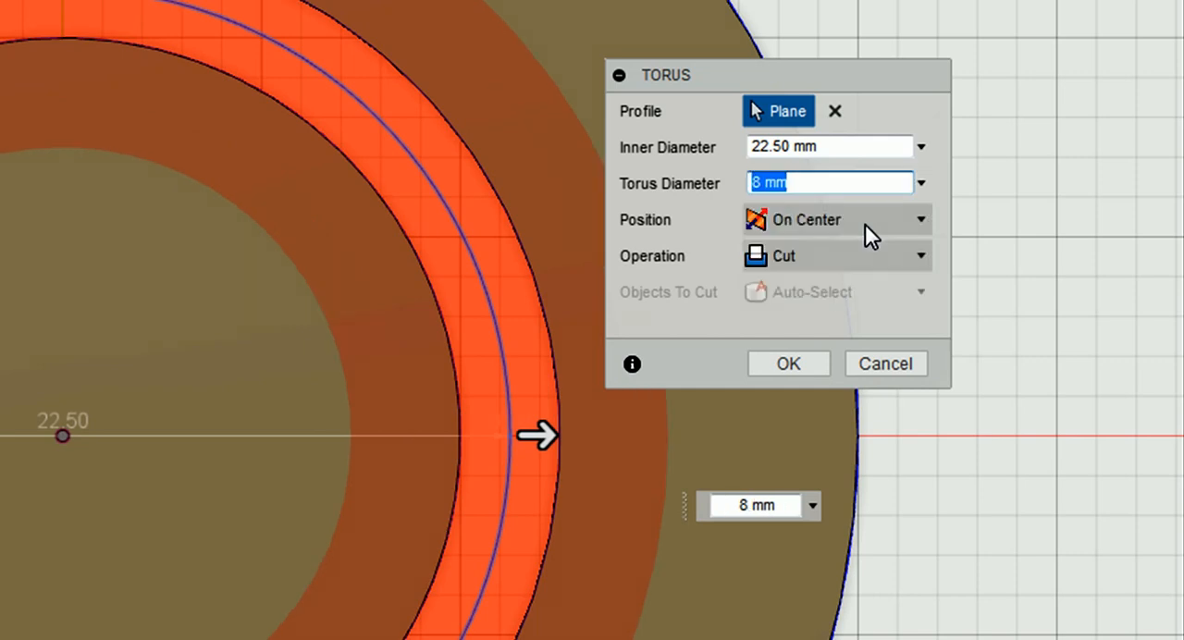
mouse_move(1008, 370)
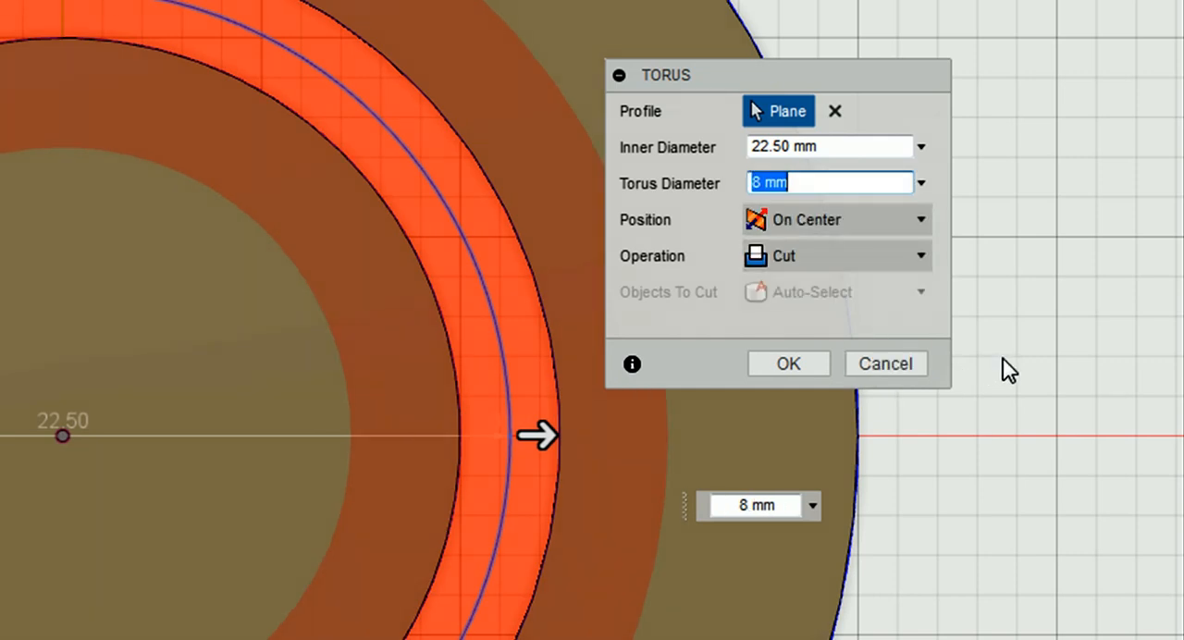
mouse_move(791, 268)
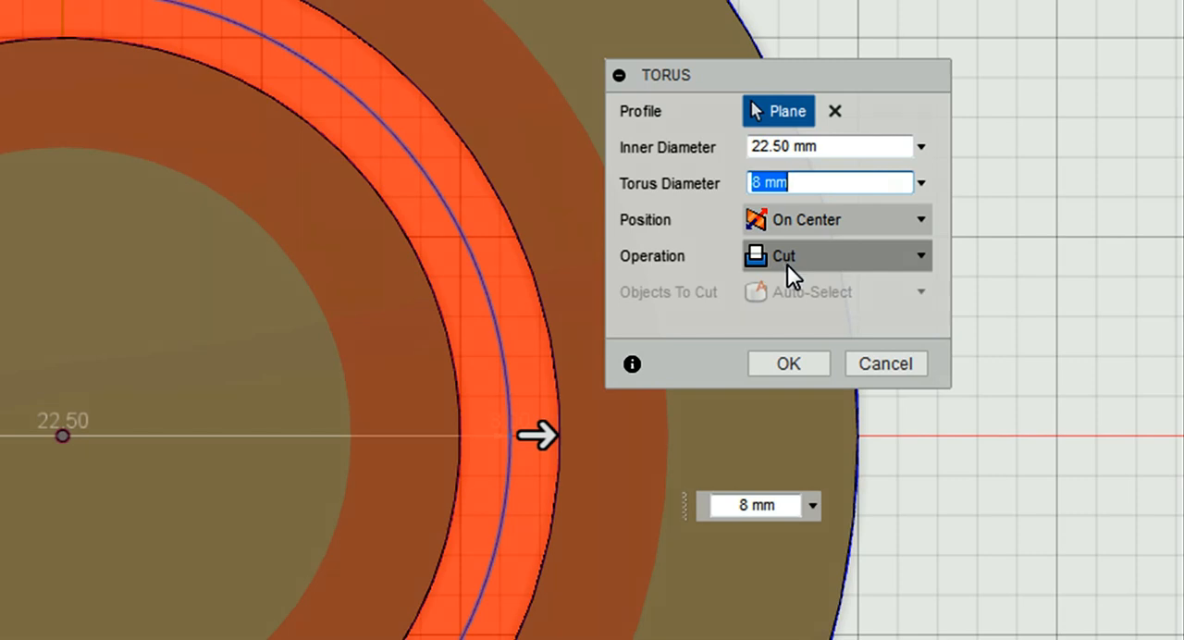
mouse_move(788, 363)
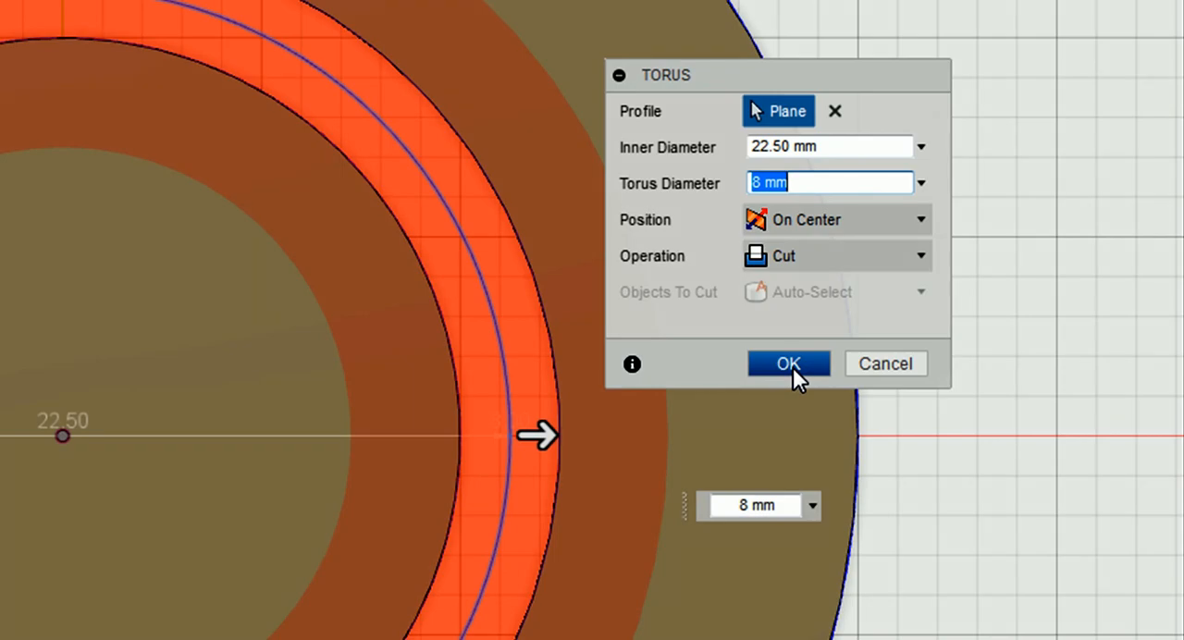
left_click(788, 364)
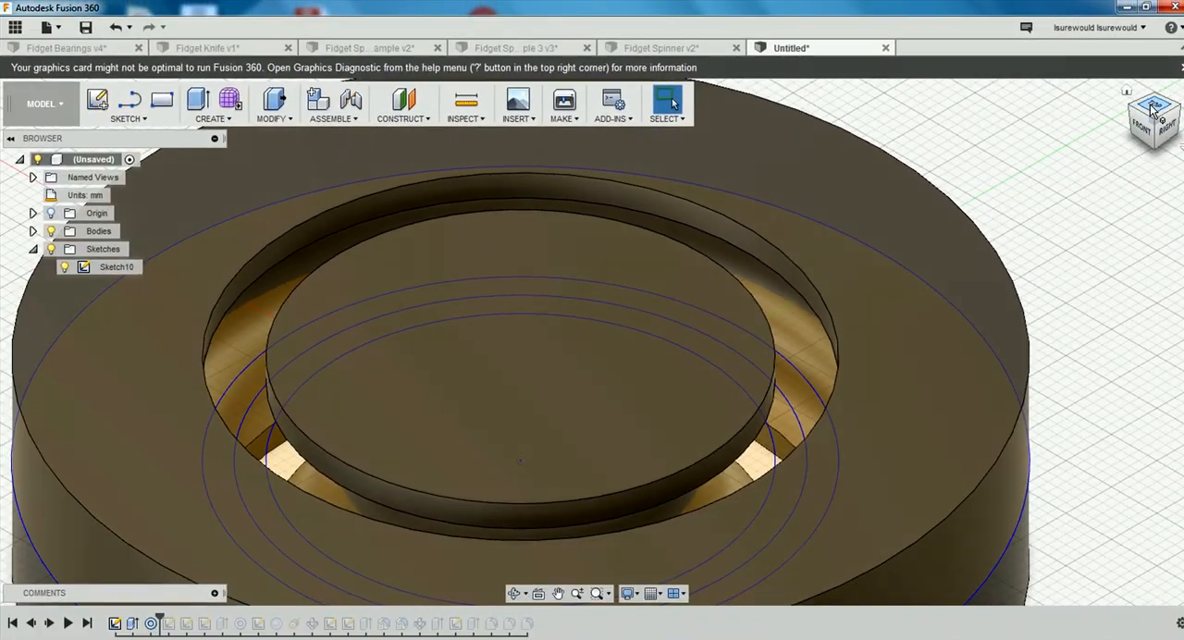
left_click(1153, 102)
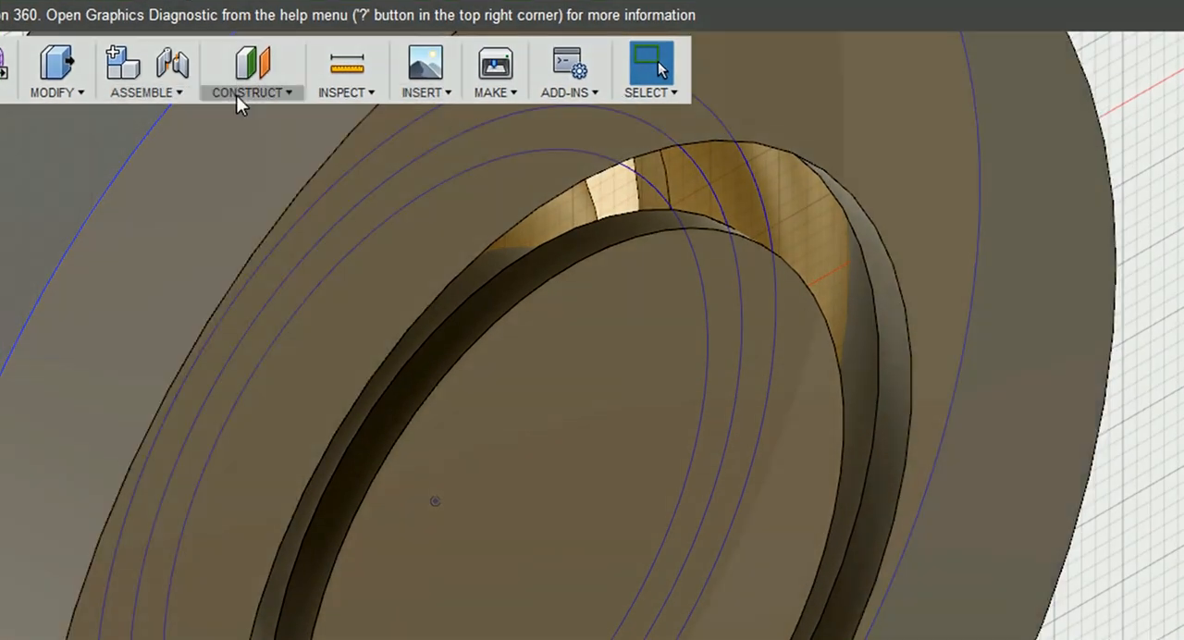
left_click(251, 69)
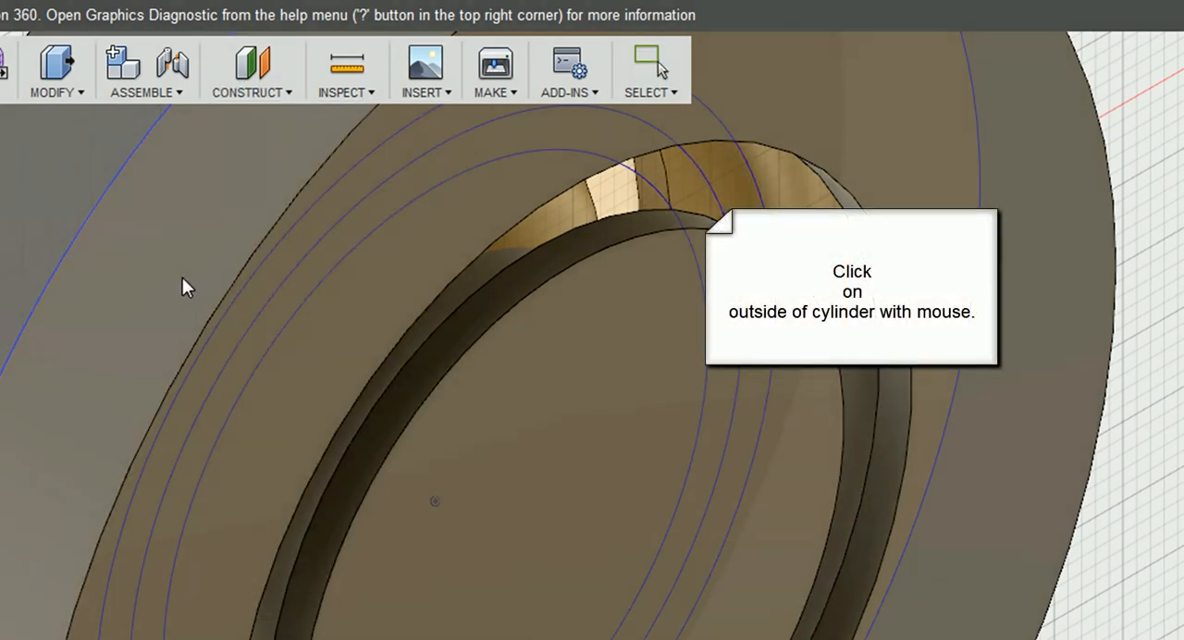
left_click(583, 413)
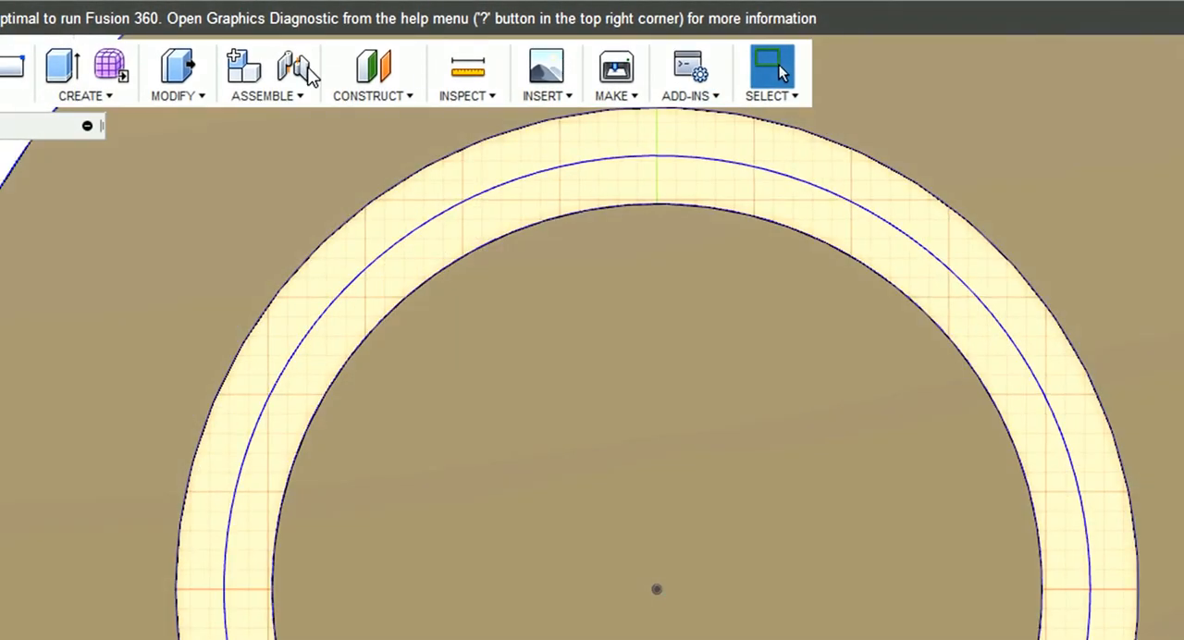
Step: Place a 7.50 mm sphere body on the ring's centre line in the race
left_click(85, 74)
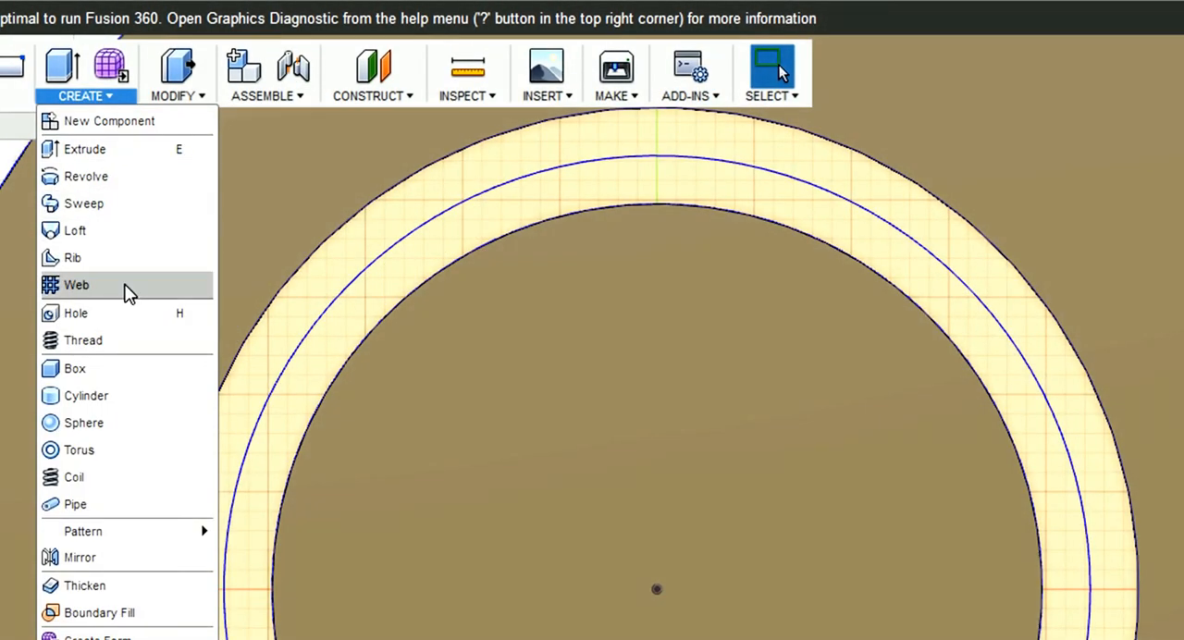
left_click(76, 285)
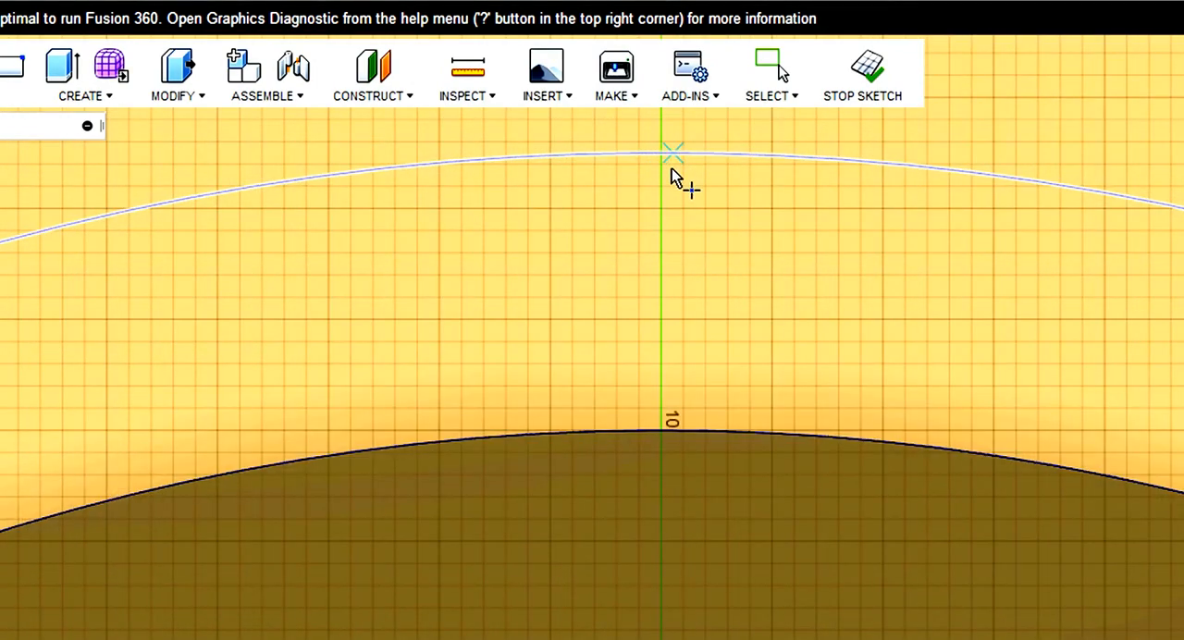
mouse_move(662, 152)
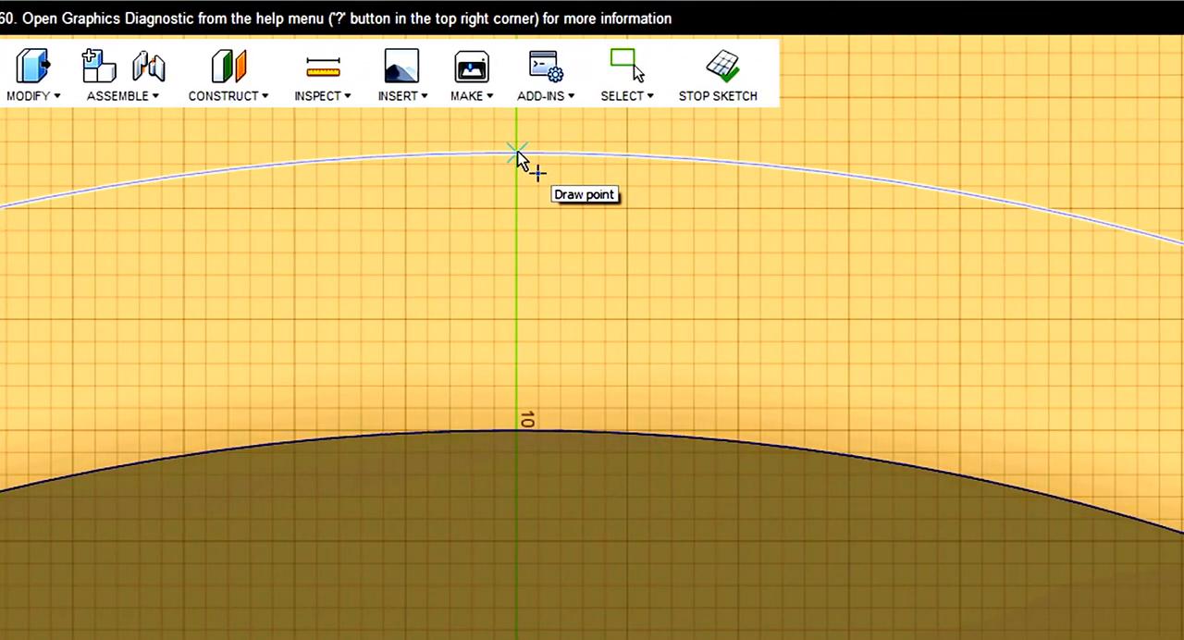
left_click(516, 152)
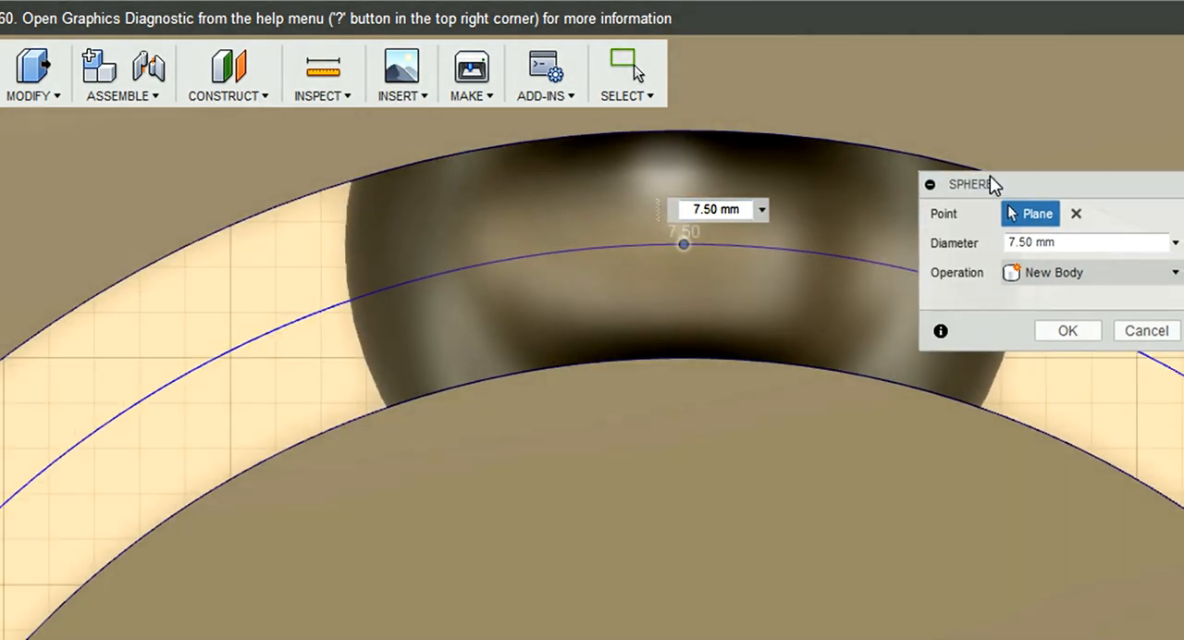
mouse_move(718, 209)
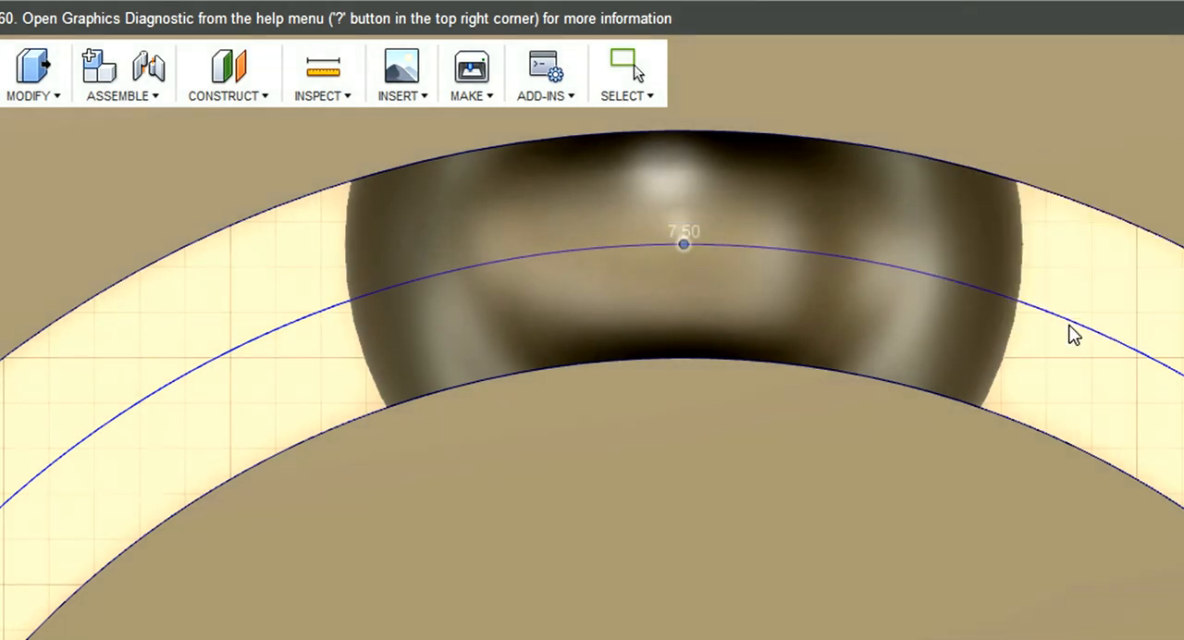
left_click(628, 72)
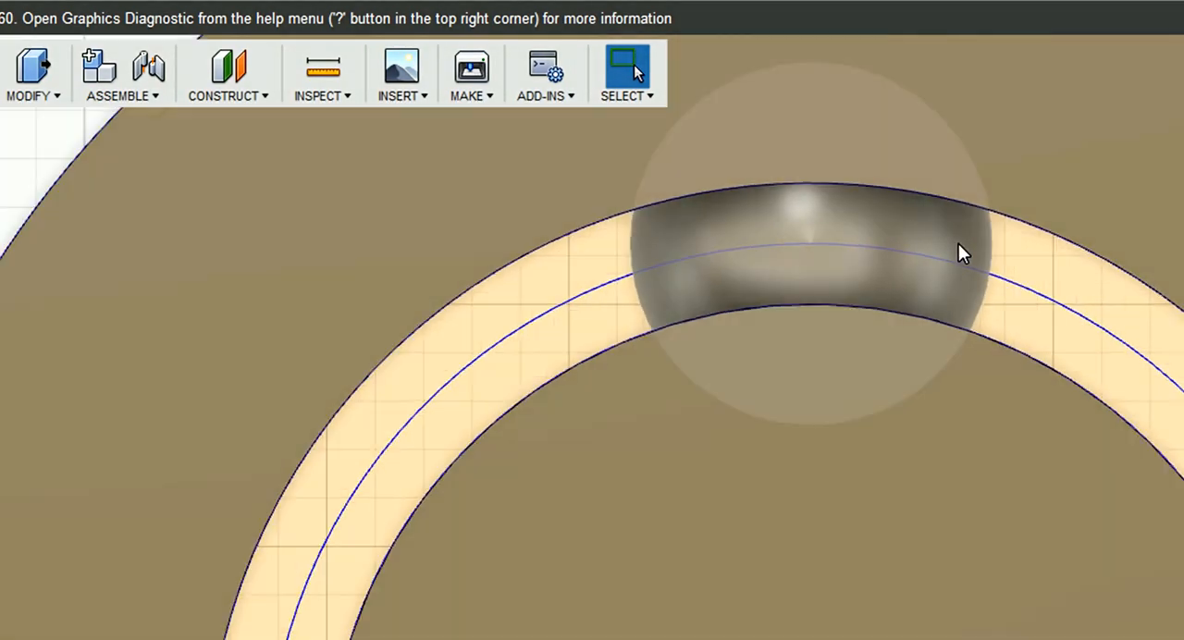
scroll("down", 3)
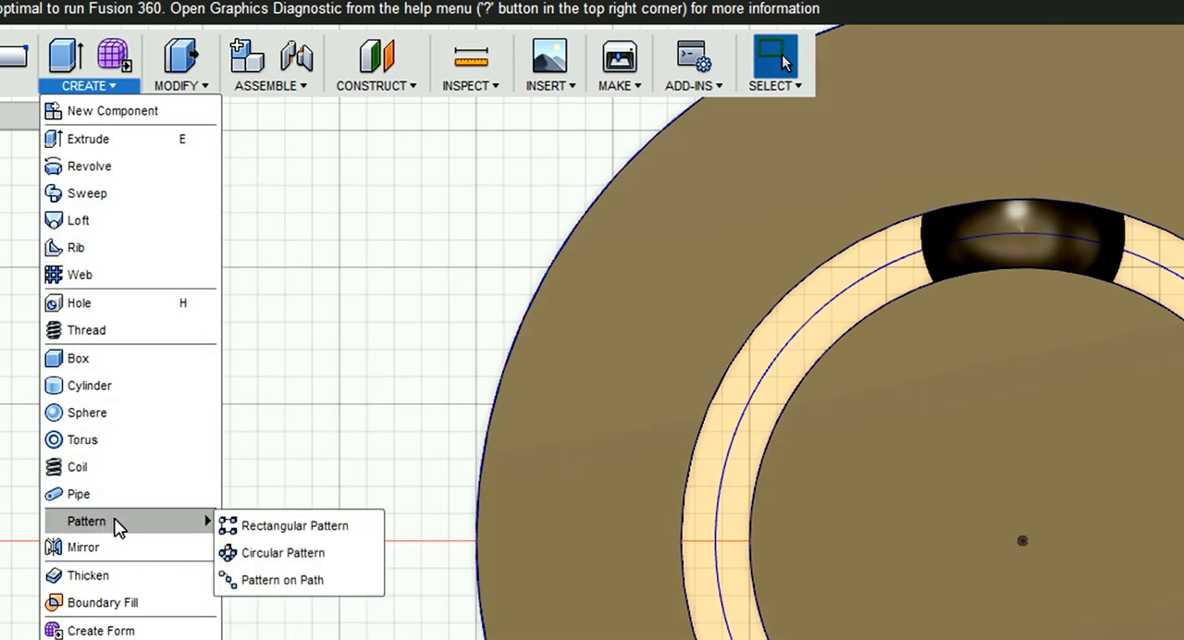
mouse_move(294, 525)
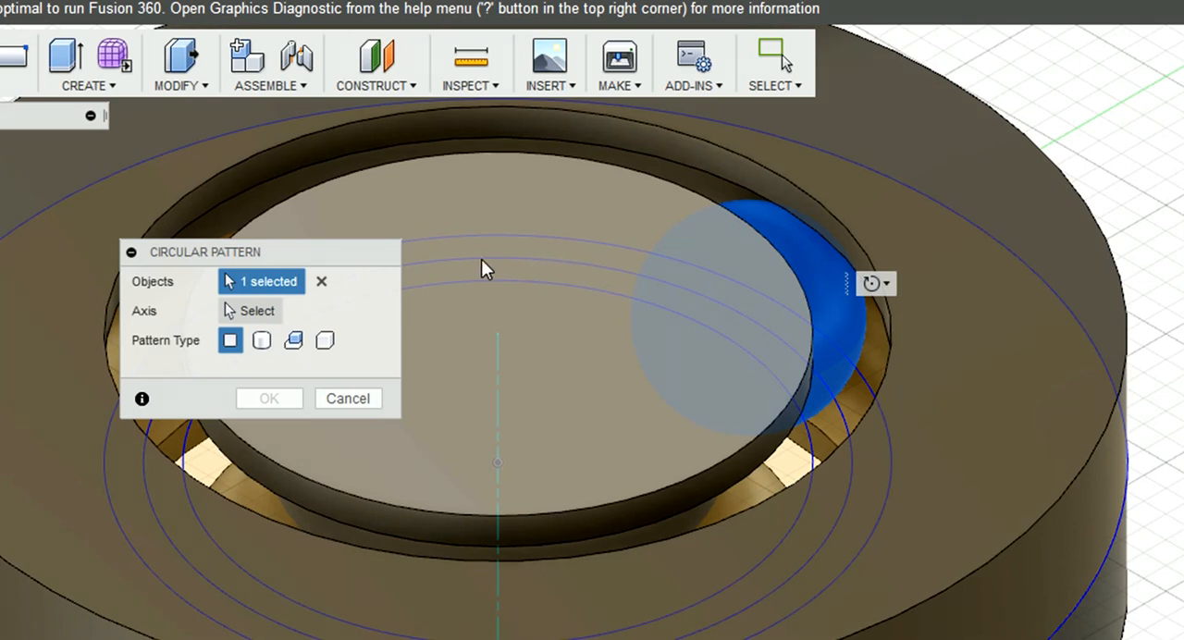
Step: Circular-pattern the ball around the centre axis with Quantity 9
left_click(249, 310)
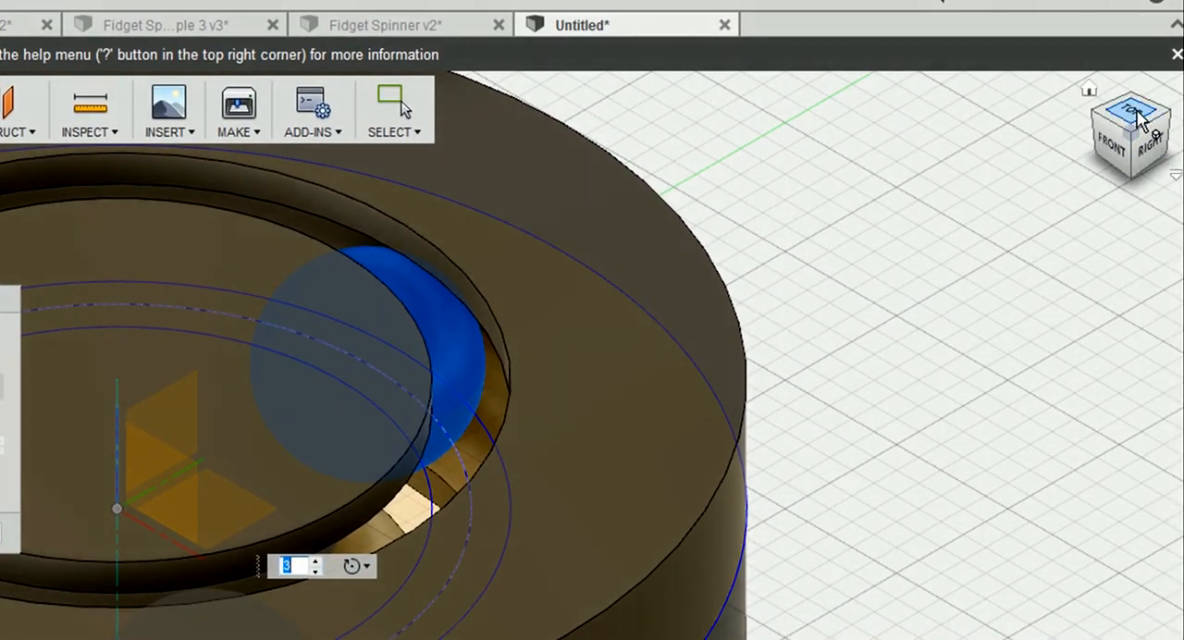
left_click(1129, 130)
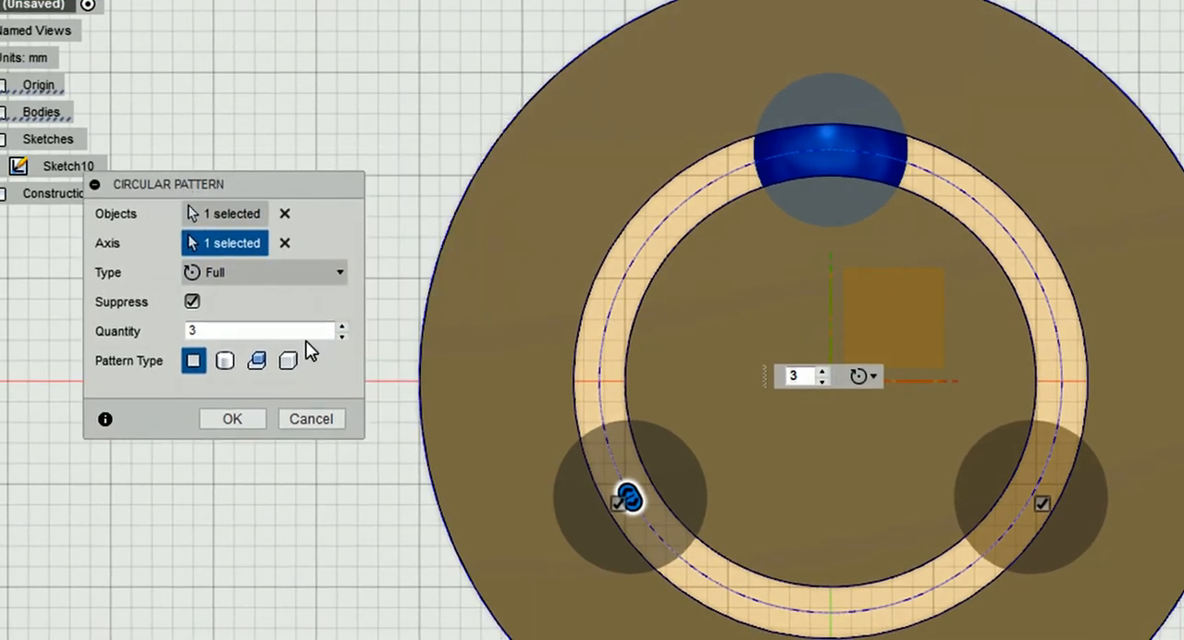
left_click(342, 325)
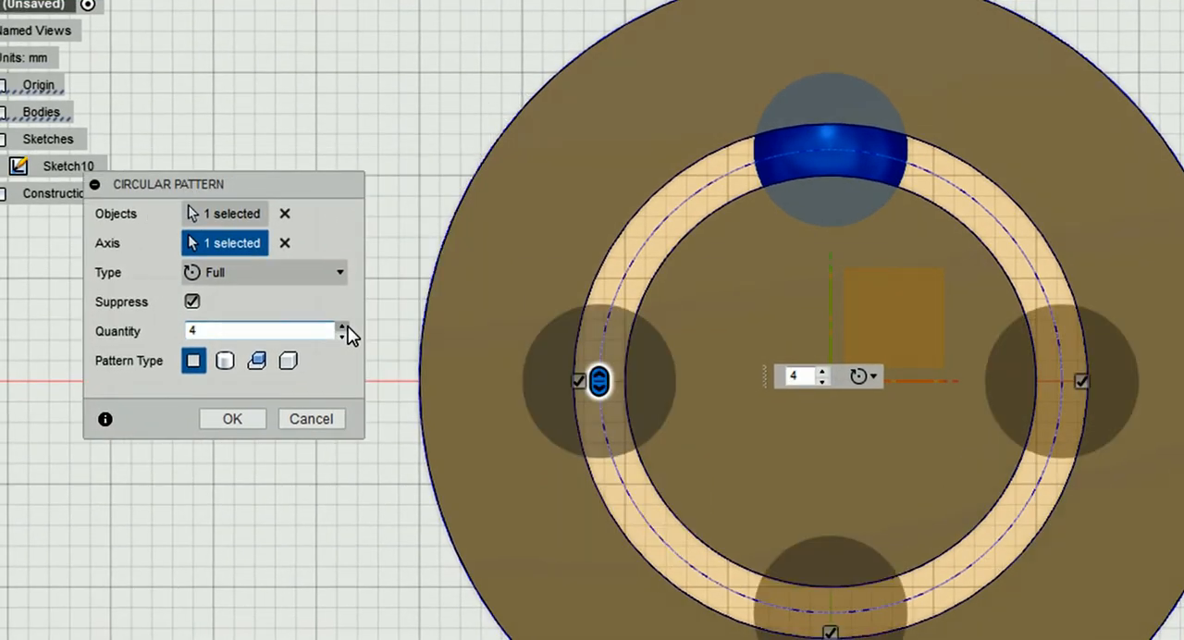
left_click(343, 326)
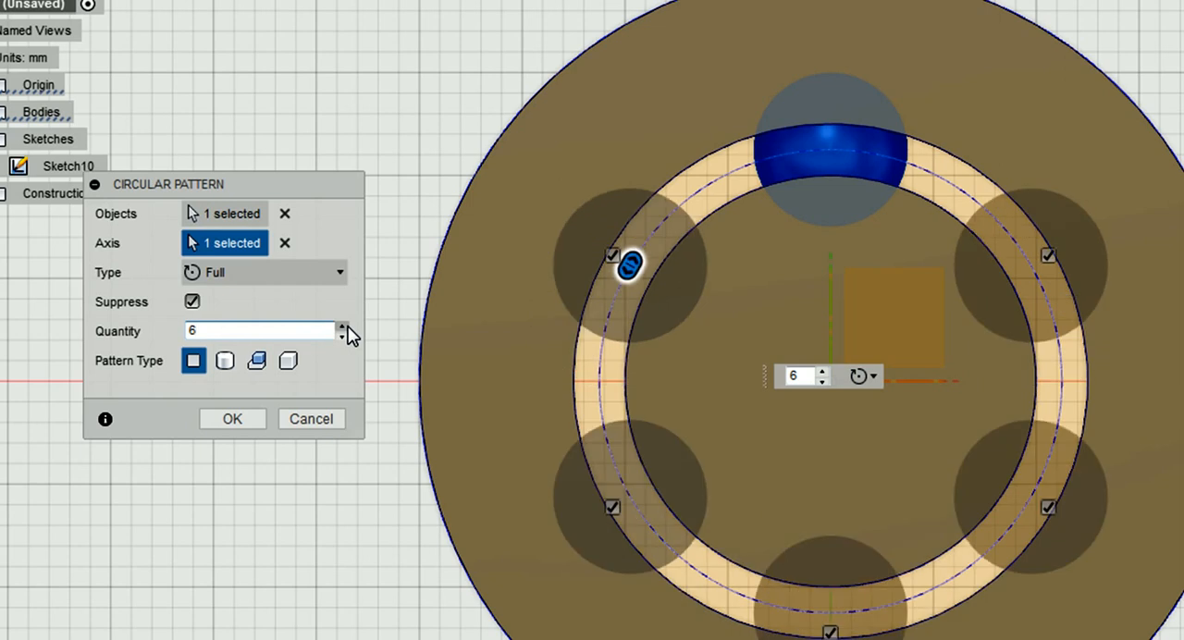
left_click(343, 326)
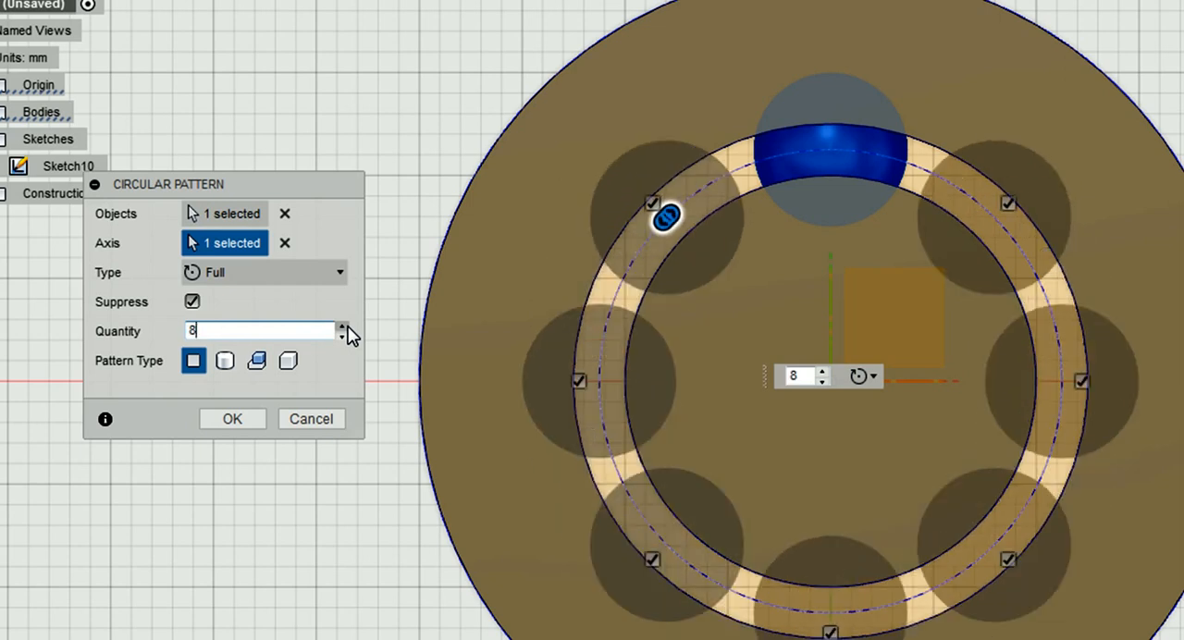
left_click(343, 325)
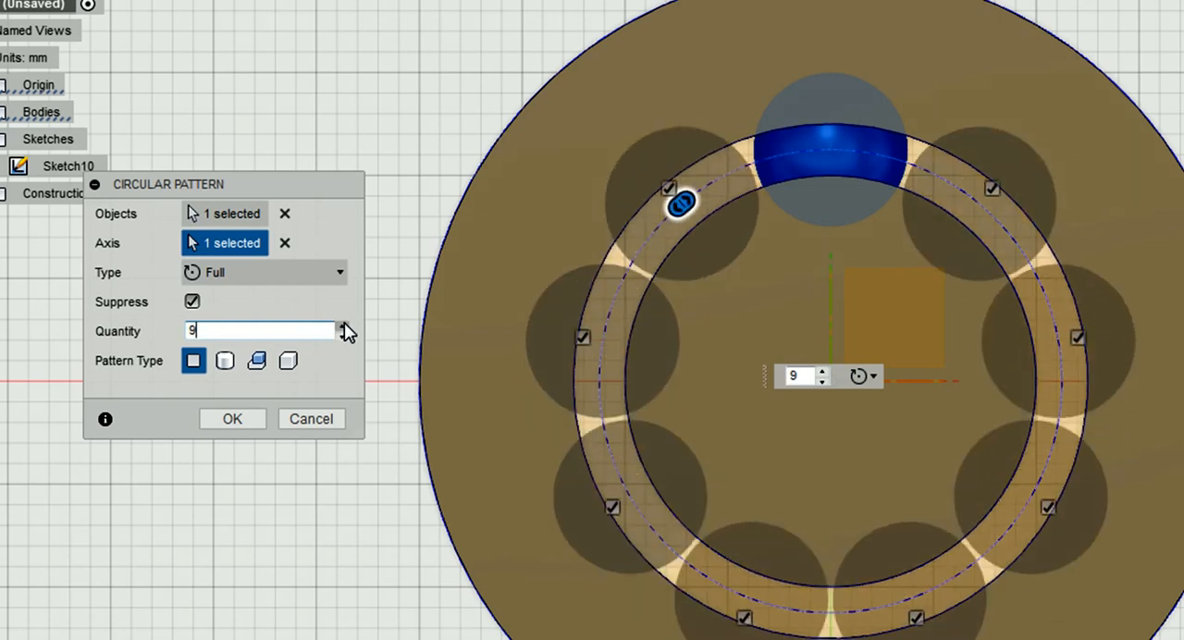
left_click(343, 325)
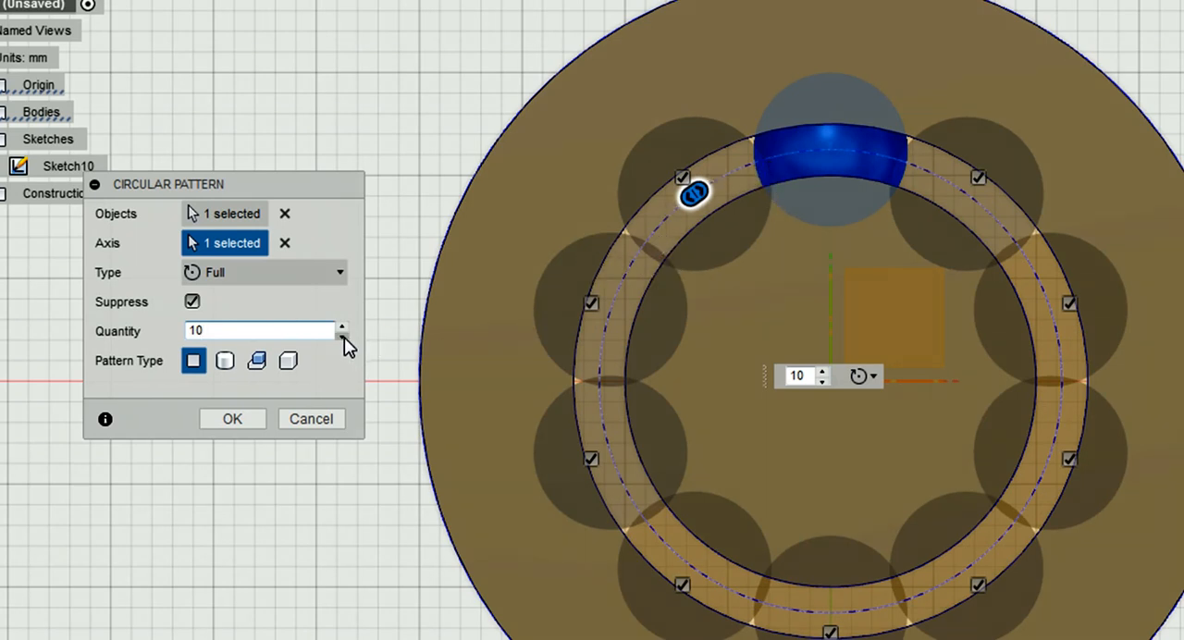
left_click(342, 335)
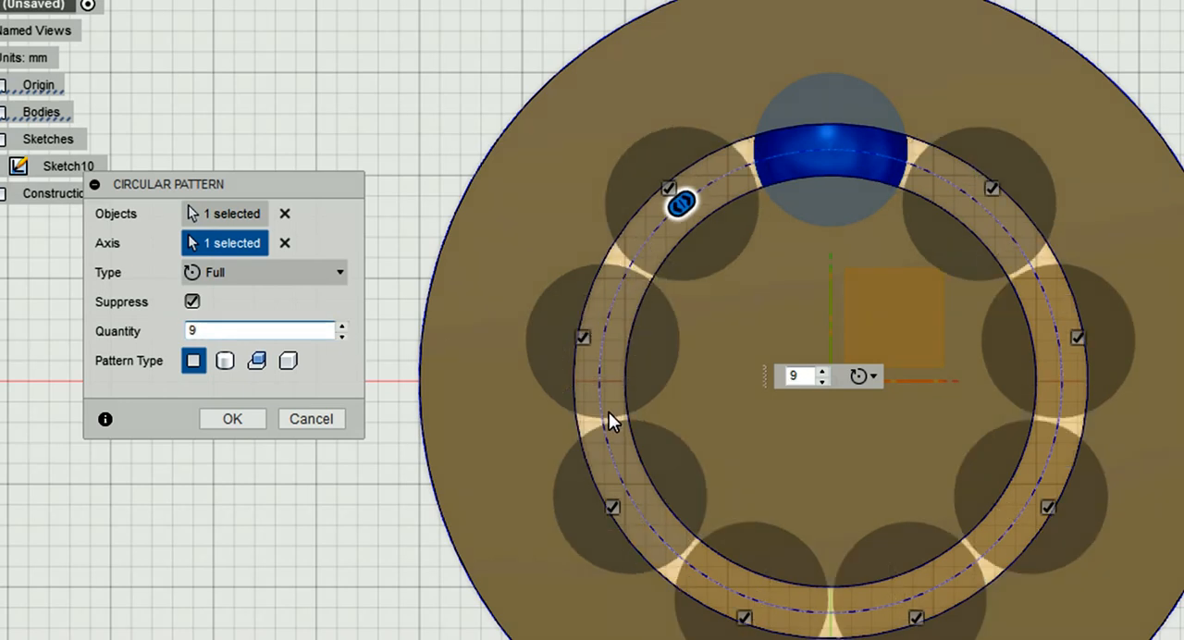
mouse_move(681, 139)
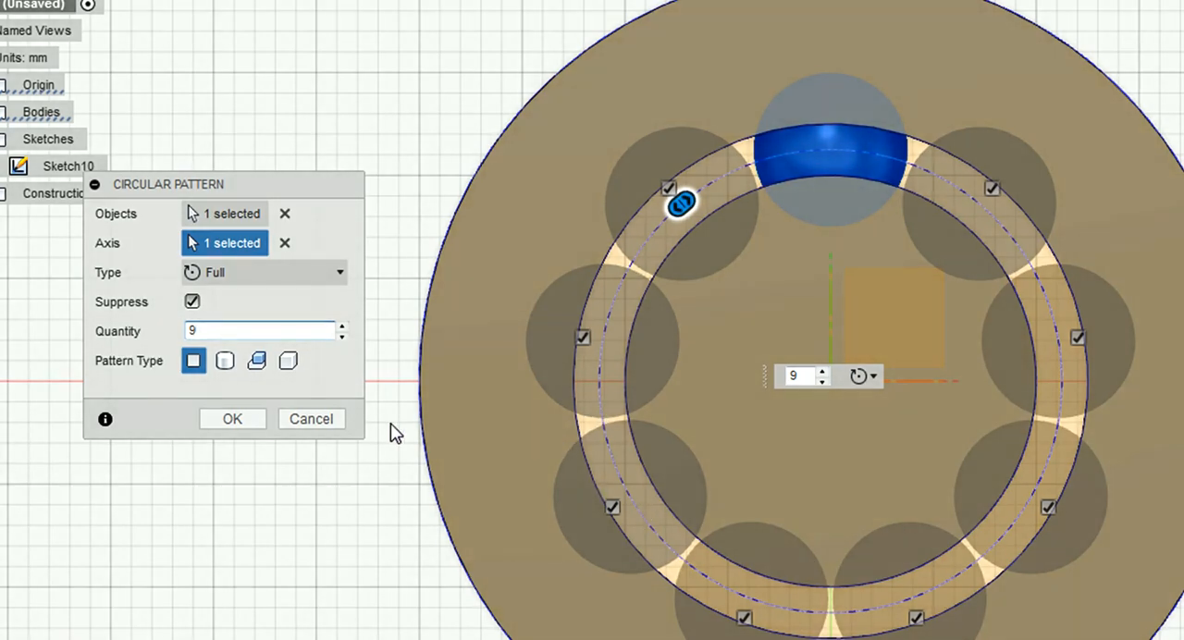
left_click(232, 418)
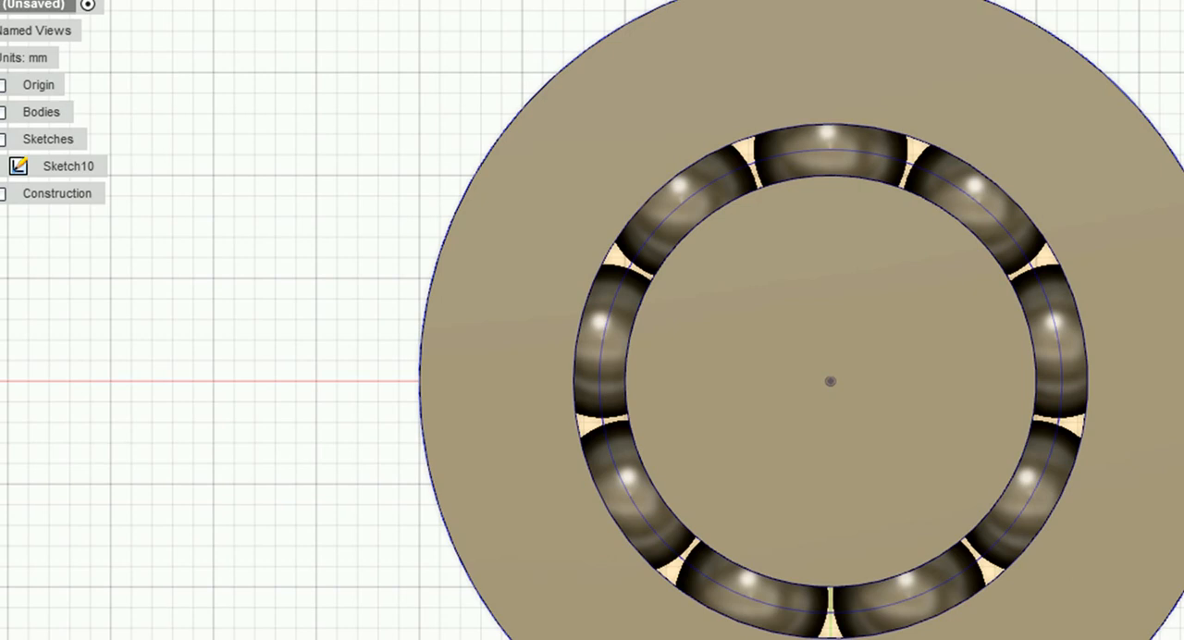
Step: Zoom out and switch on the Sketches folder's light bulb in the Browser
left_click(830, 338)
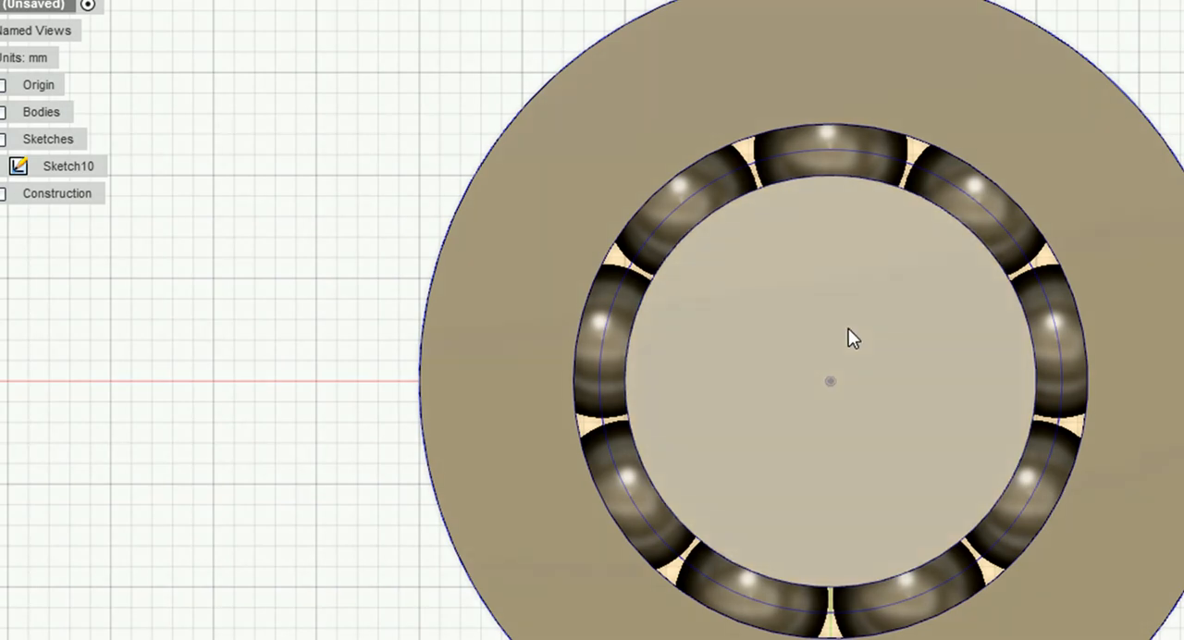
mouse_move(877, 308)
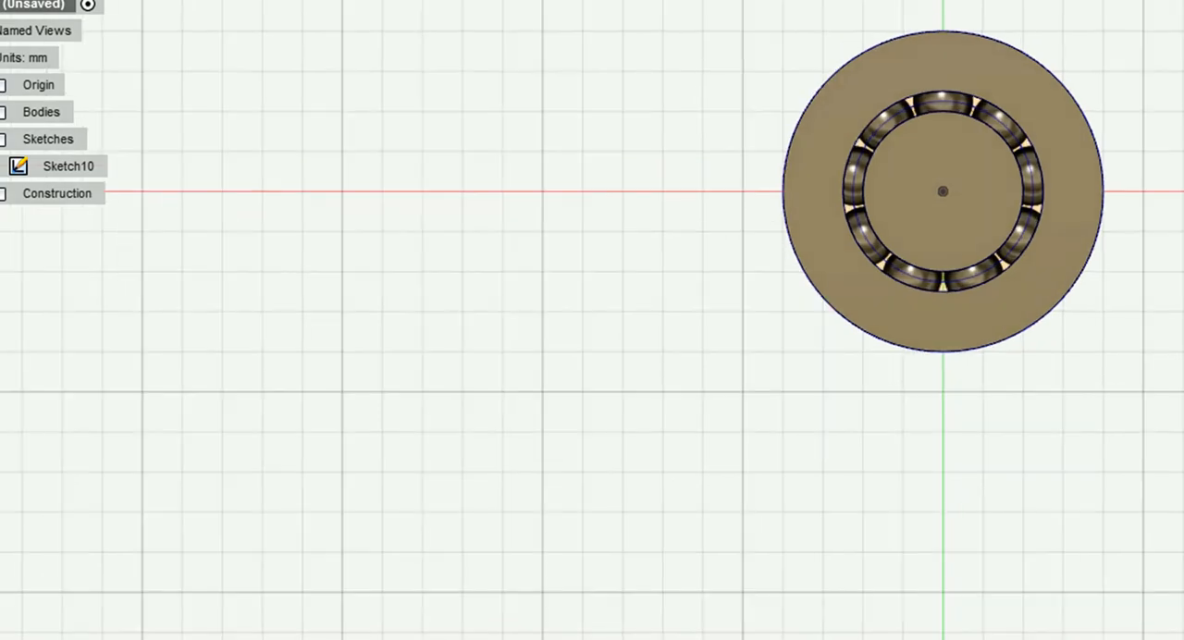
scroll("up", 3)
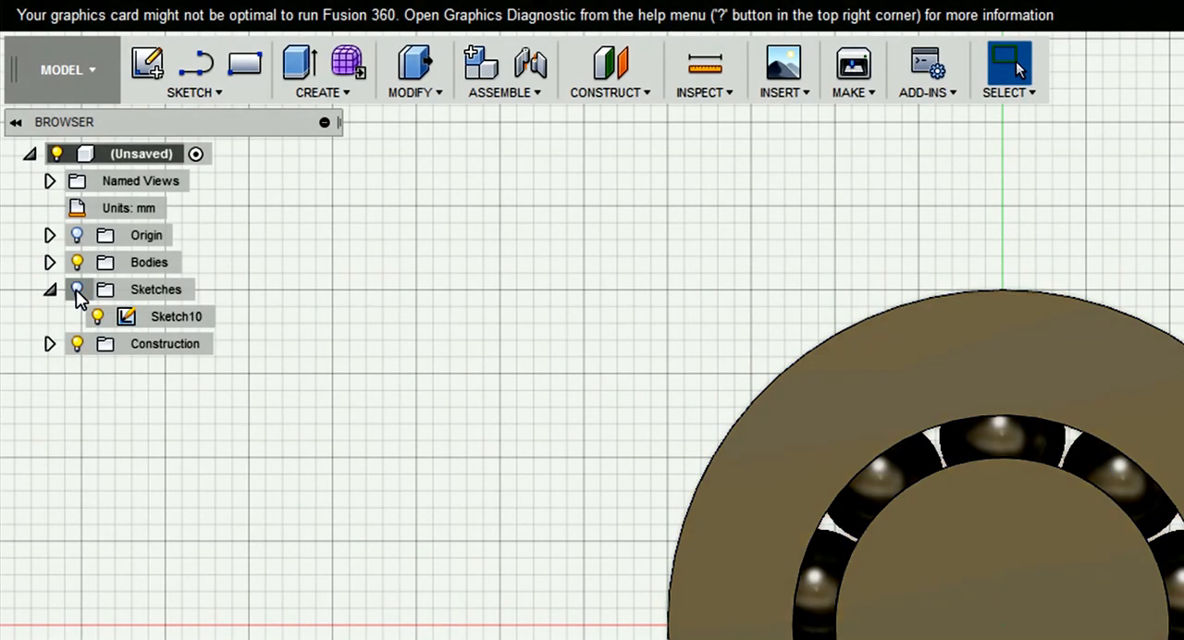
left_click(78, 290)
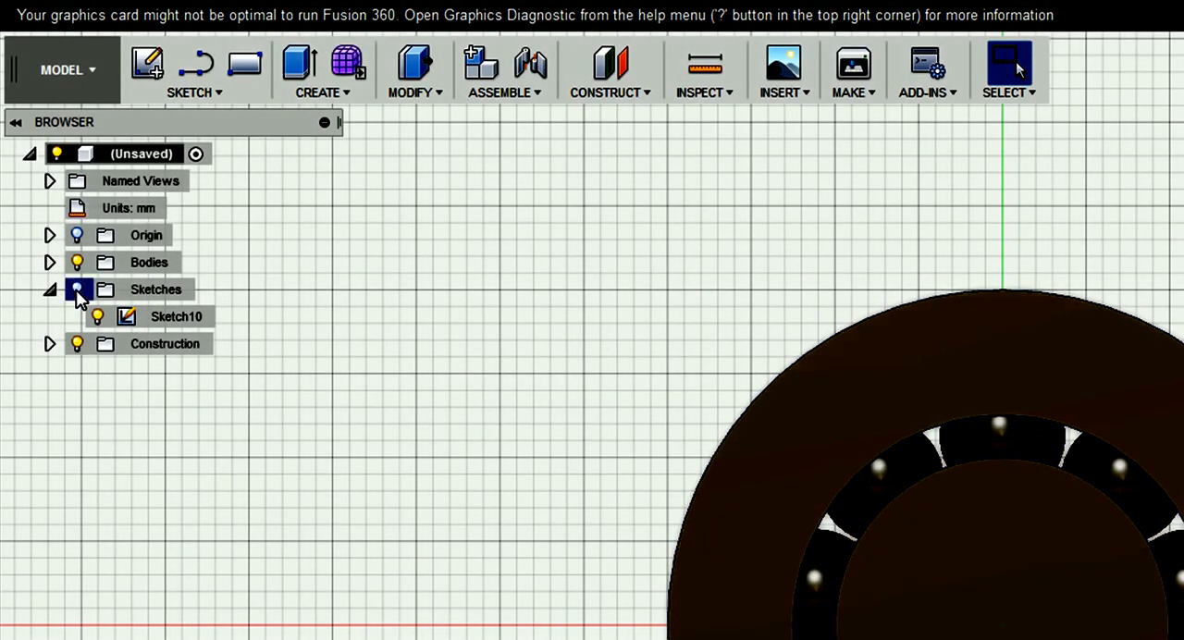
left_click(77, 262)
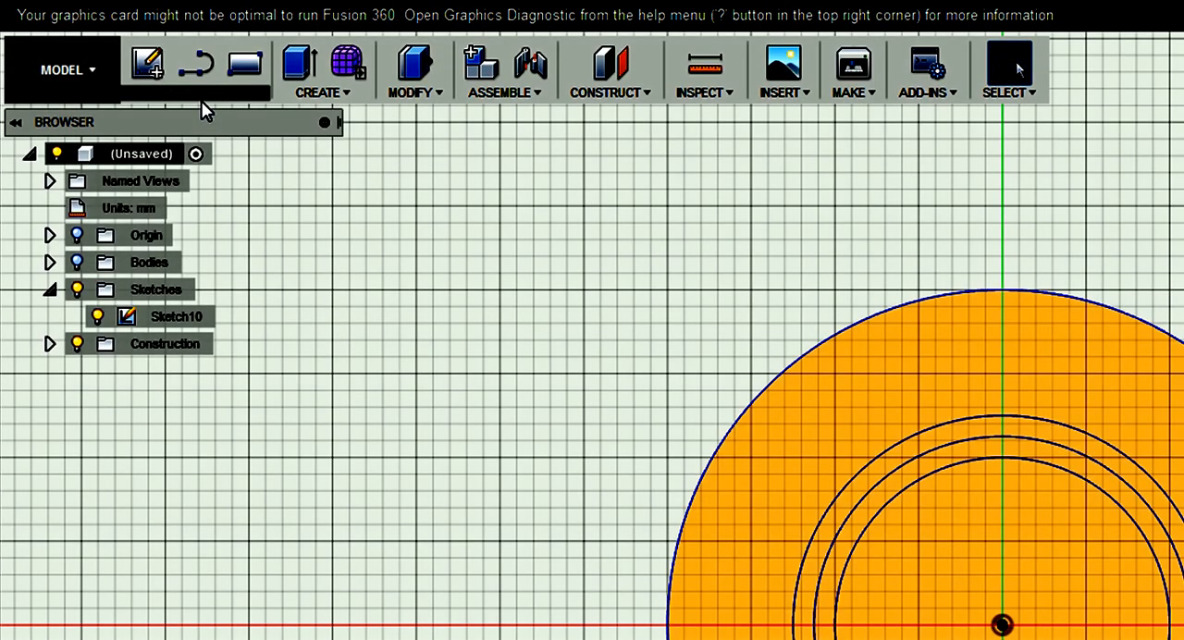
Step: Create a new sketch on the plane of the concentric-circle base sketch
left_click(190, 91)
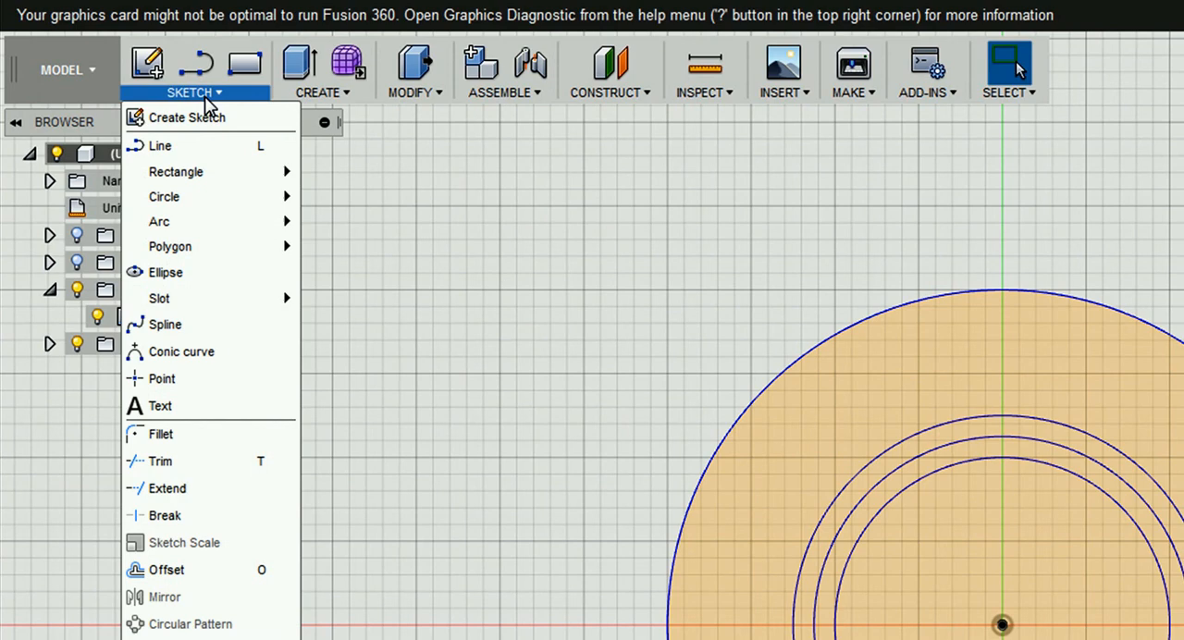
mouse_move(186, 117)
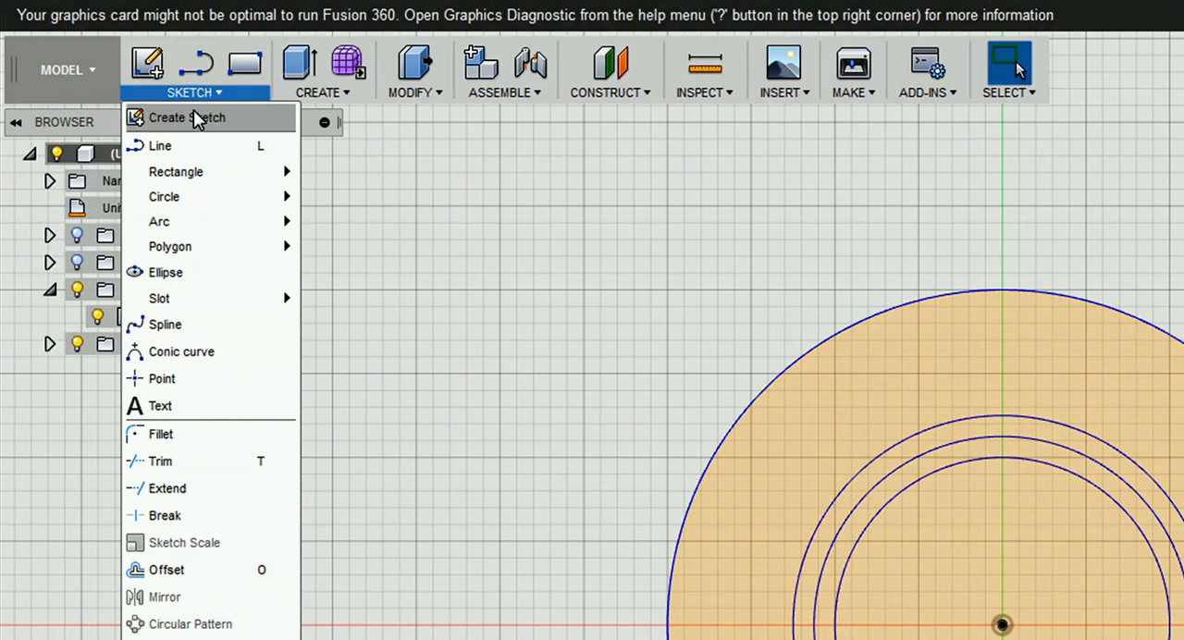
mouse_move(161, 145)
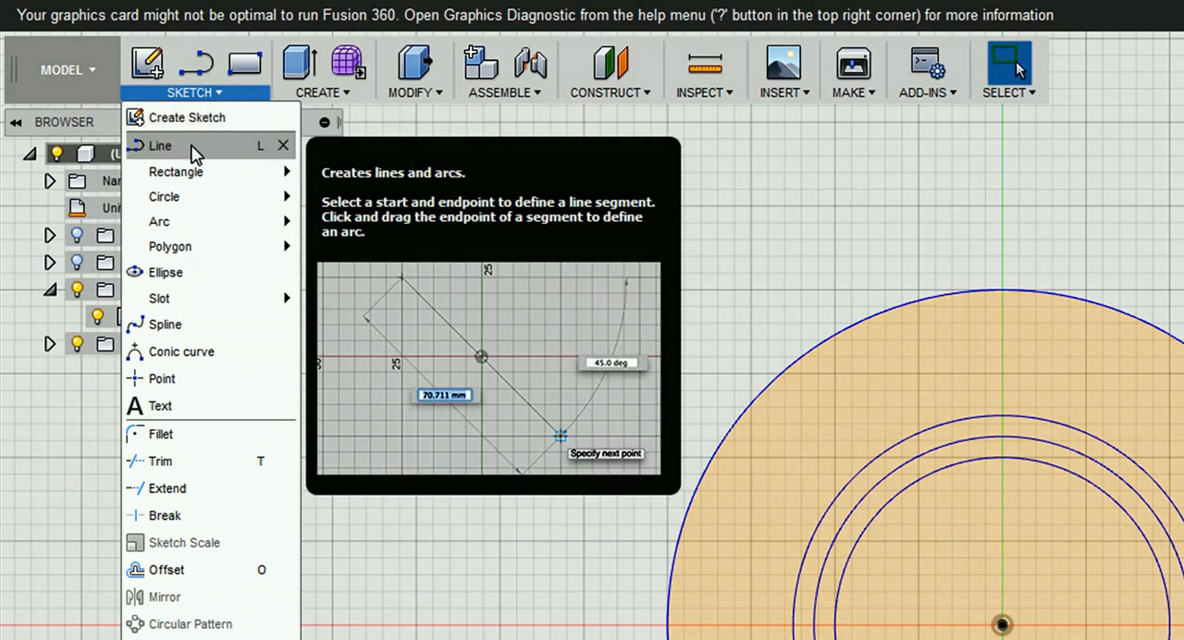
mouse_move(175, 172)
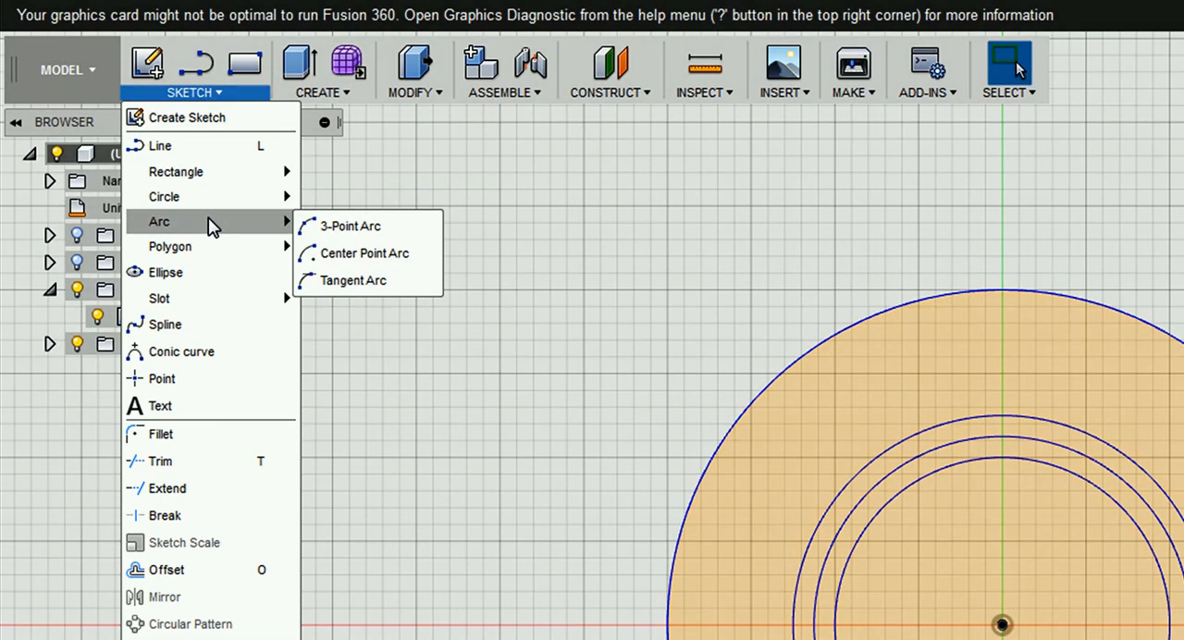
mouse_move(210, 238)
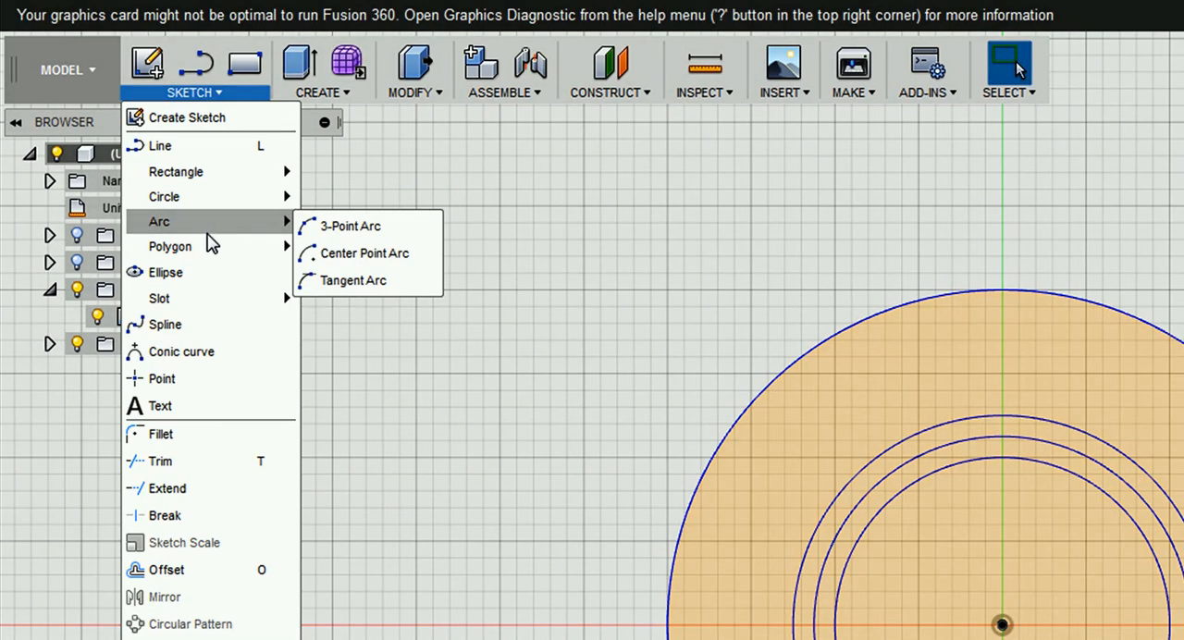
mouse_move(203, 320)
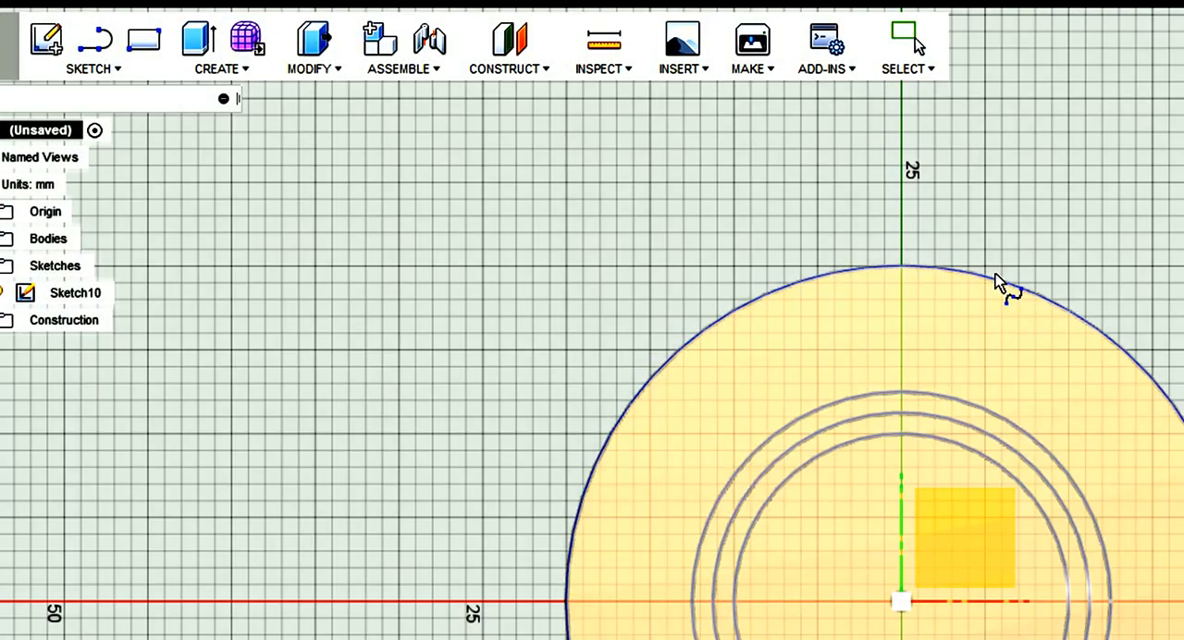
left_click(75, 292)
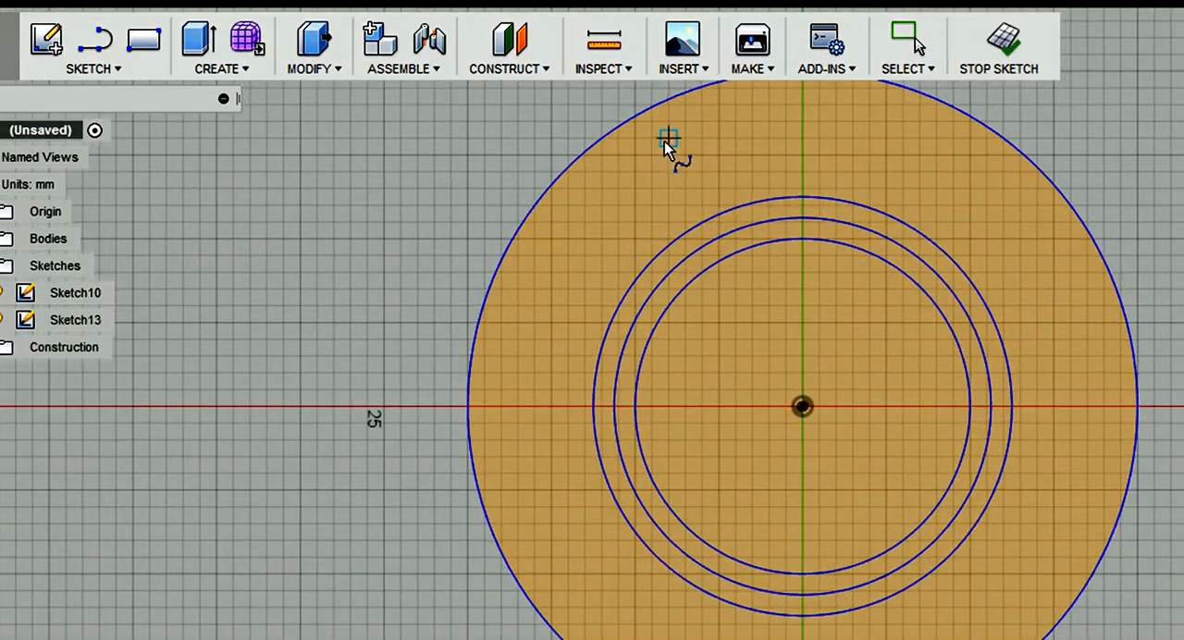
Step: Draw a fit-point spline from the outer hub circle, curving up and around the arm
scroll("down", 3)
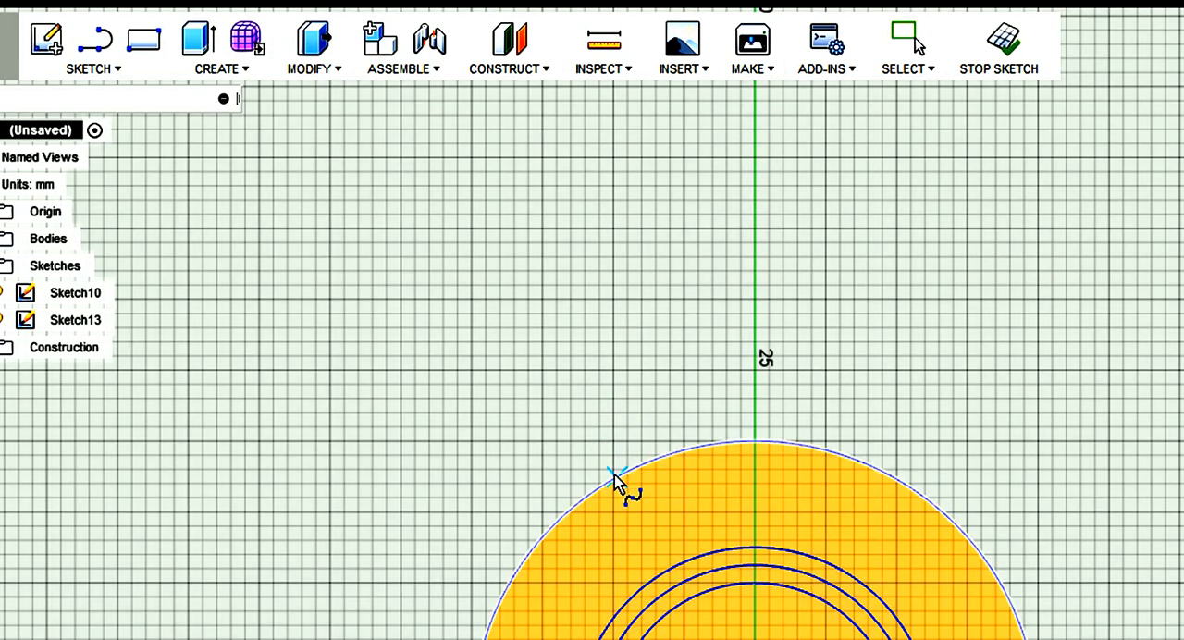
mouse_move(634, 439)
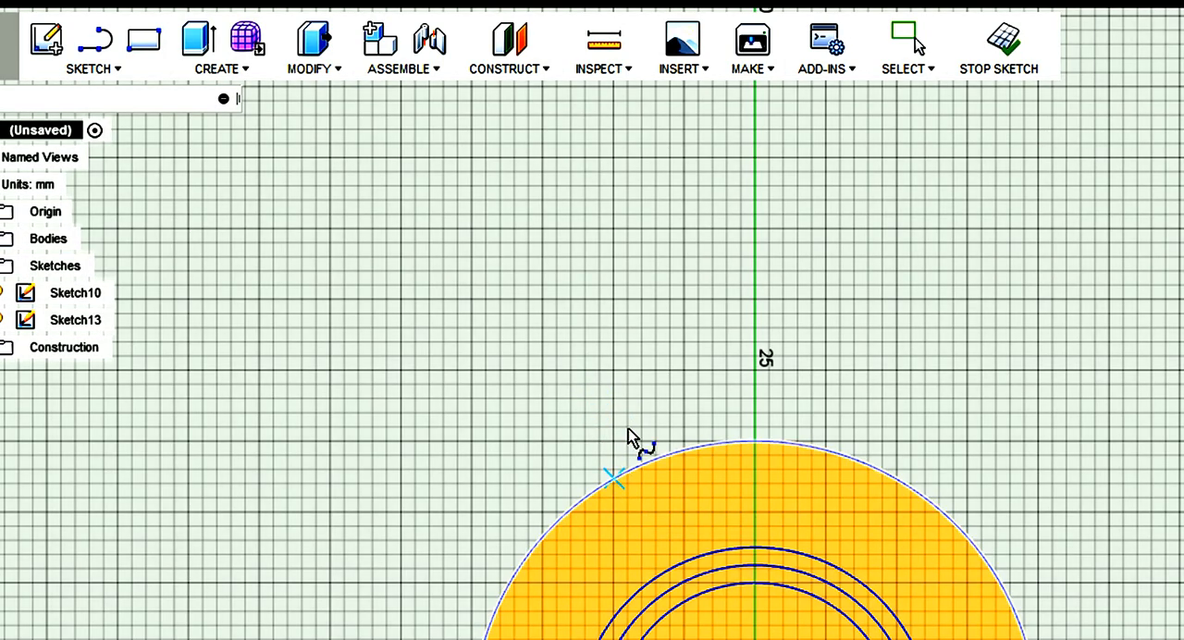
left_click(613, 478)
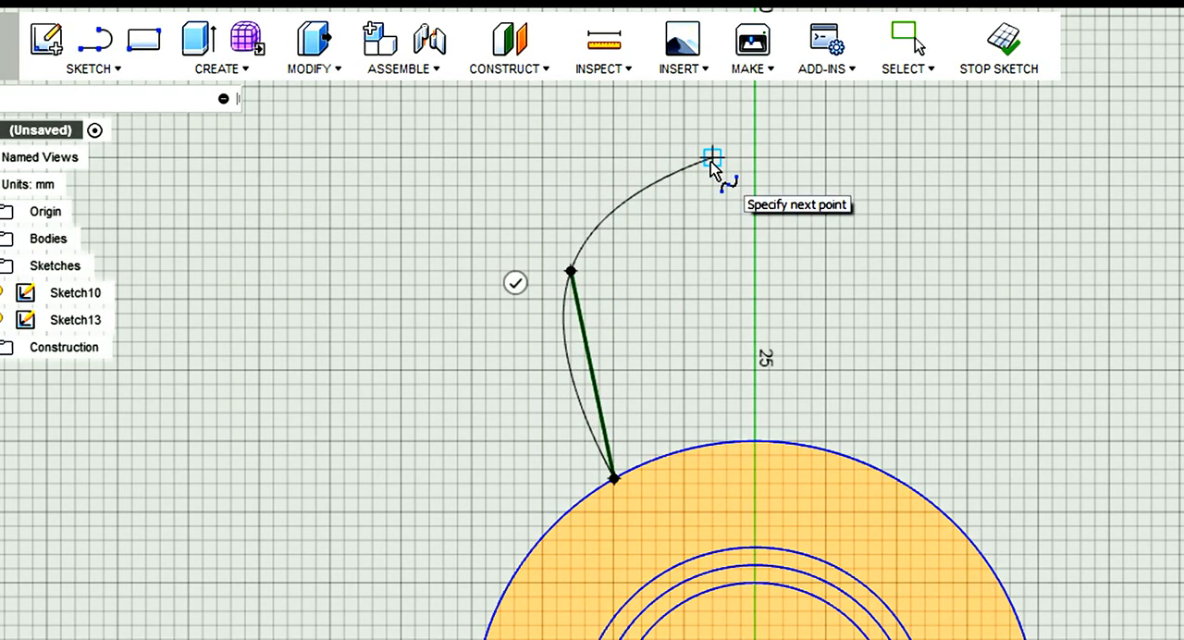
mouse_move(713, 148)
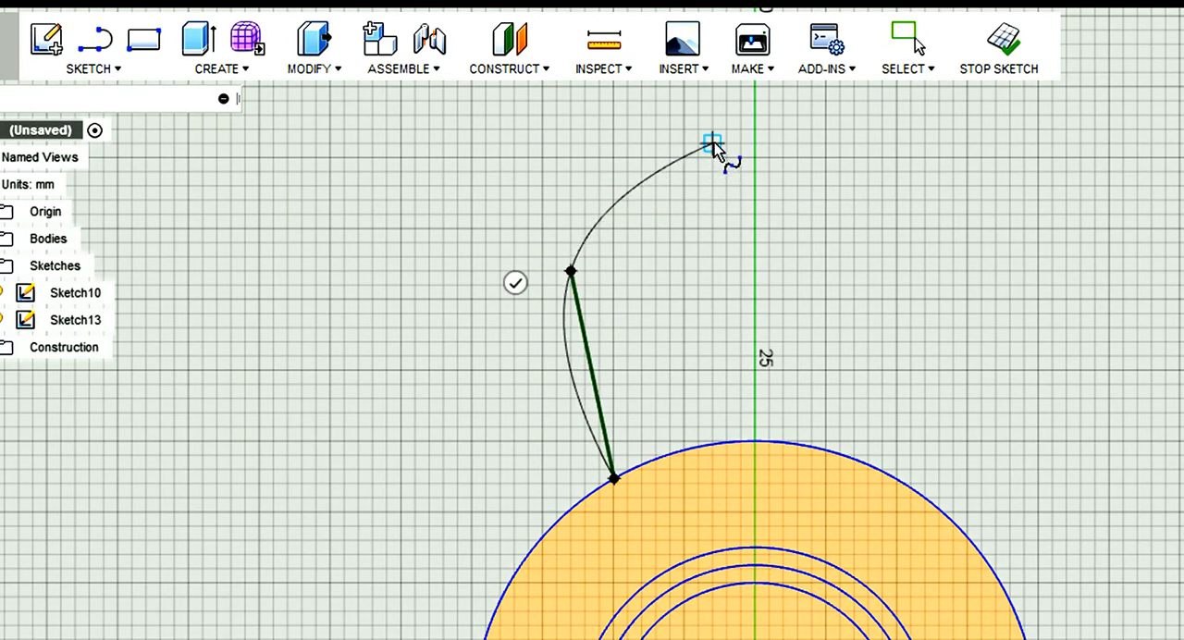
mouse_move(726, 144)
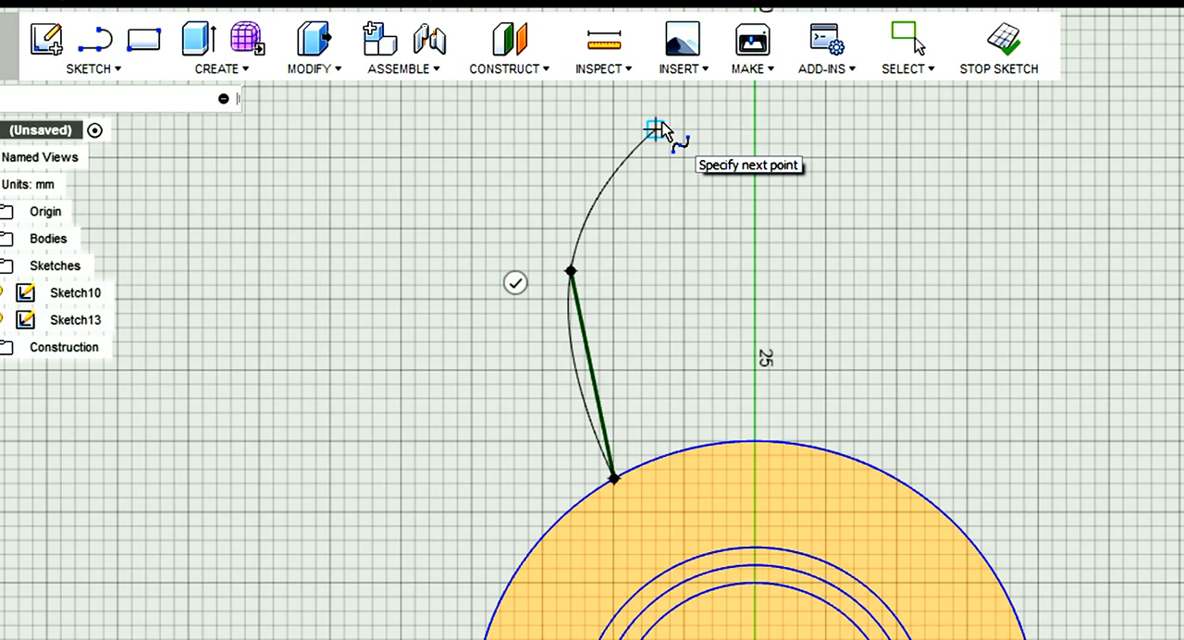
left_click(754, 102)
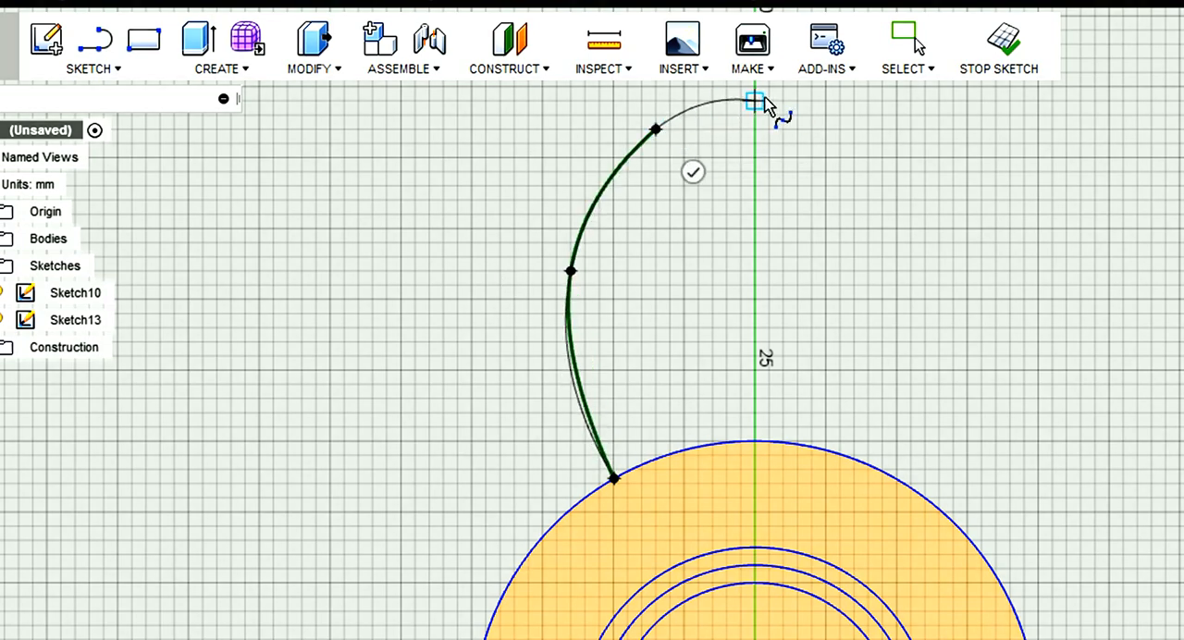
left_click_drag(757, 102, 953, 129)
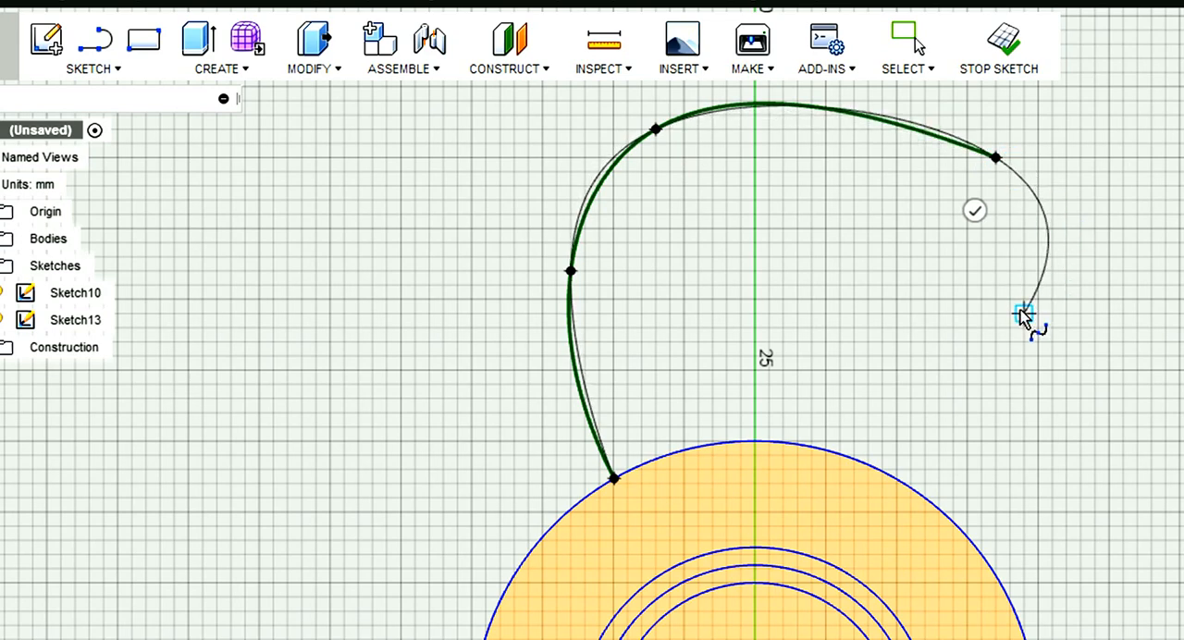
left_click_drag(1023, 313, 925, 357)
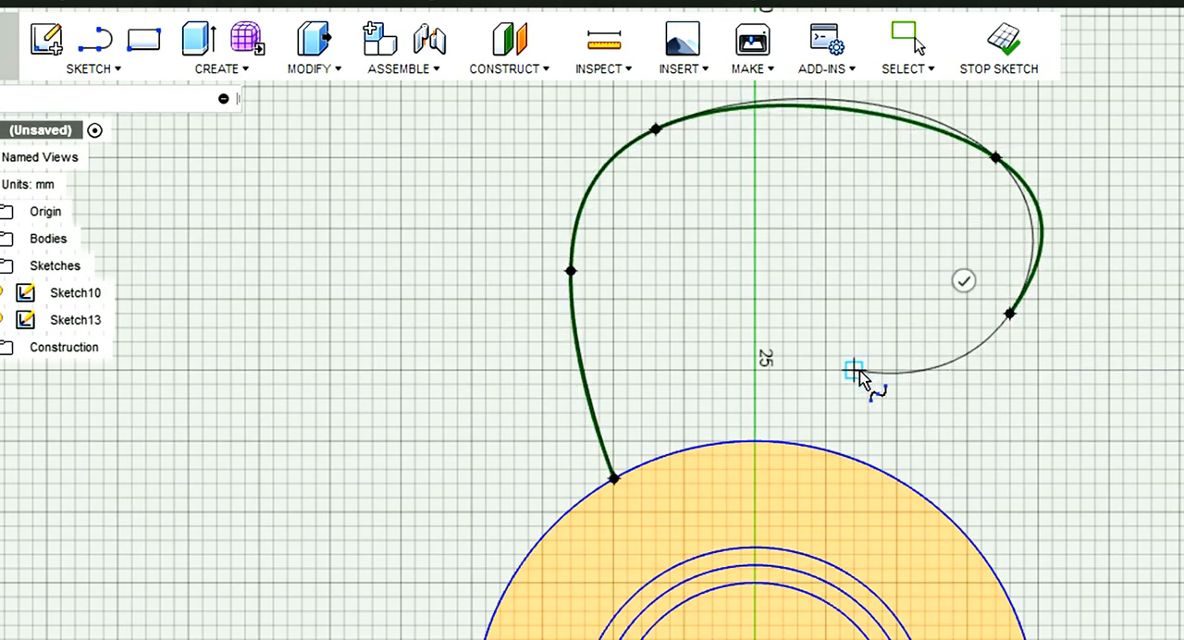
mouse_move(856, 371)
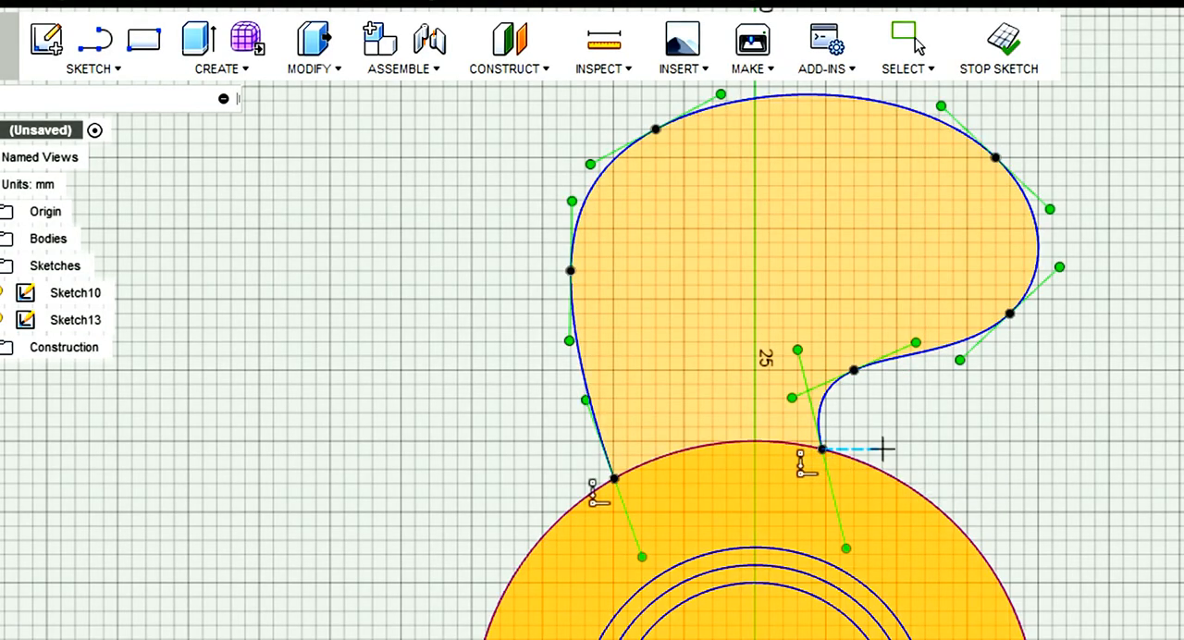
mouse_move(1120, 222)
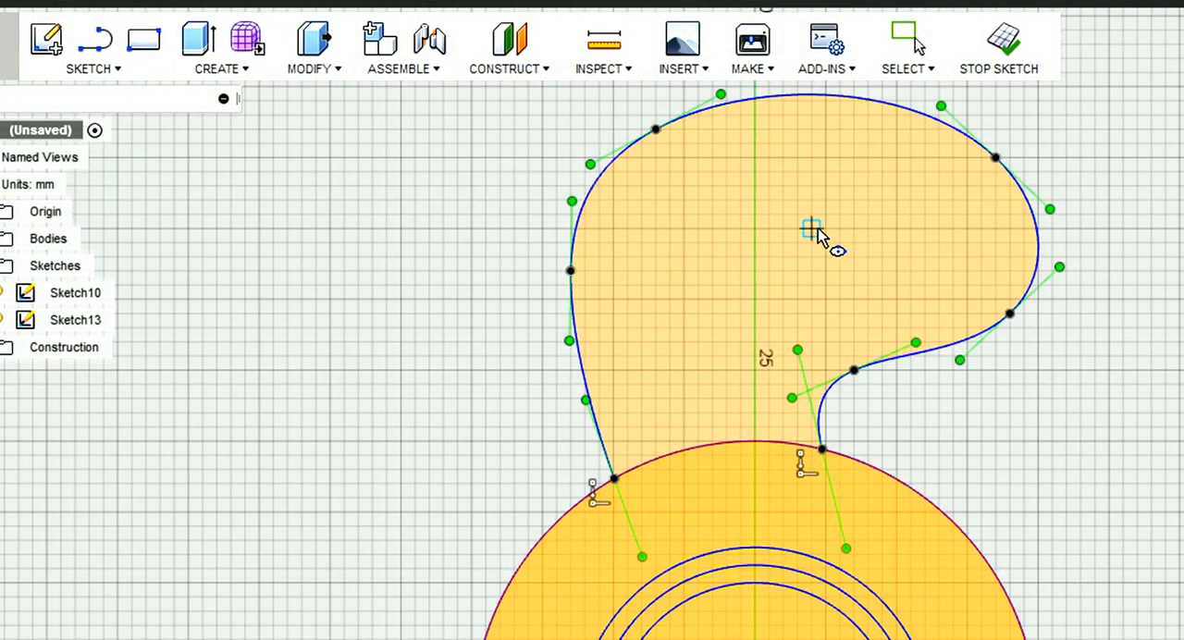
Step: Place an ellipse hole inside the arm's upper part and finish the arm sketch
left_click(953, 230)
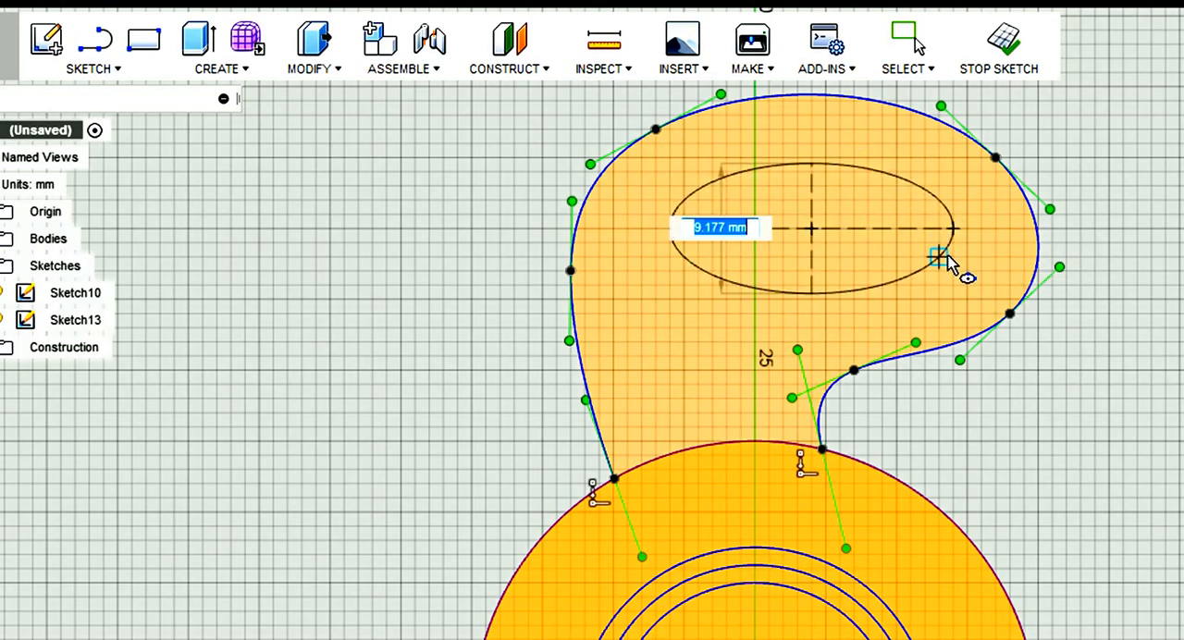
mouse_move(943, 259)
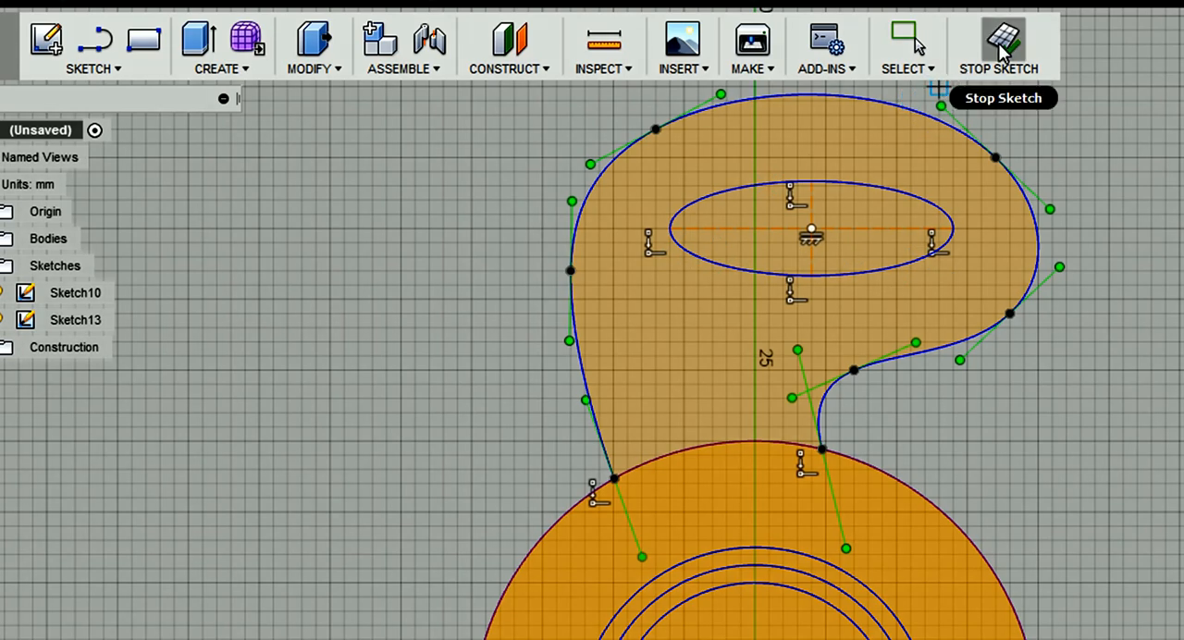
left_click(1004, 42)
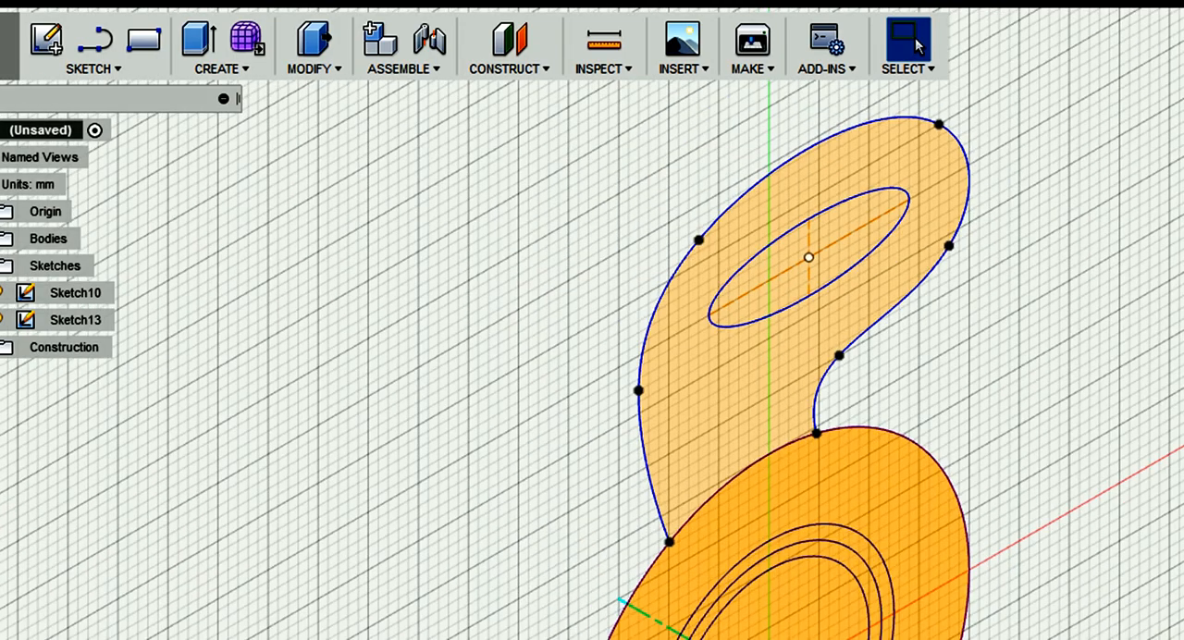
mouse_move(1034, 78)
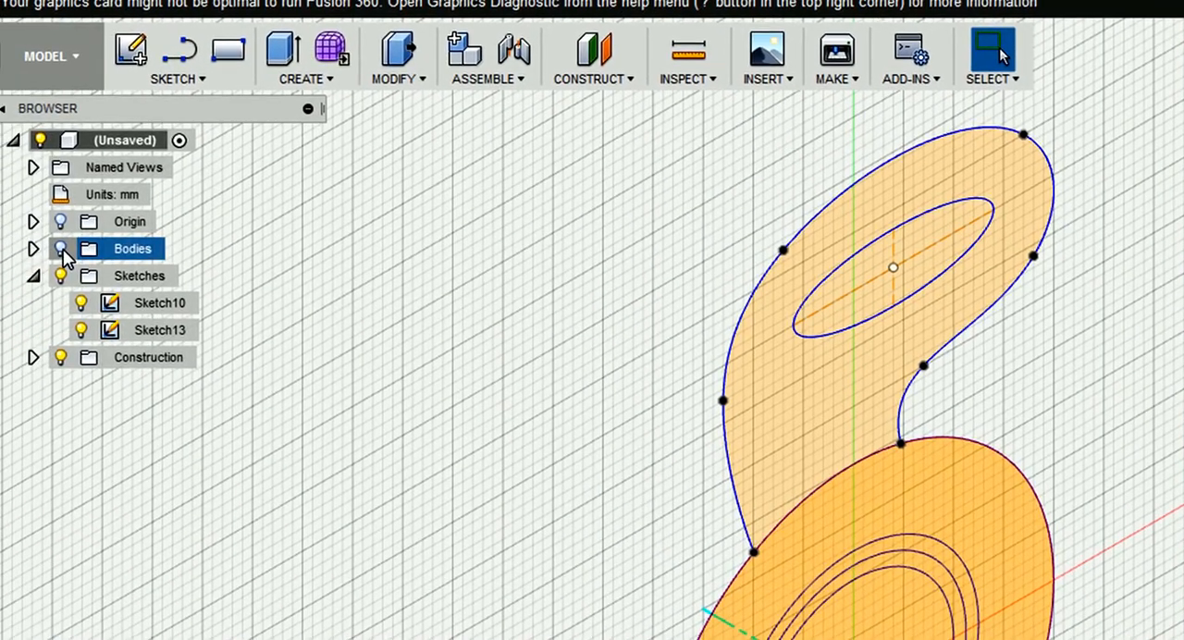
Step: Turn the Bodies visibility back on so the hub bodies show with the arm sketch
left_click(60, 248)
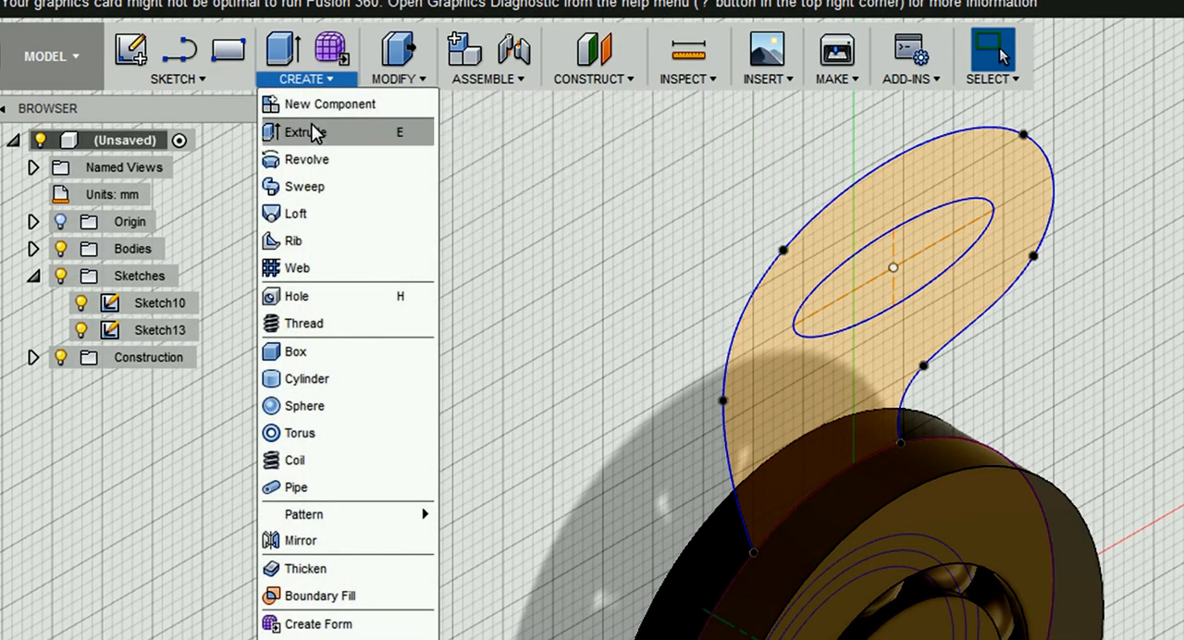
left_click(304, 131)
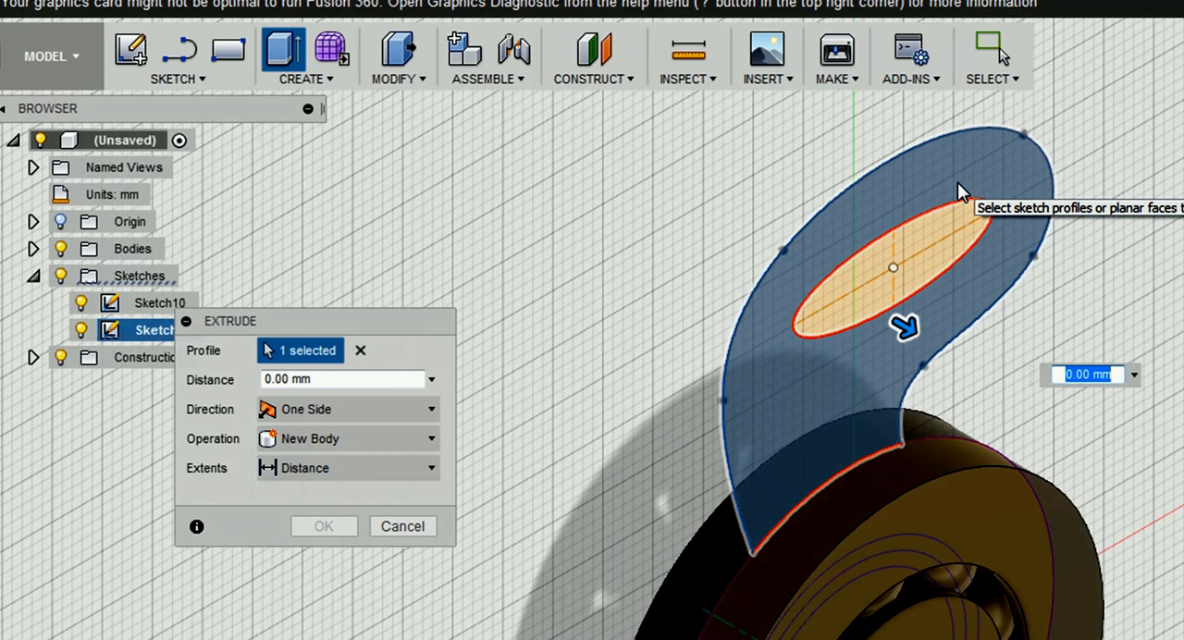
Step: Extrude the arm profile symmetrically to 4 mm, joined to the bearing hub
left_click(431, 409)
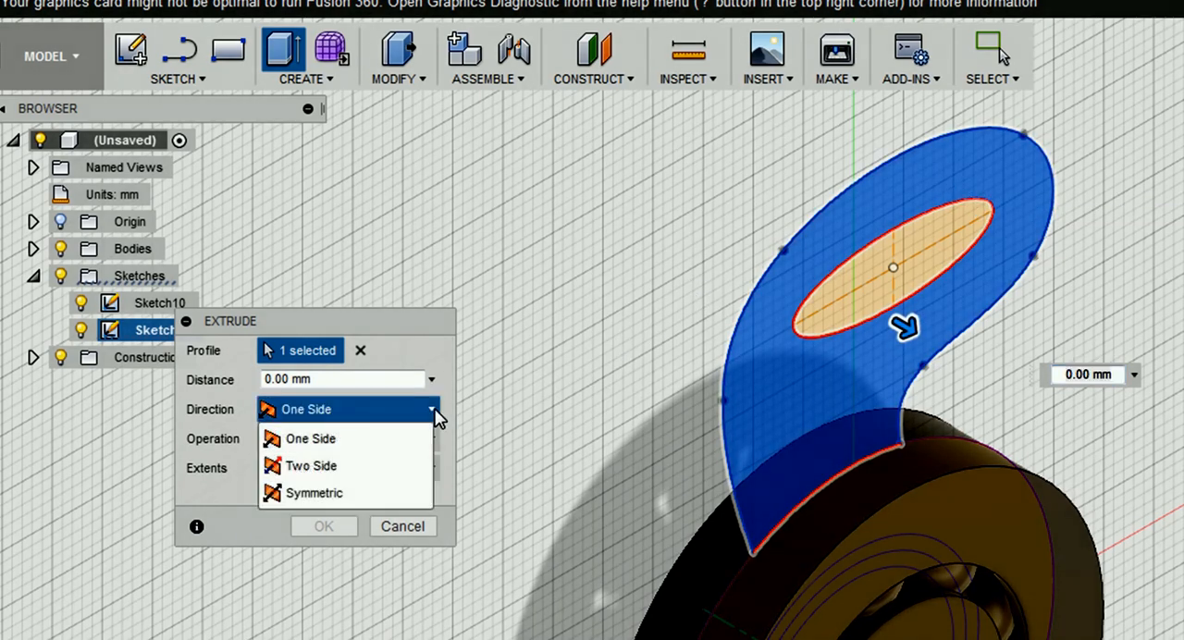
left_click(315, 493)
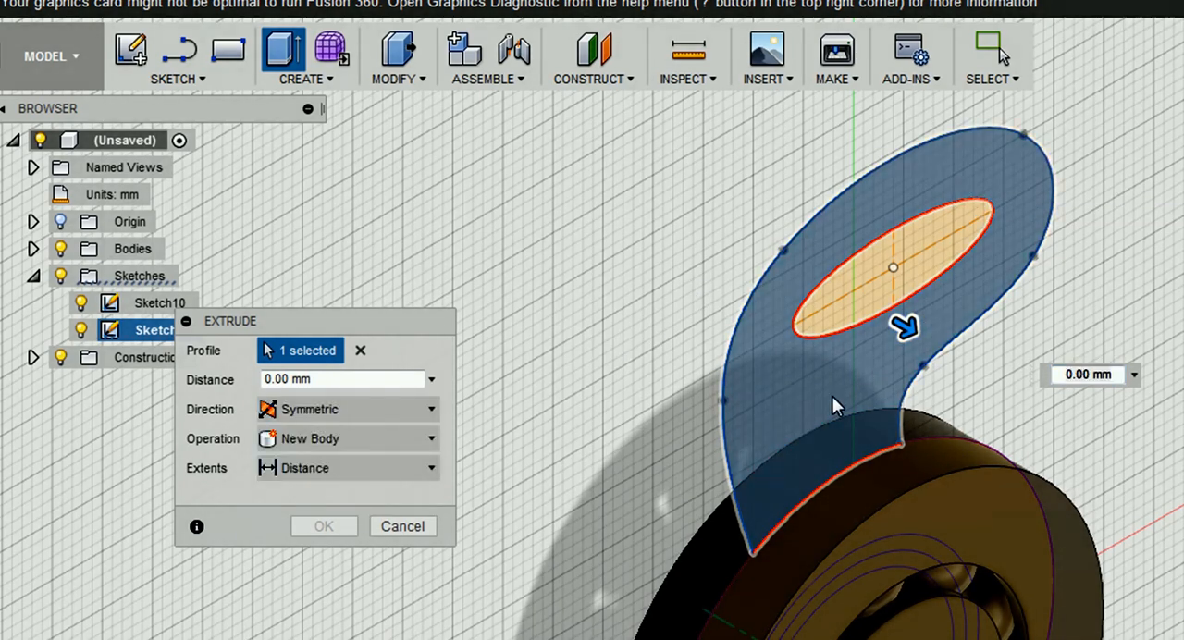
left_click_drag(905, 328, 923, 343)
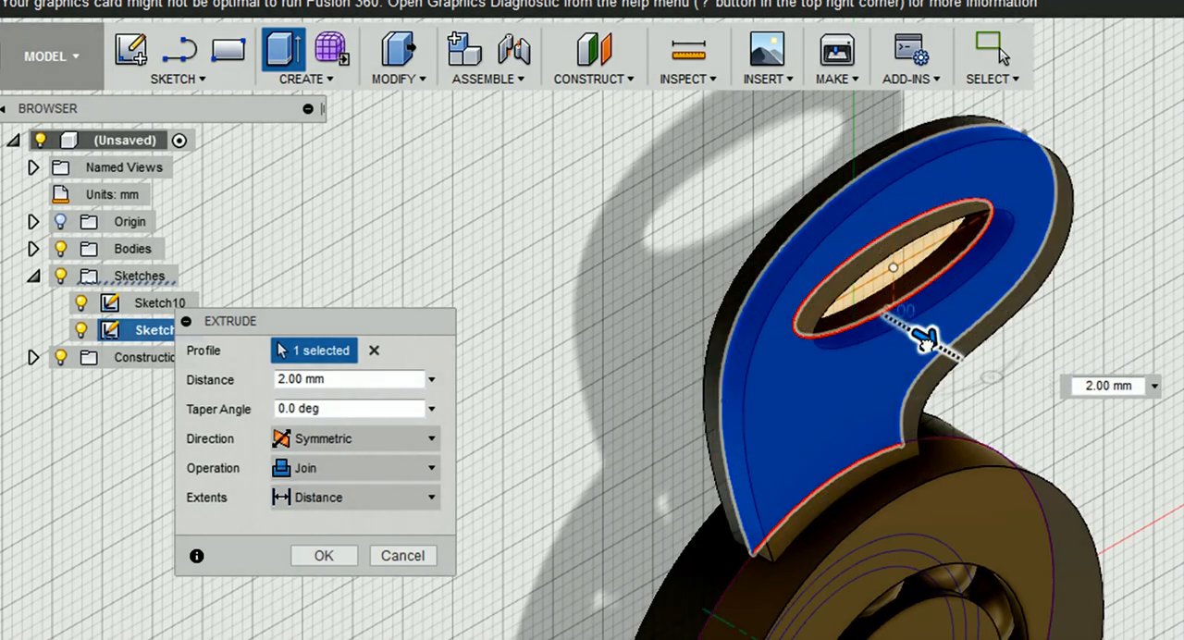
left_click_drag(921, 338, 944, 350)
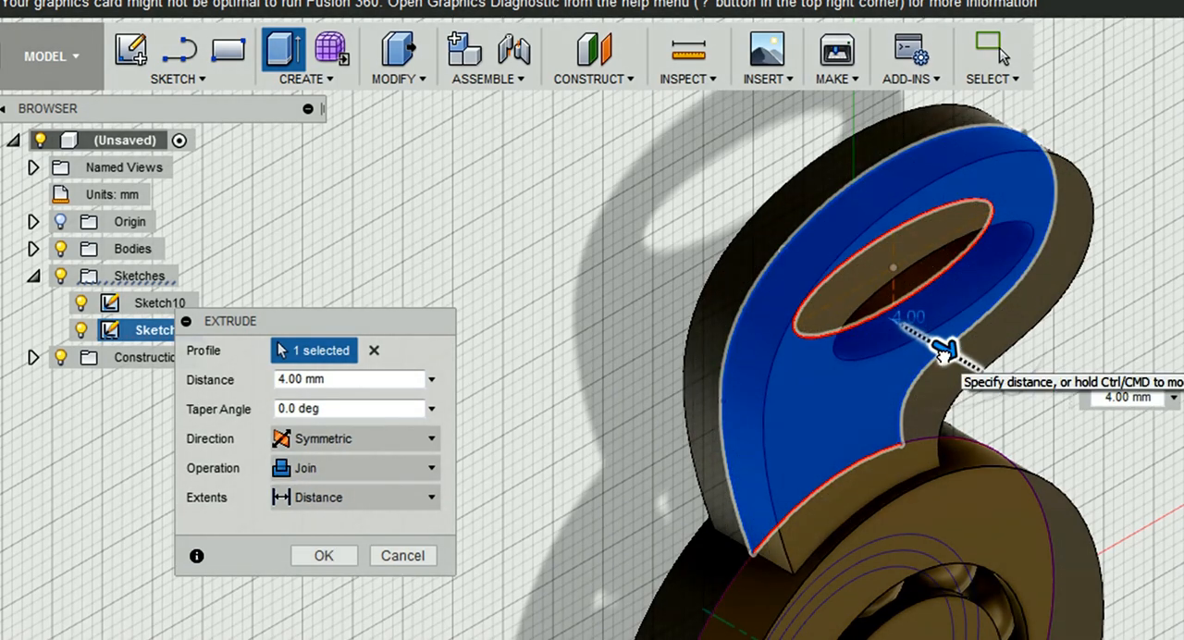
left_click_drag(939, 347, 953, 357)
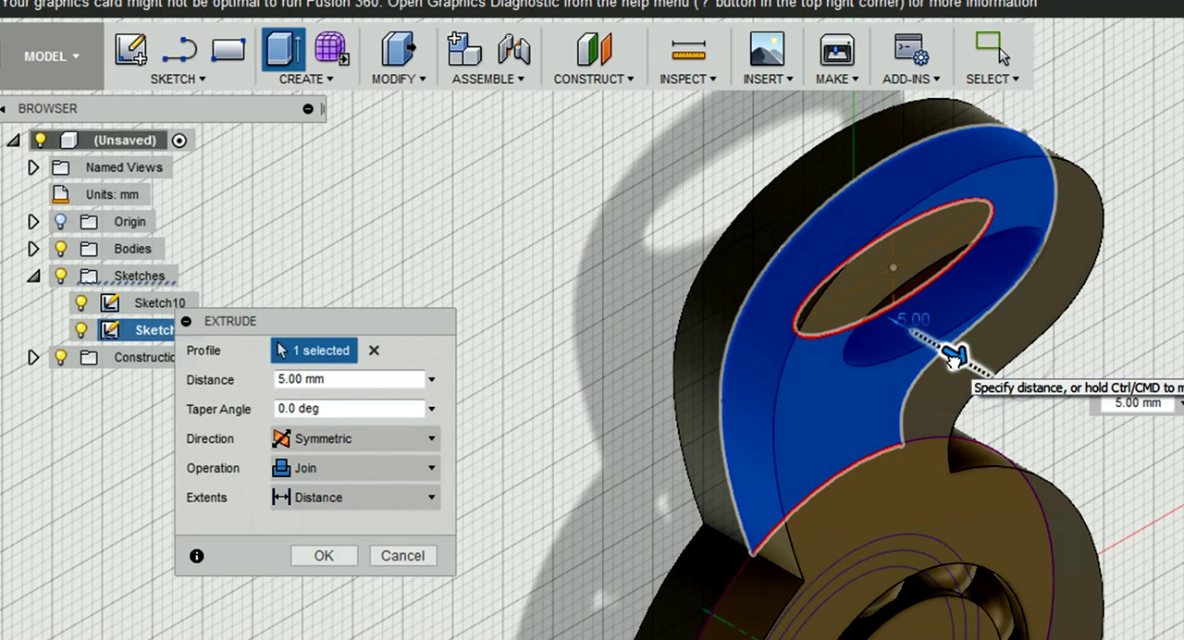
left_click_drag(957, 356, 944, 350)
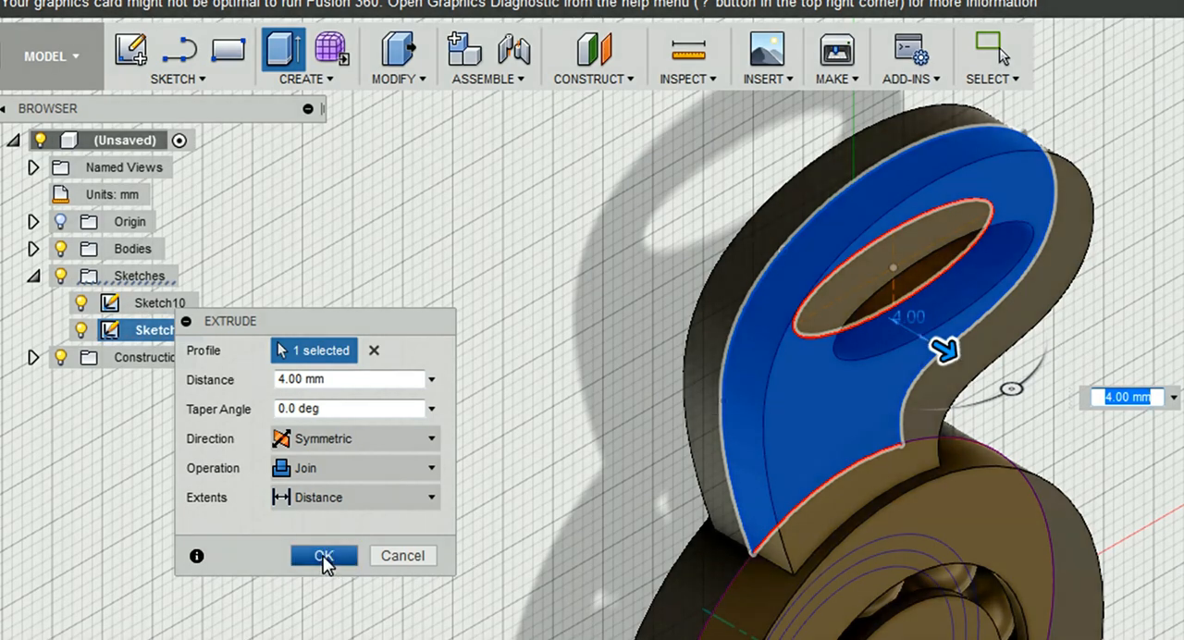
left_click(324, 556)
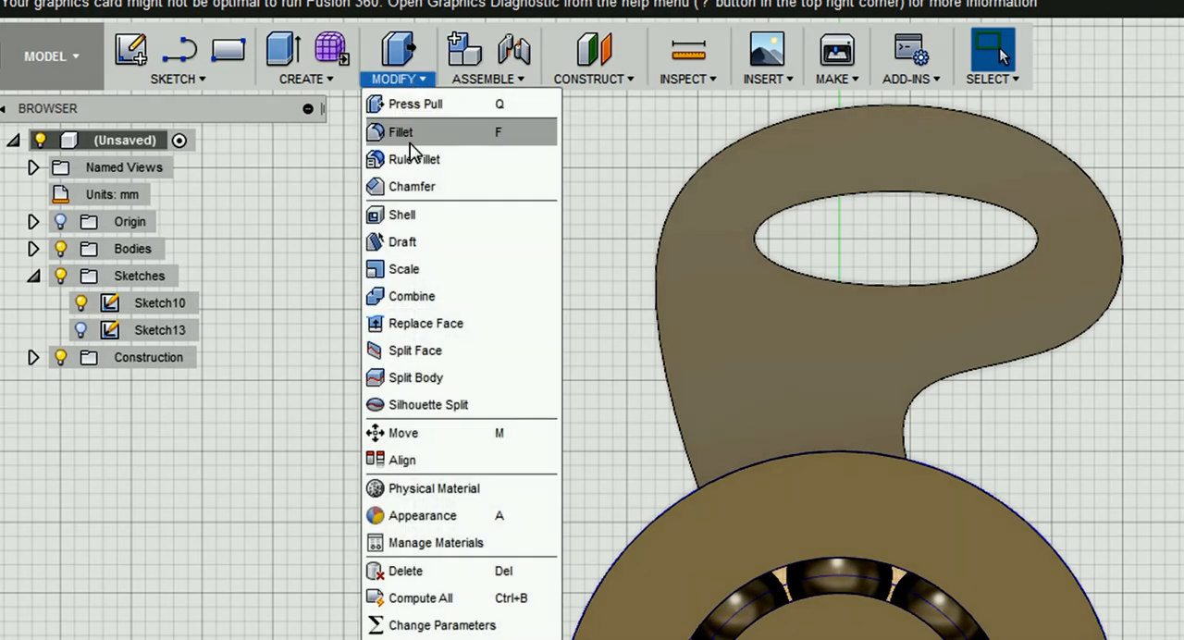
left_click(414, 159)
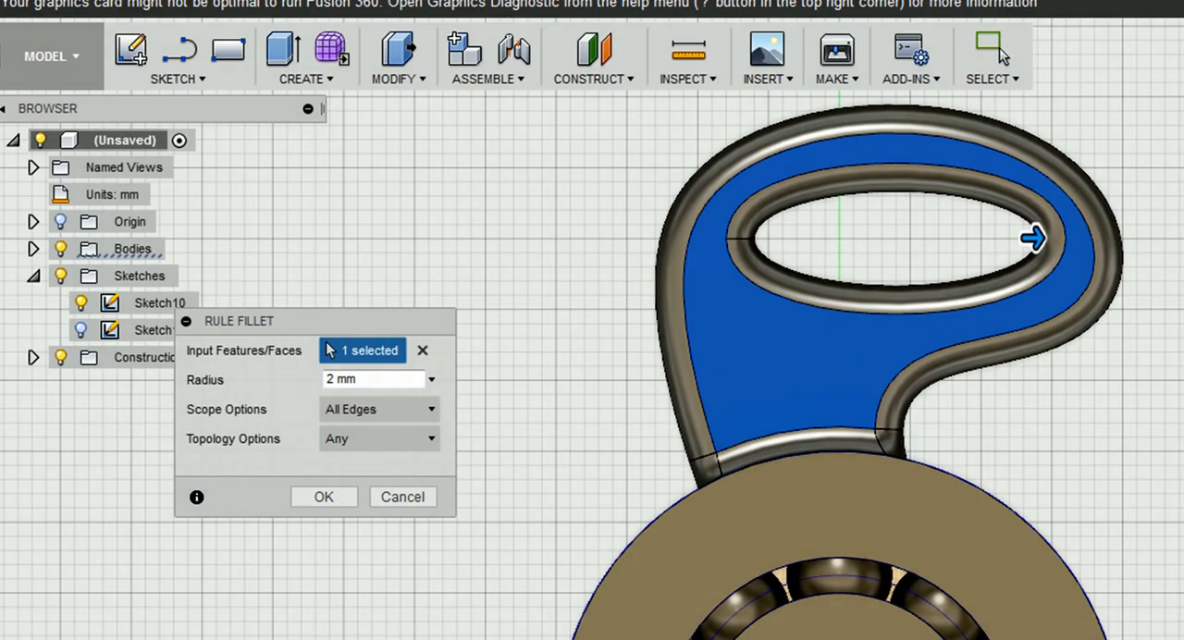
left_click(324, 497)
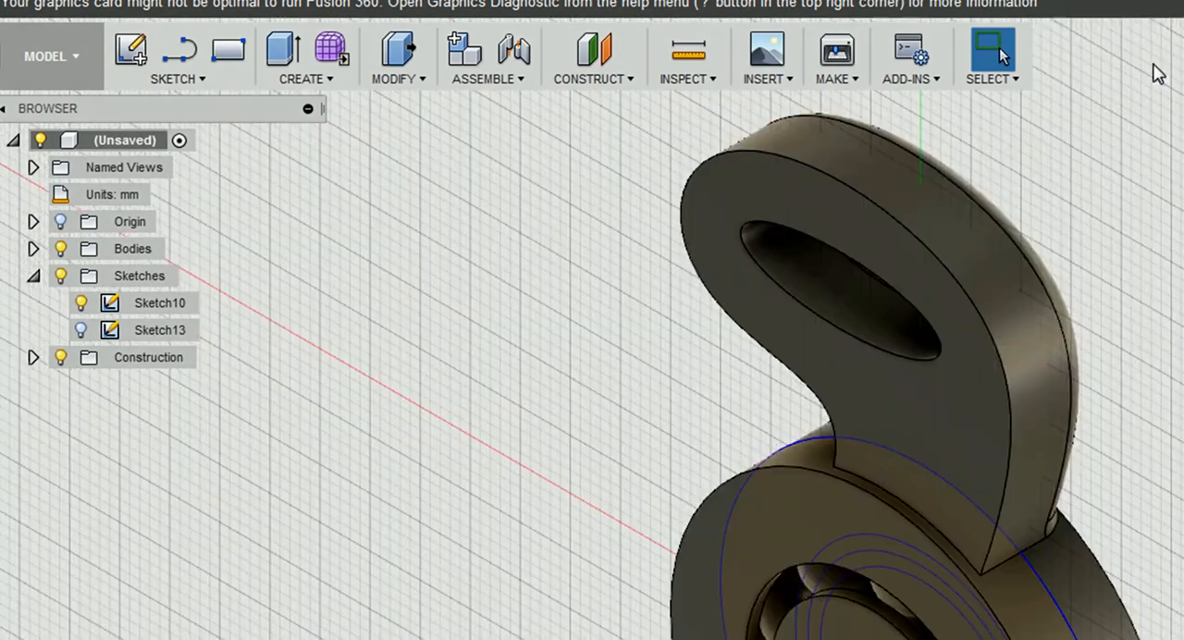
mouse_move(396, 96)
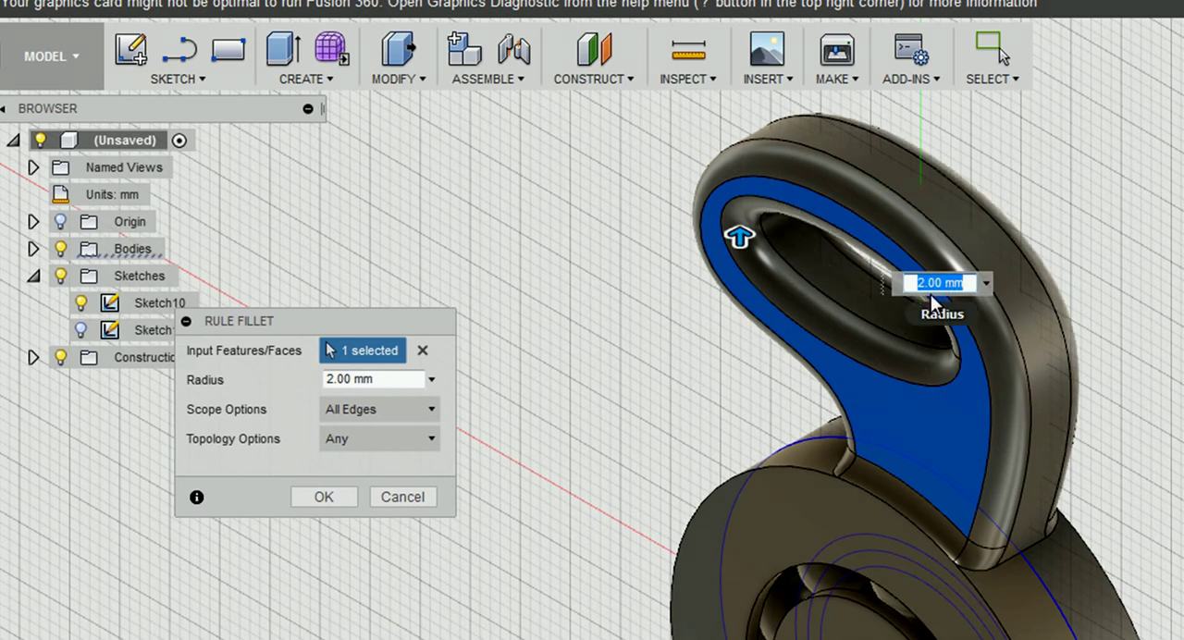
mouse_move(330, 484)
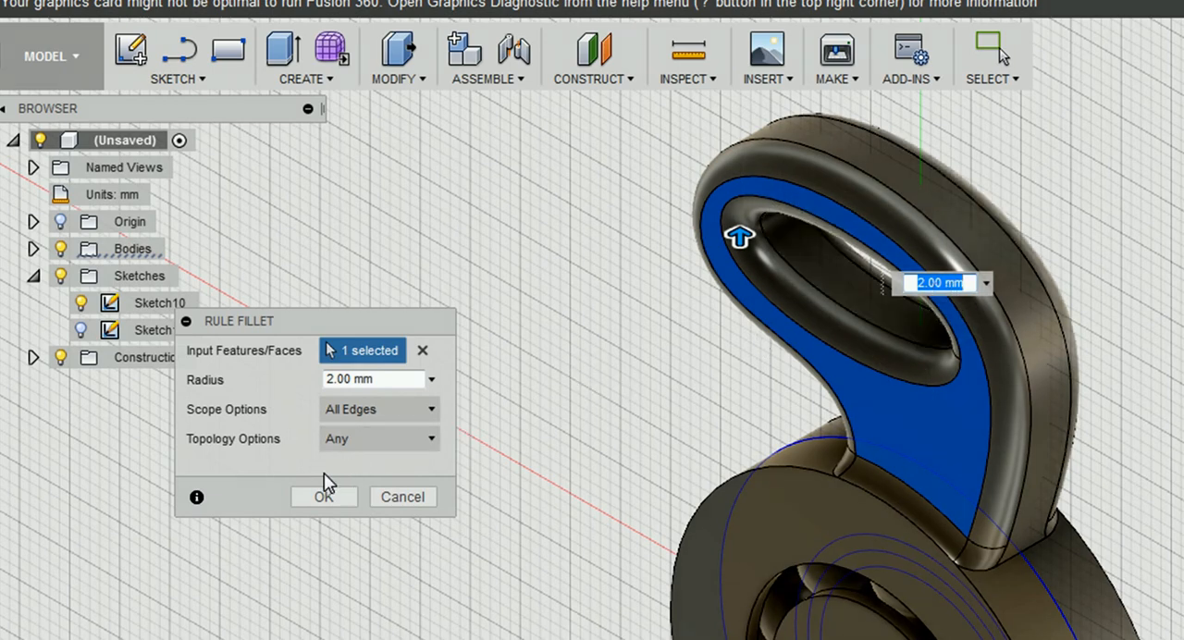
Step: Apply the 2 mm rule fillet to all arm edges, including the oval hole rim
left_click(323, 497)
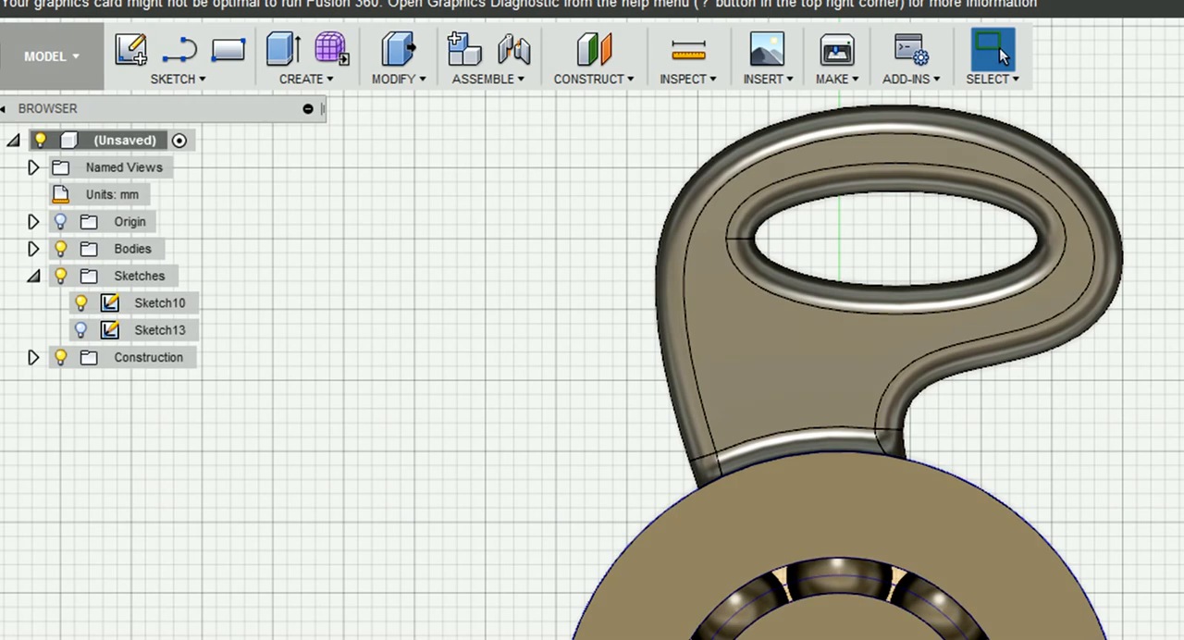
mouse_move(1101, 571)
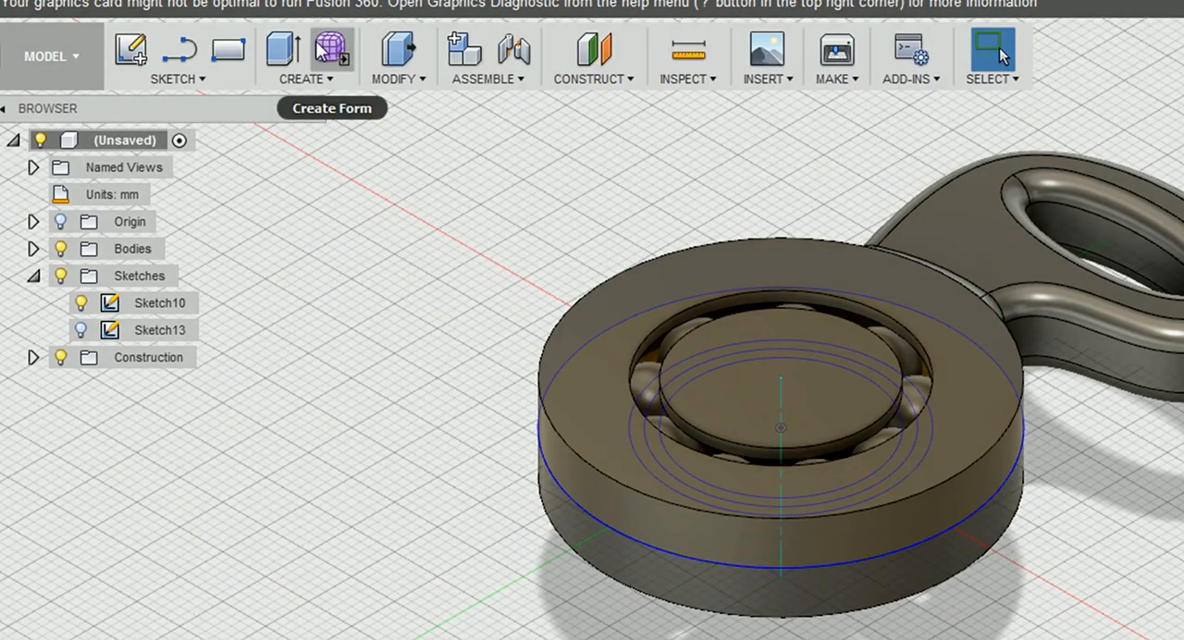
mouse_move(307, 56)
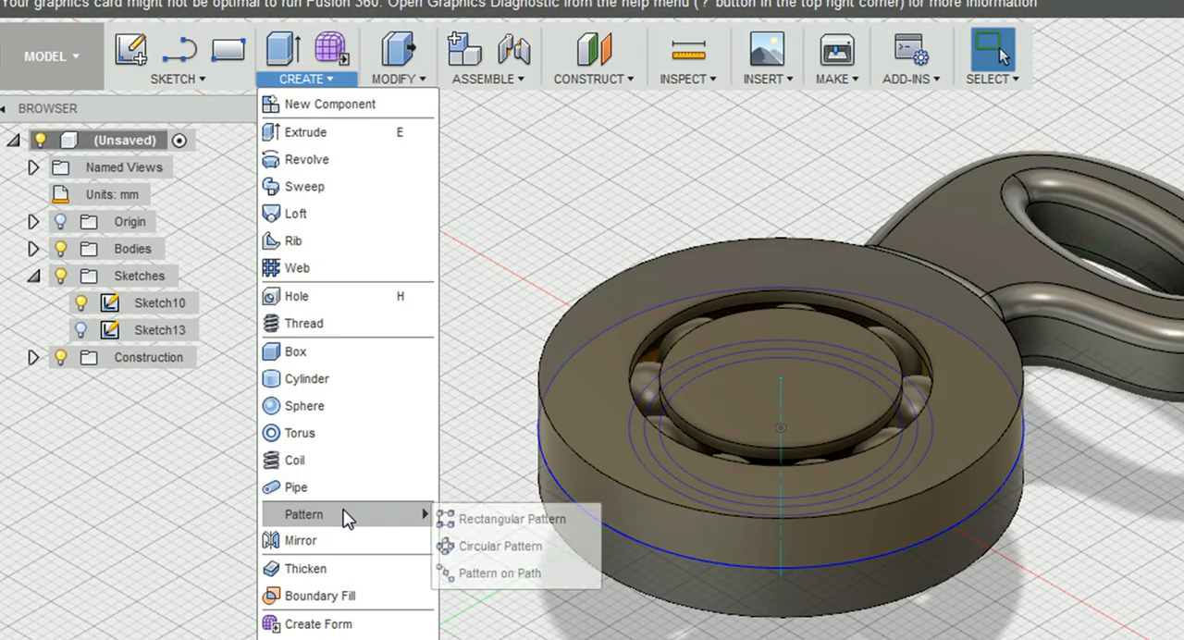
mouse_move(454, 358)
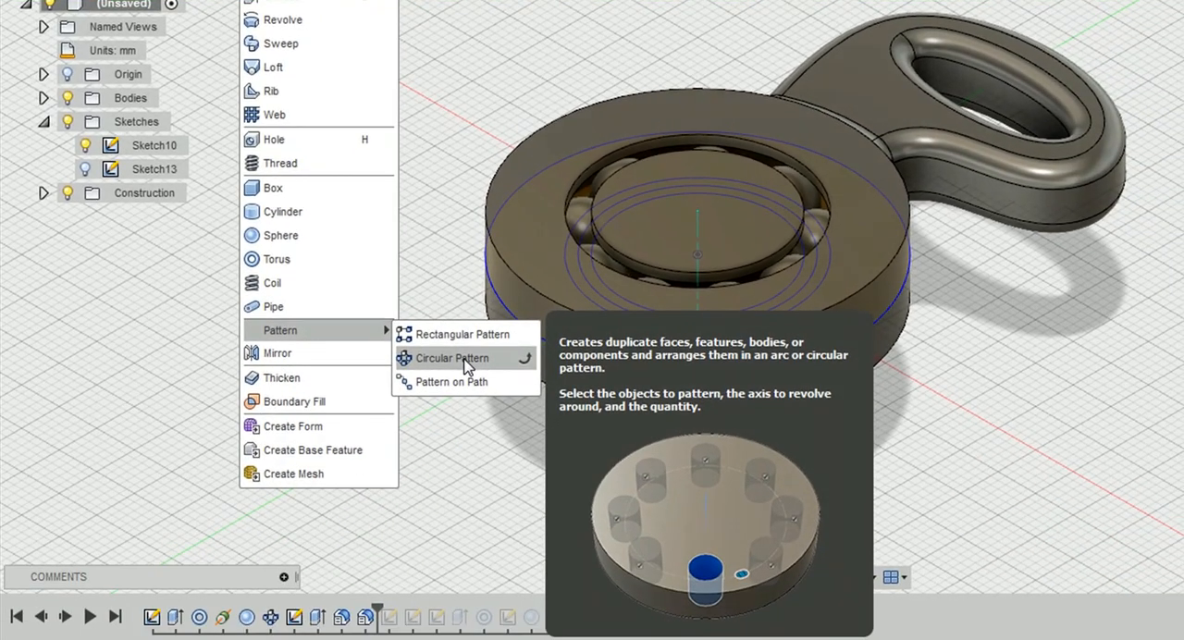
Step: Circular-pattern the arm features around the hub axis with quantity 3
left_click(447, 358)
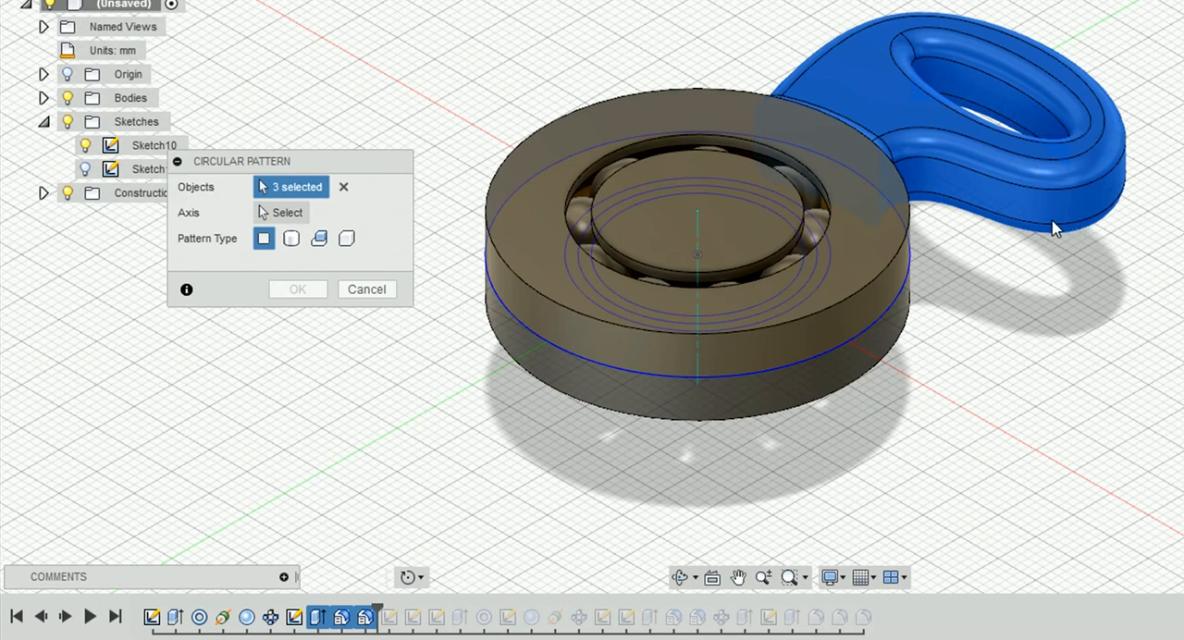
left_click(287, 212)
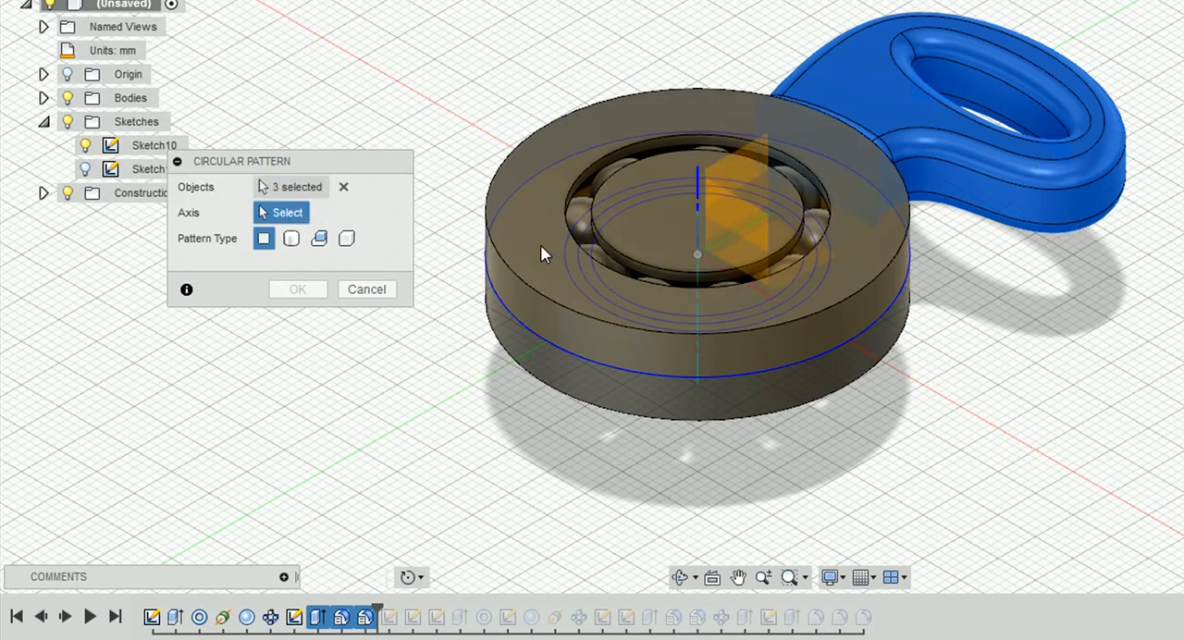
mouse_move(697, 250)
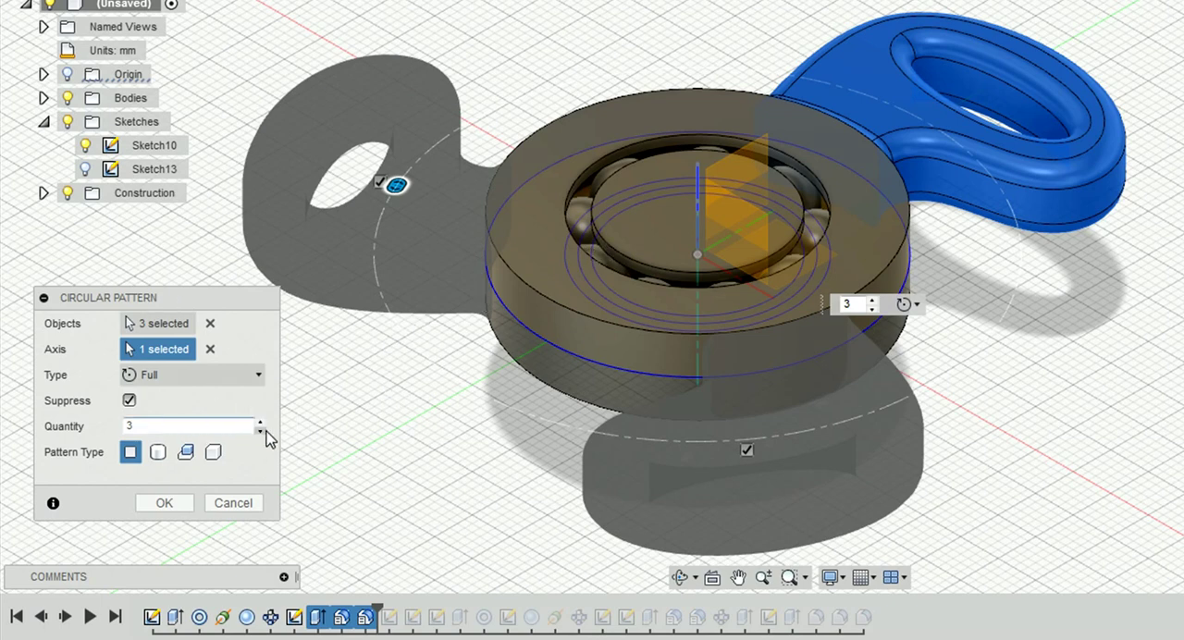
left_click(260, 421)
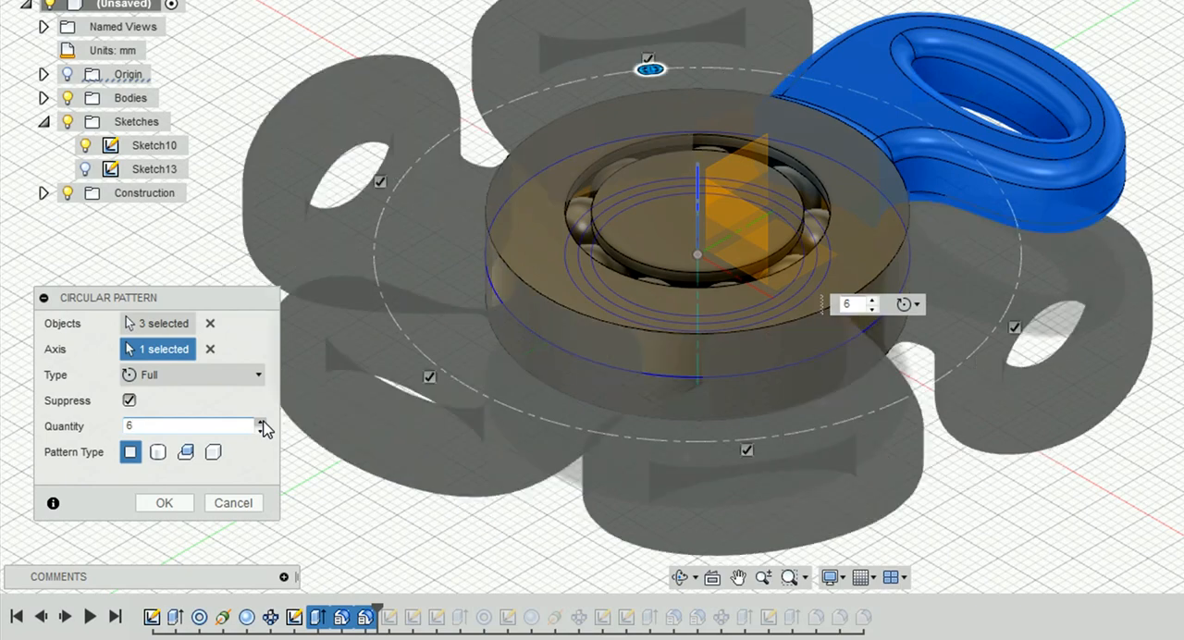
left_click(260, 431)
type("3")
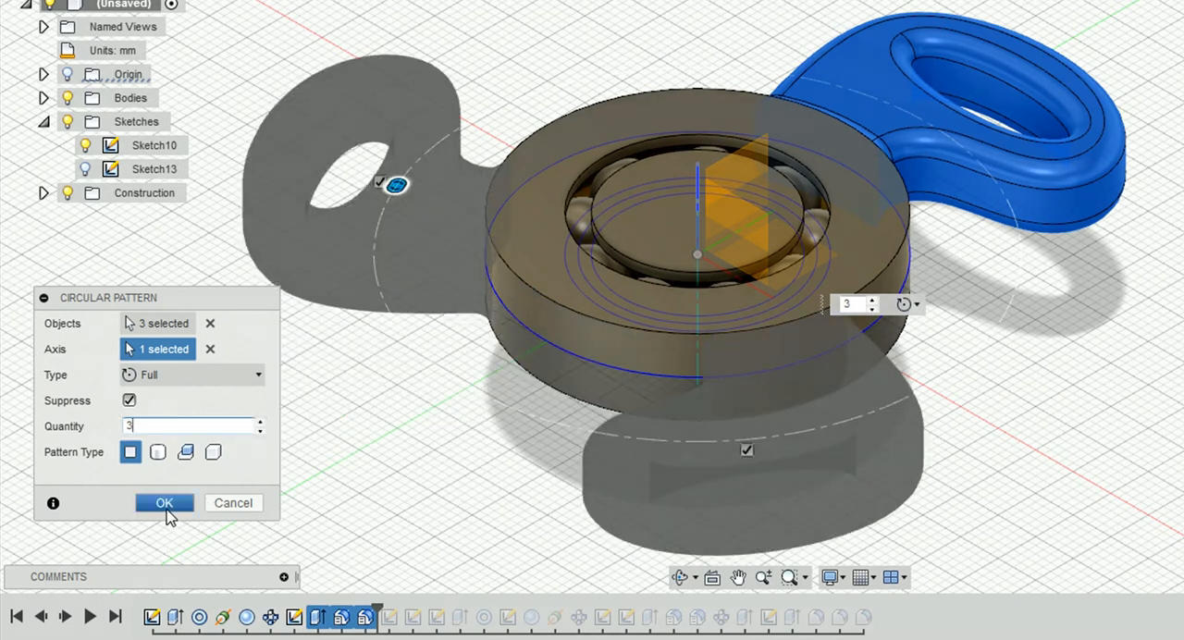
left_click(164, 502)
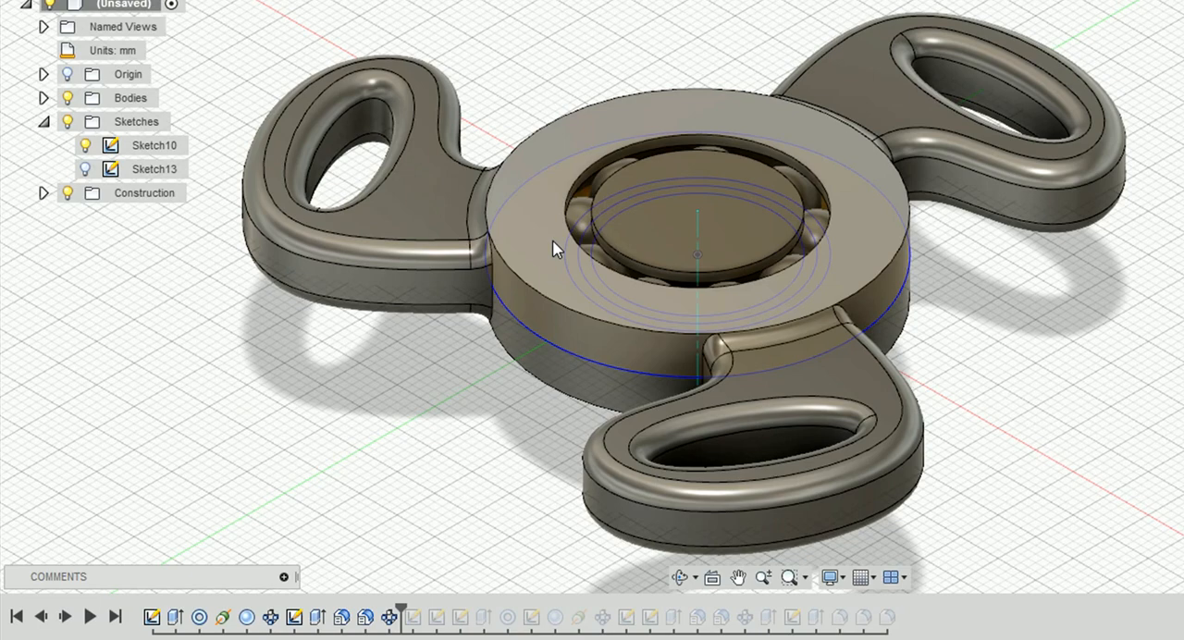
mouse_move(544, 190)
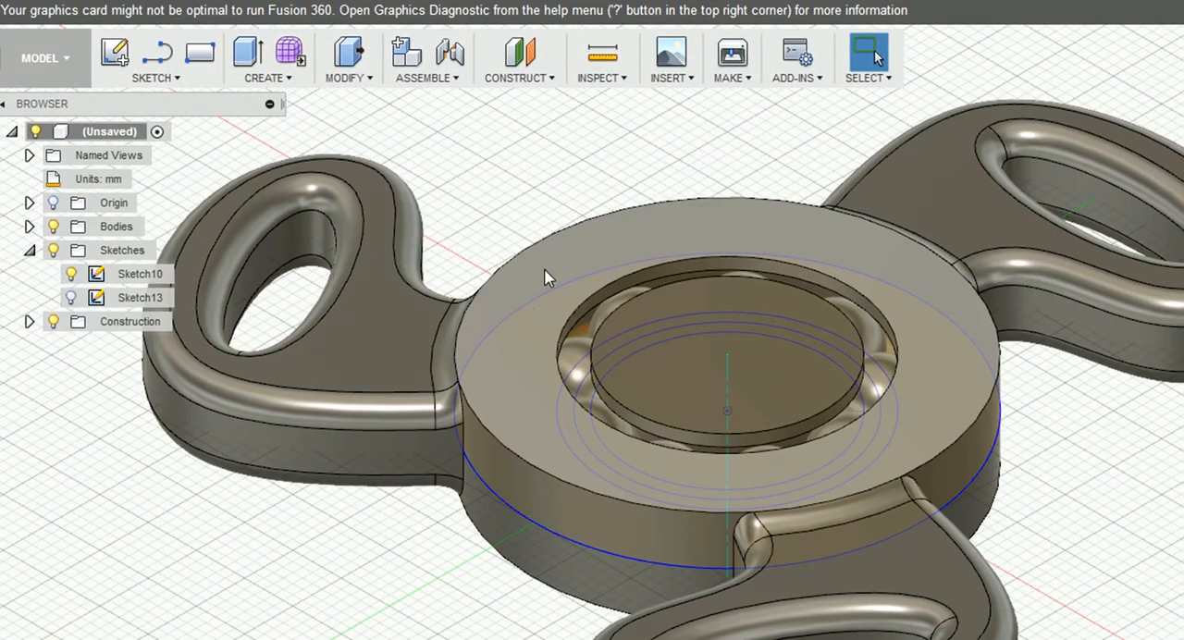
mouse_move(246, 57)
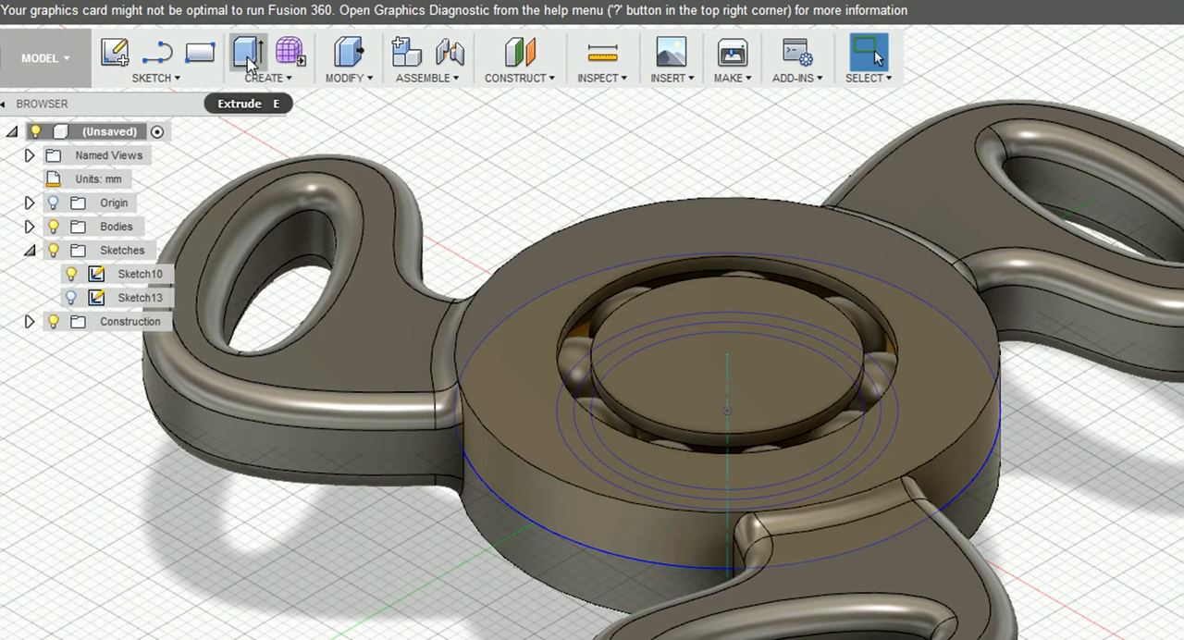
Step: Extrude the center circle profile 2 mm upward as a joined cap
left_click(247, 53)
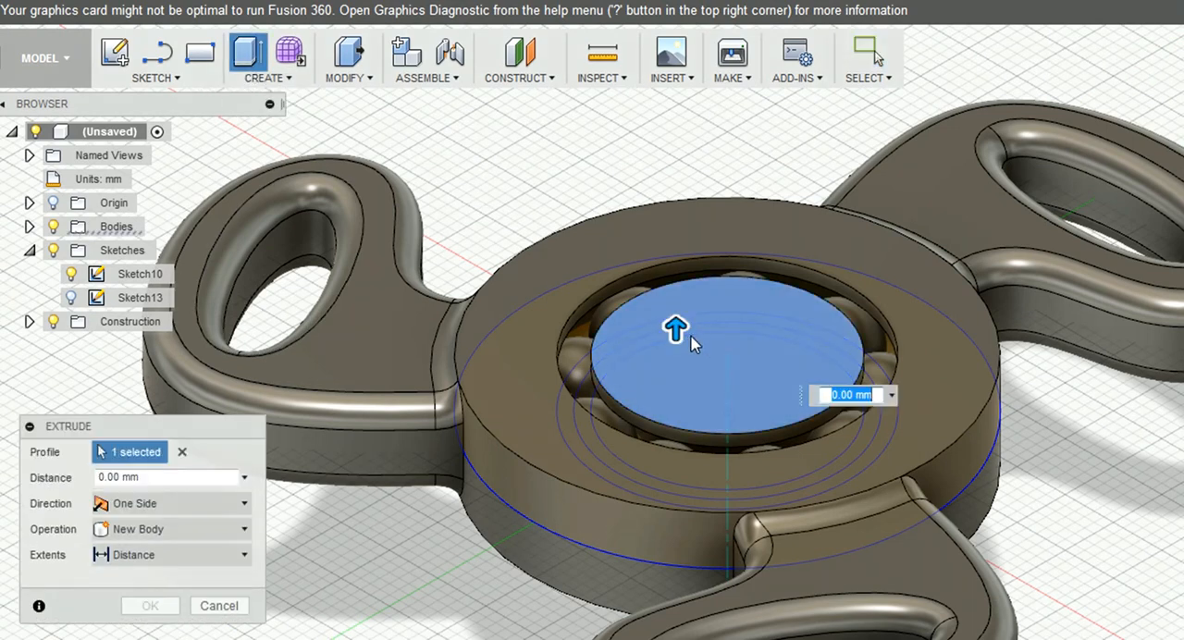
left_click_drag(676, 329, 675, 306)
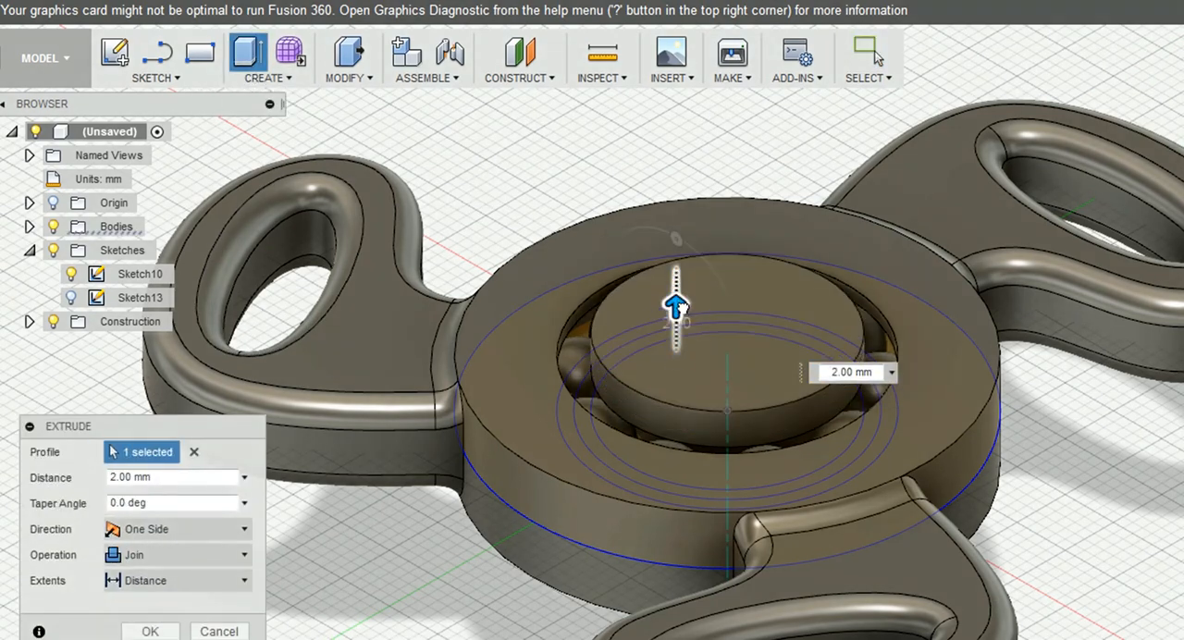
left_click_drag(676, 310, 677, 294)
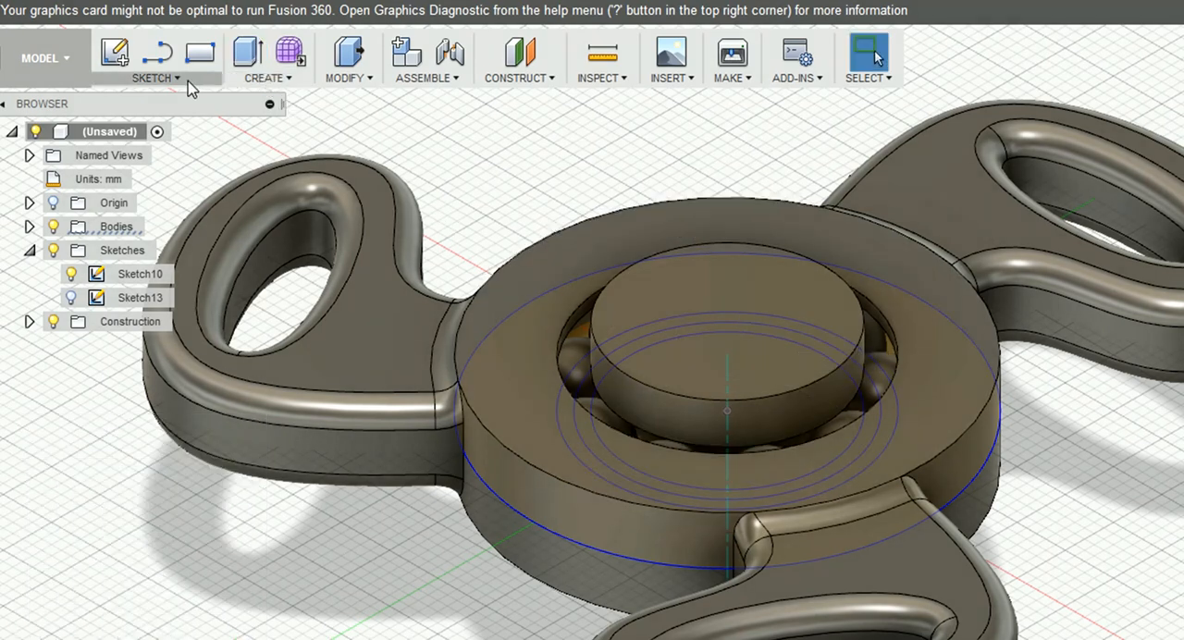
Step: Place sketch text 'S' on the center cap and drag it toward the middle
left_click(154, 77)
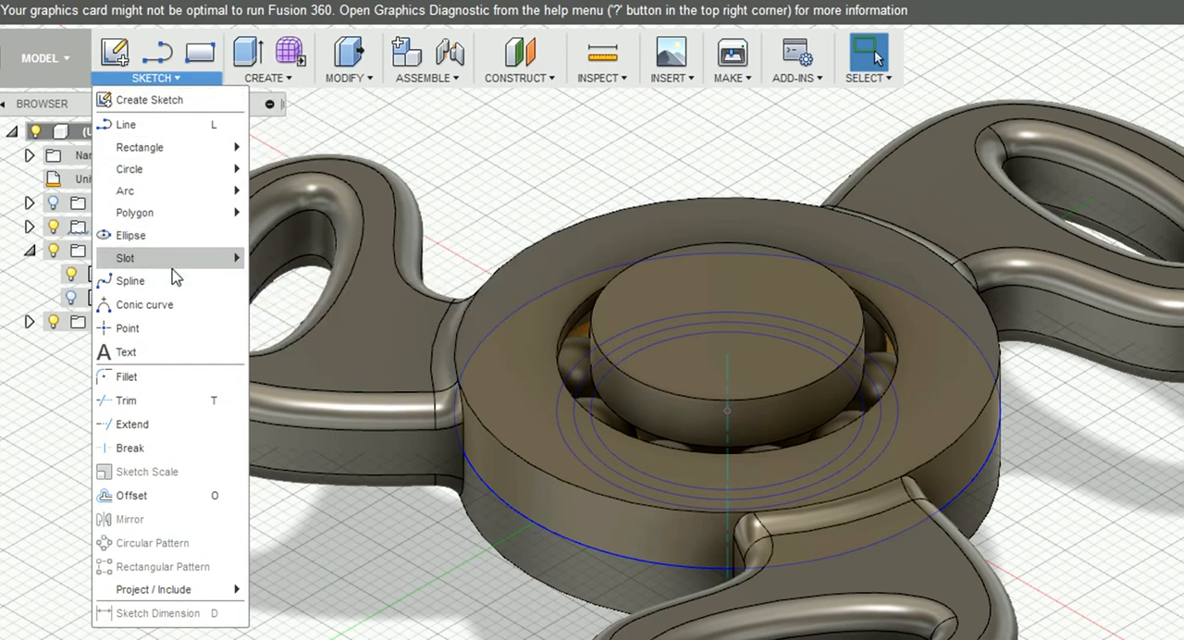
mouse_move(127, 352)
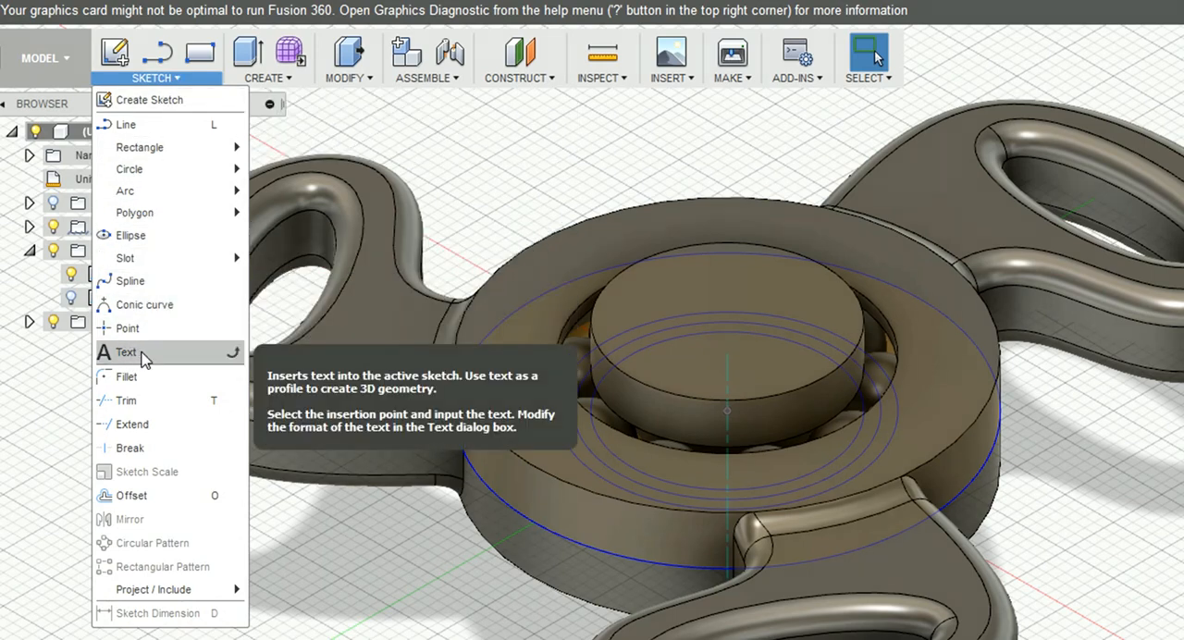
left_click(127, 352)
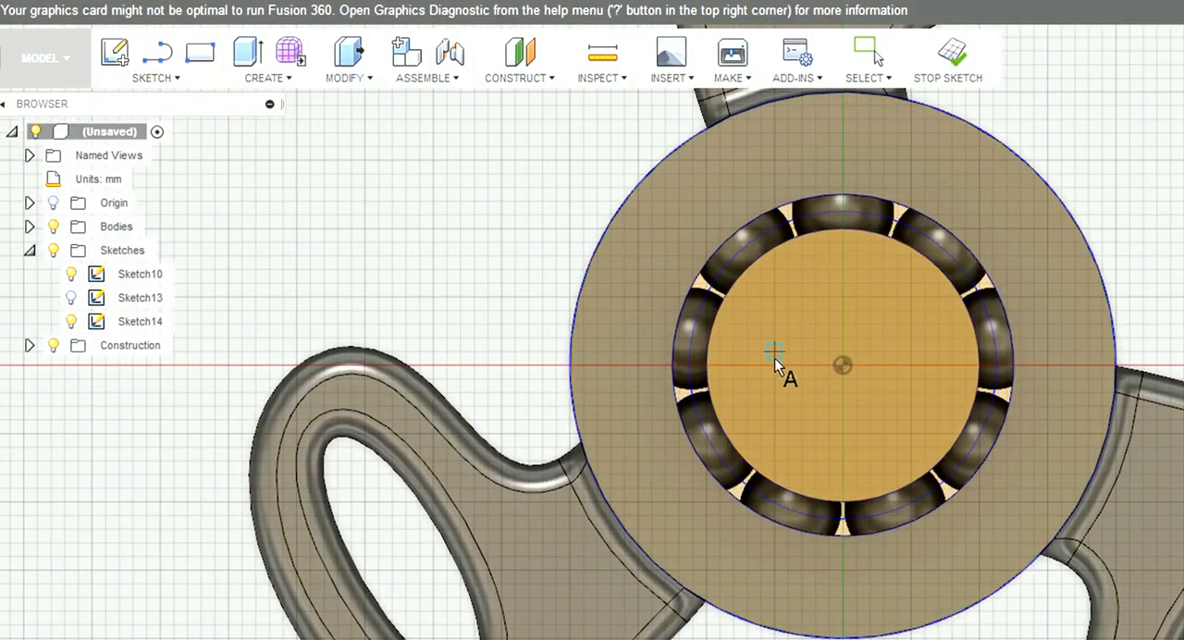
left_click(776, 353)
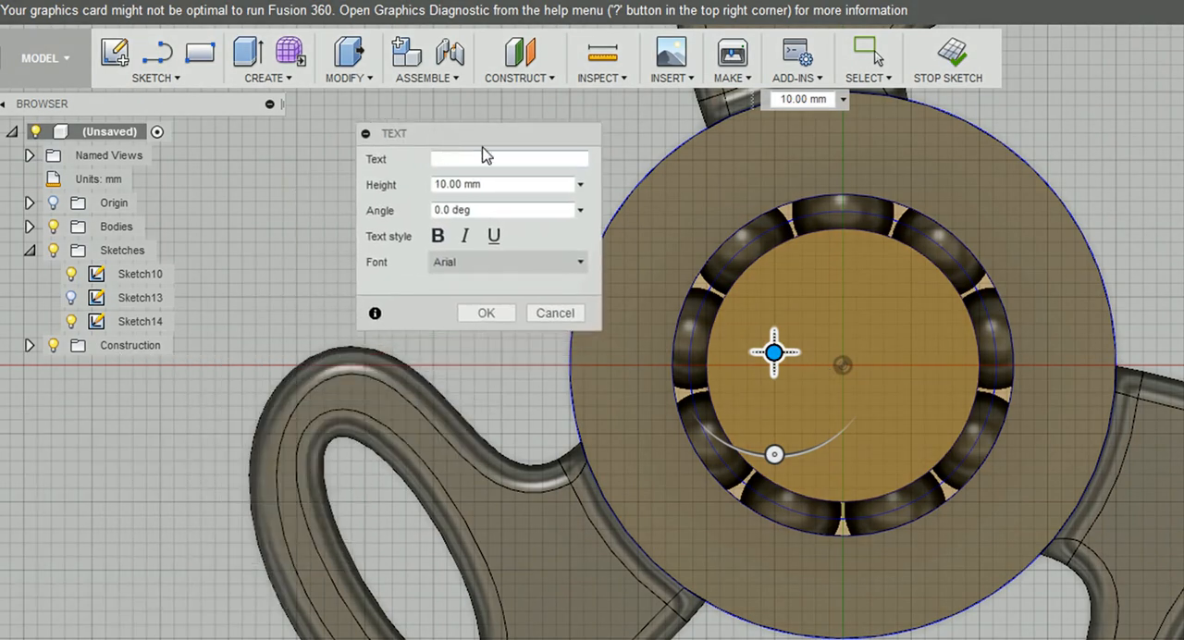
left_click(508, 158)
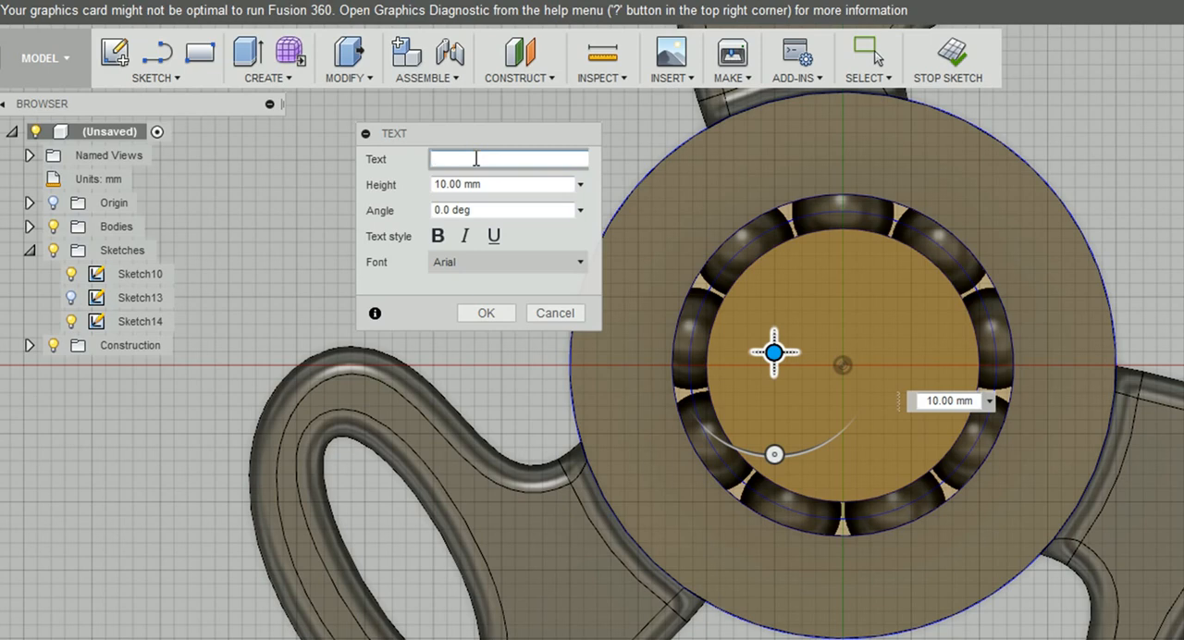
type("S")
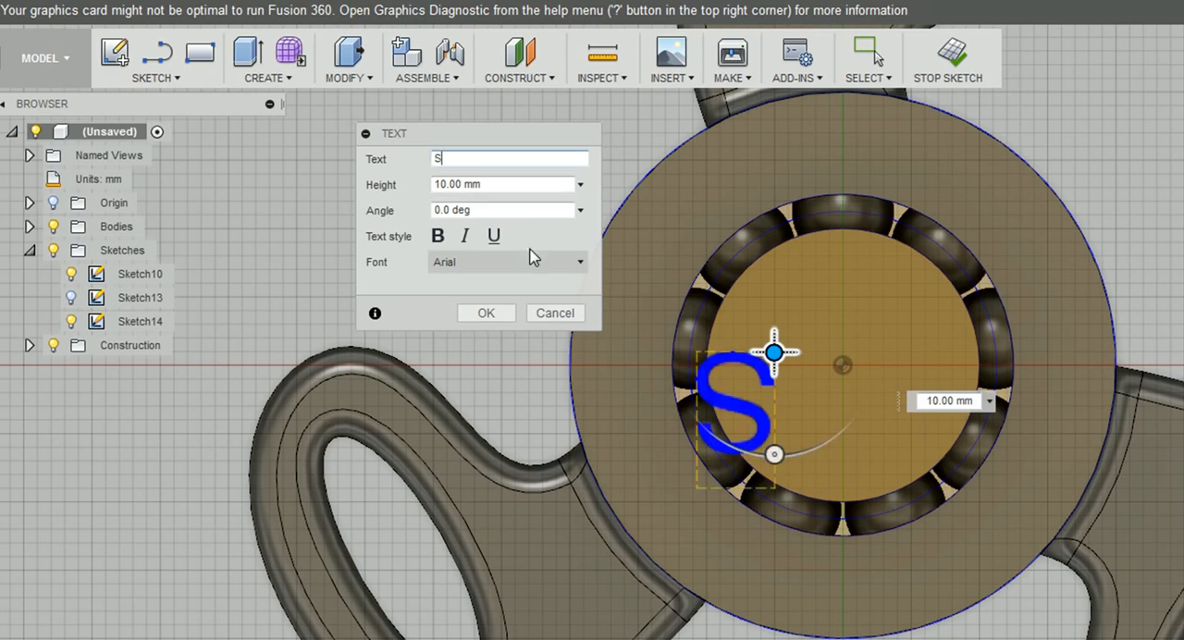
left_click_drag(775, 354, 896, 287)
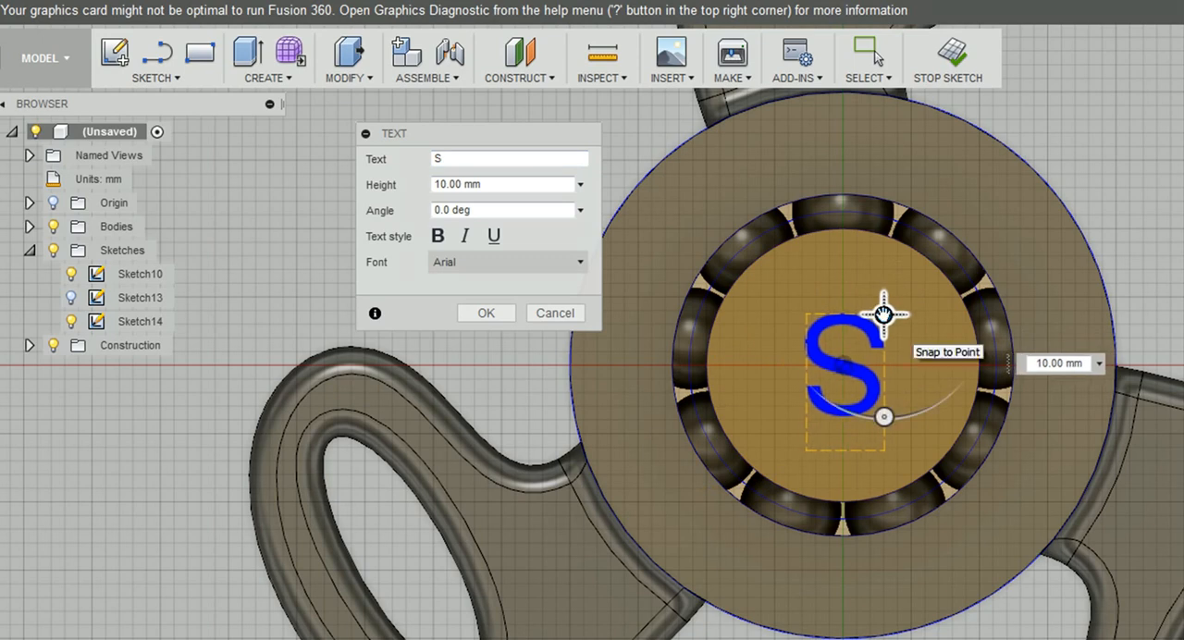
Step: Set the S text to Magneto font at 15 mm height
left_click(580, 262)
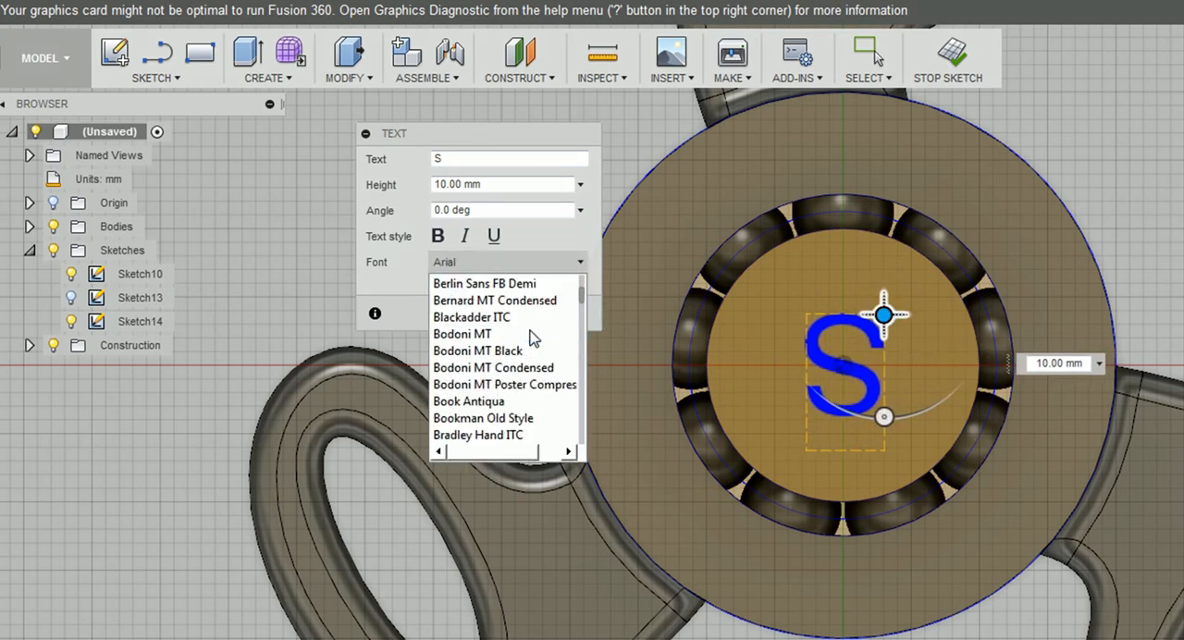
scroll("down", 3)
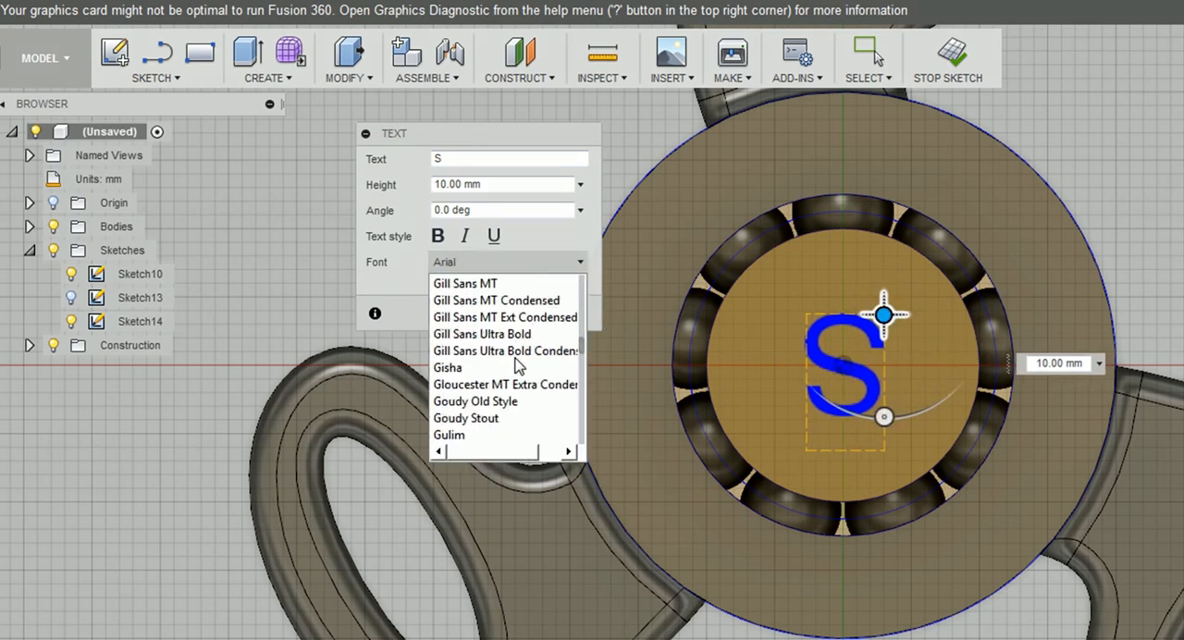
scroll("down", 3)
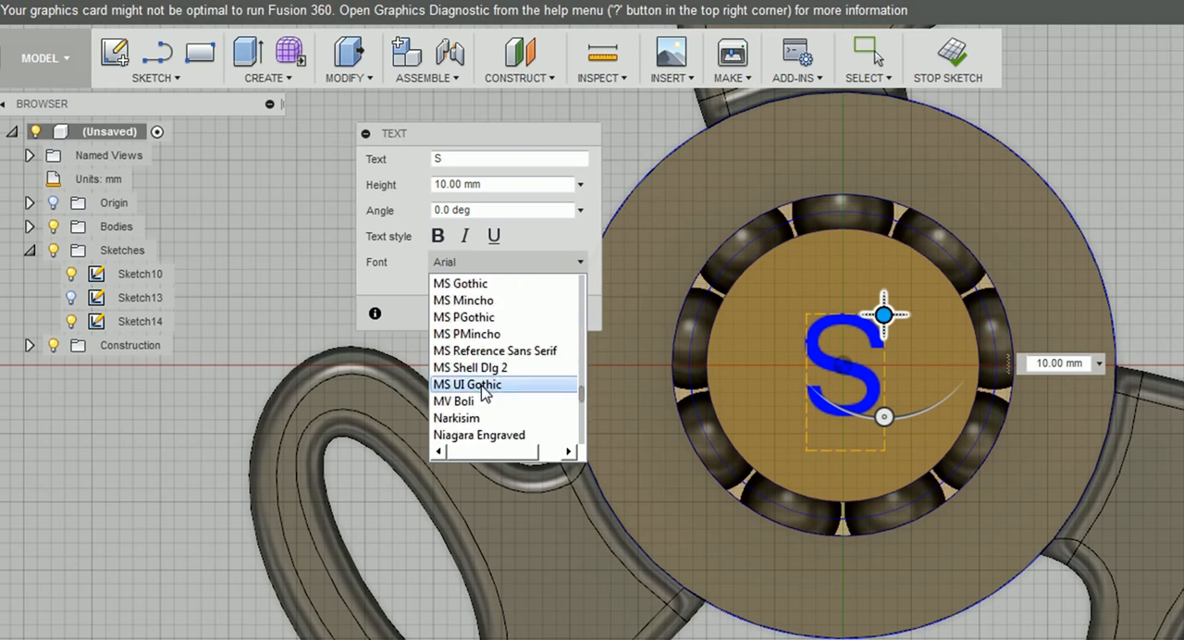
scroll("up", 3)
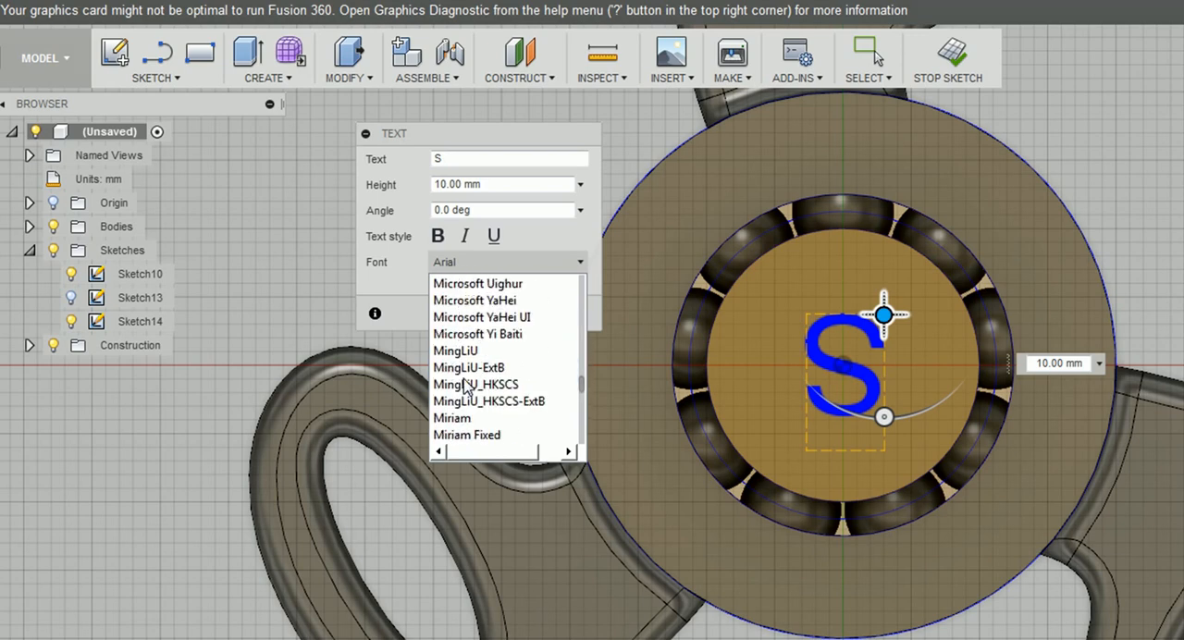
mouse_move(488, 401)
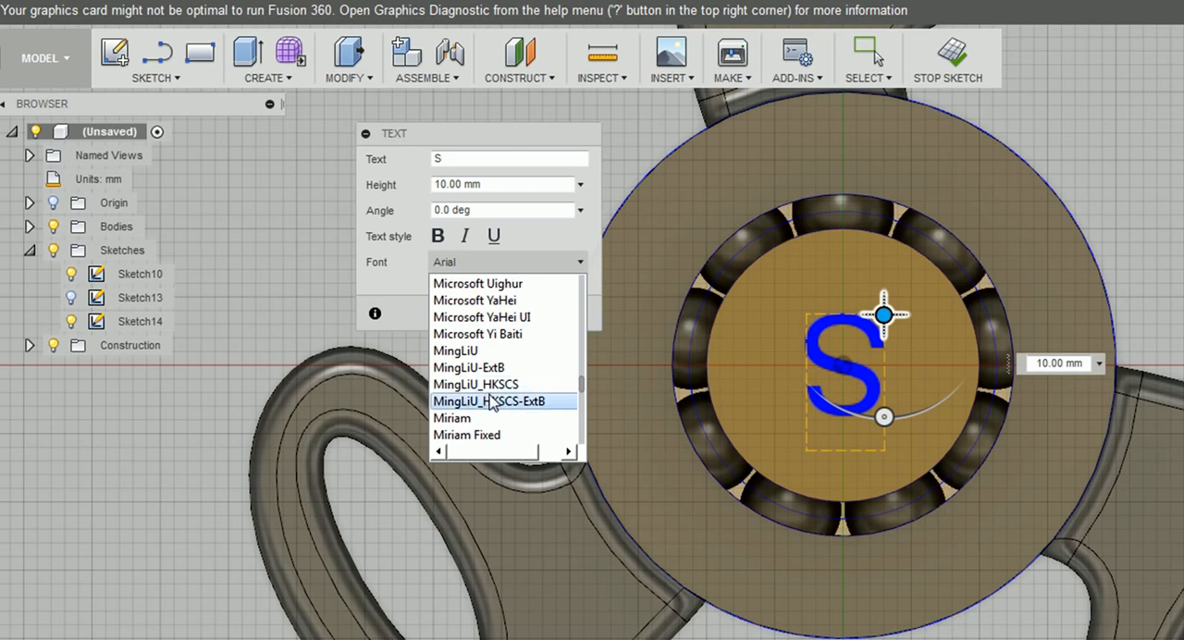
scroll("up", 3)
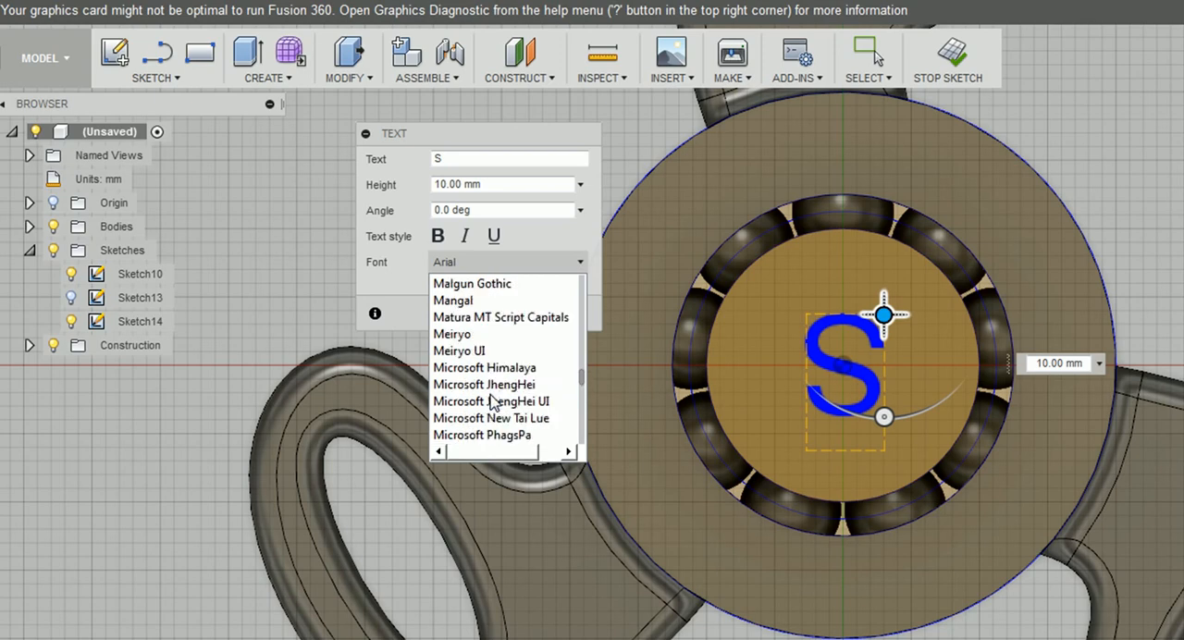
scroll("up", 3)
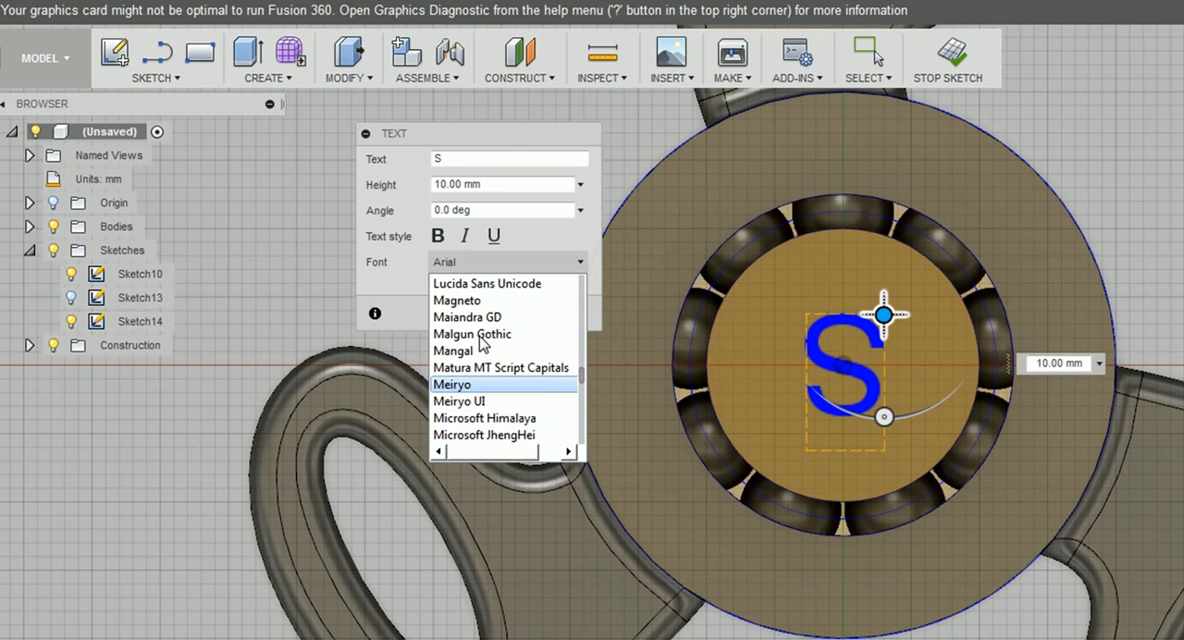
left_click(457, 300)
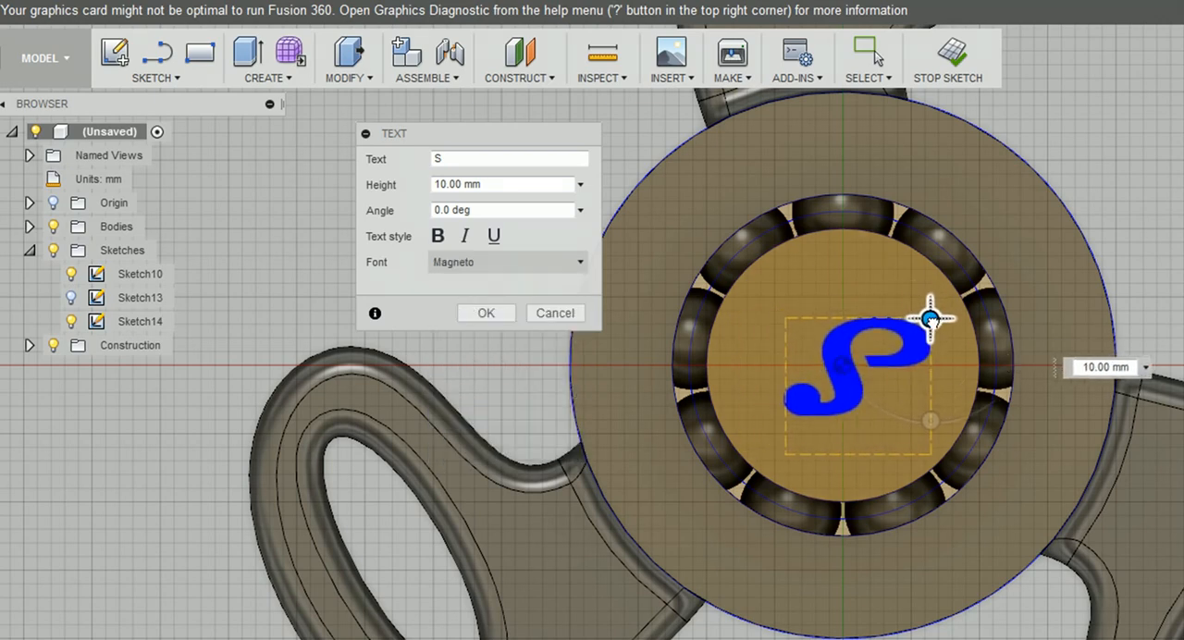
left_click(506, 184)
type("15")
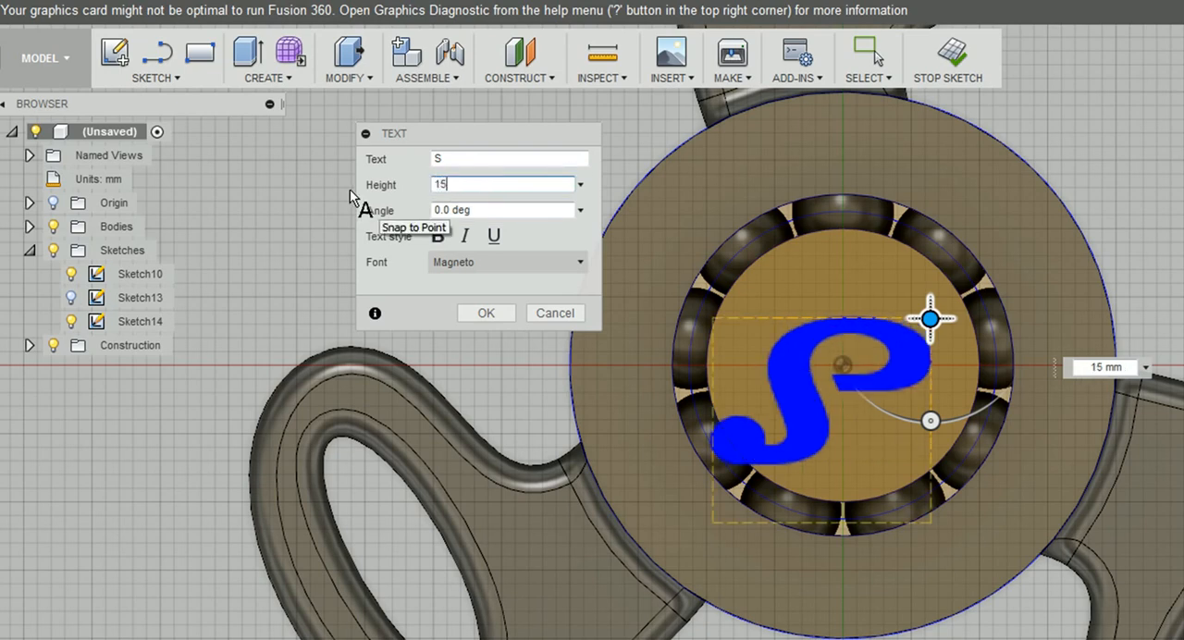
left_click(486, 313)
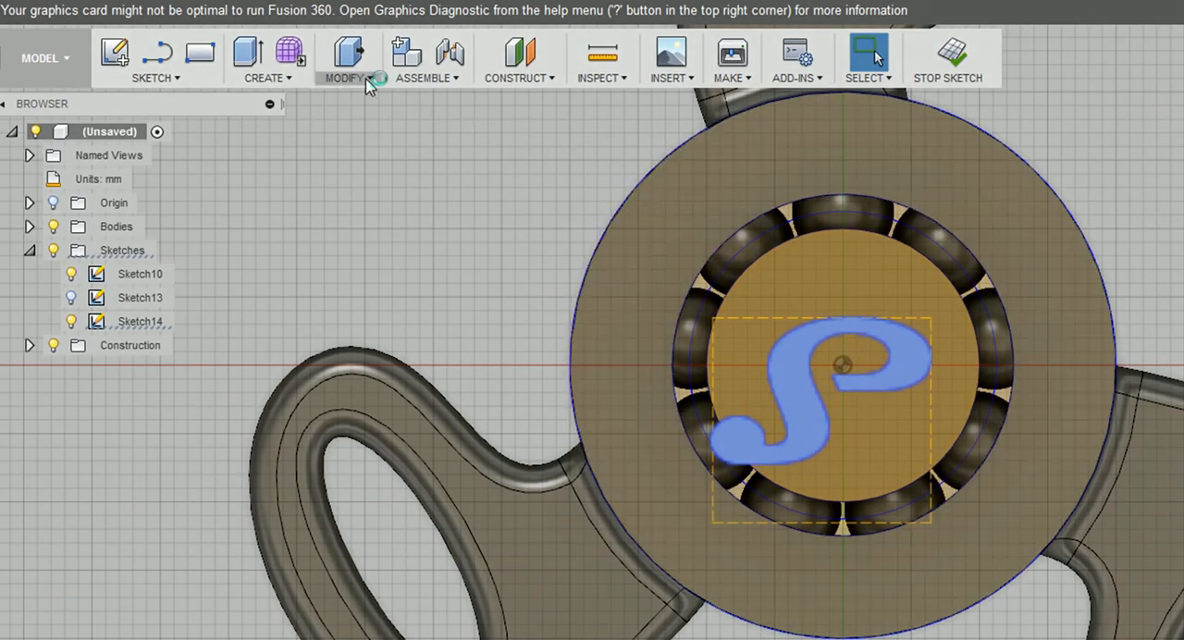
Step: Move the S sketch 1 mm along Y to centre it on the cap
left_click(347, 59)
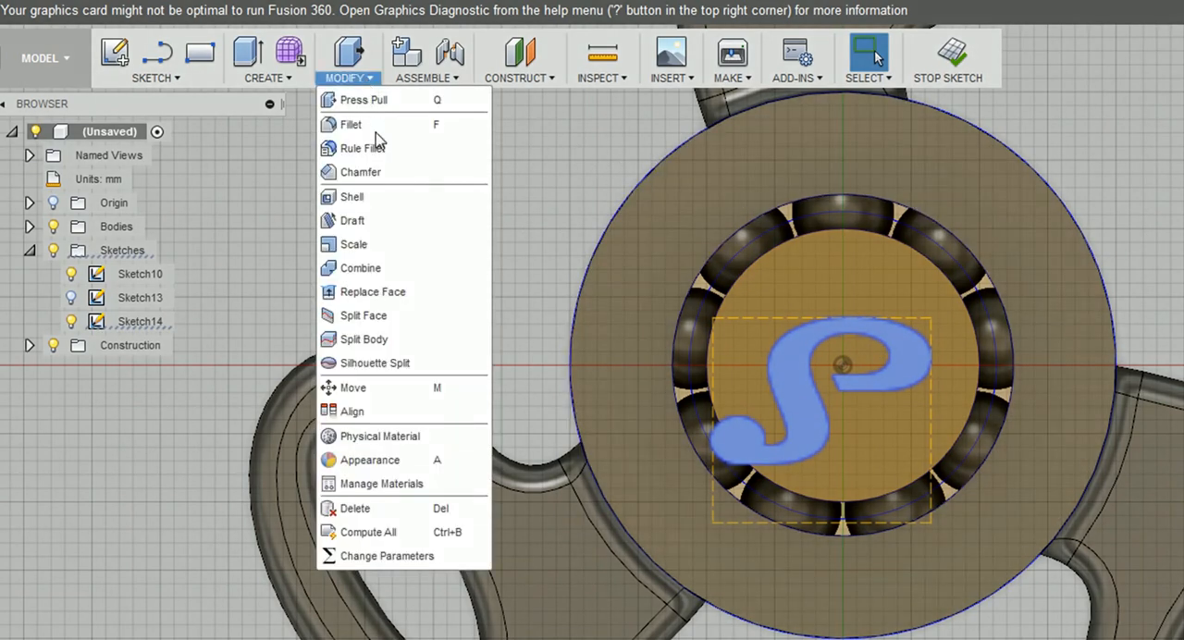
left_click(352, 388)
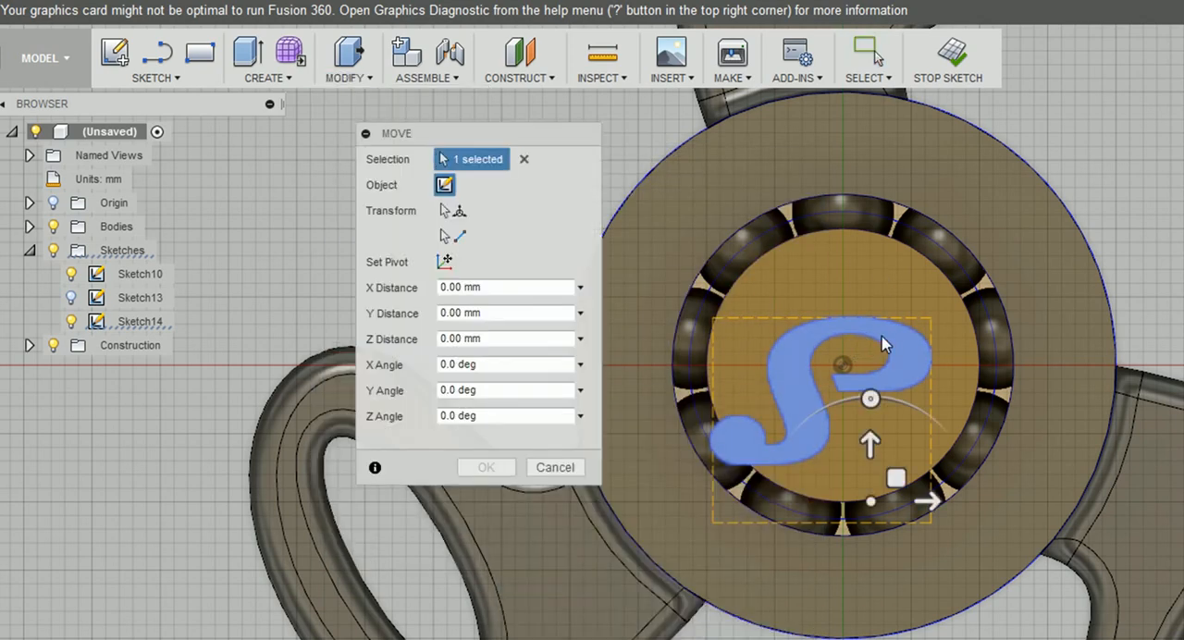
left_click_drag(870, 440, 870, 387)
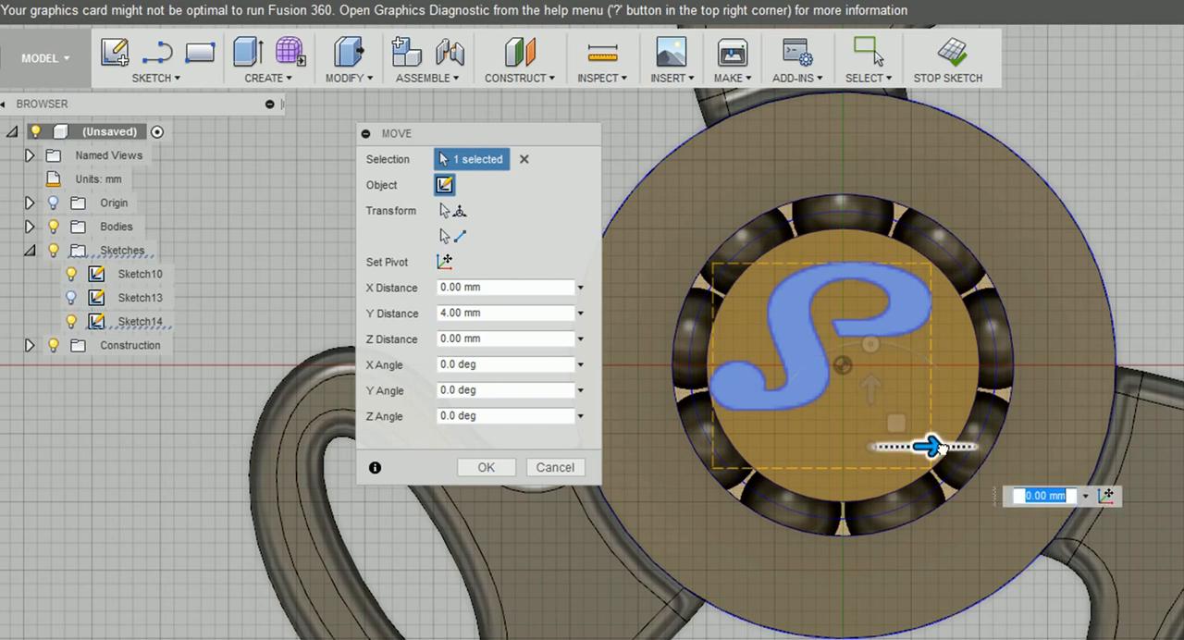
left_click_drag(930, 447, 967, 447)
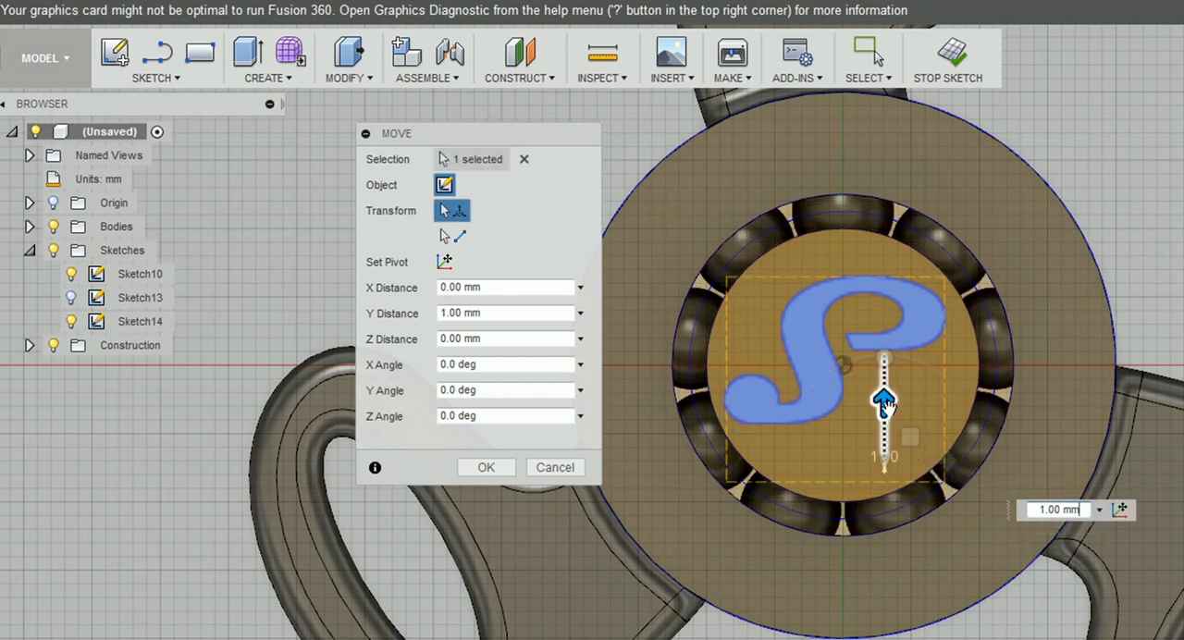
left_click(486, 468)
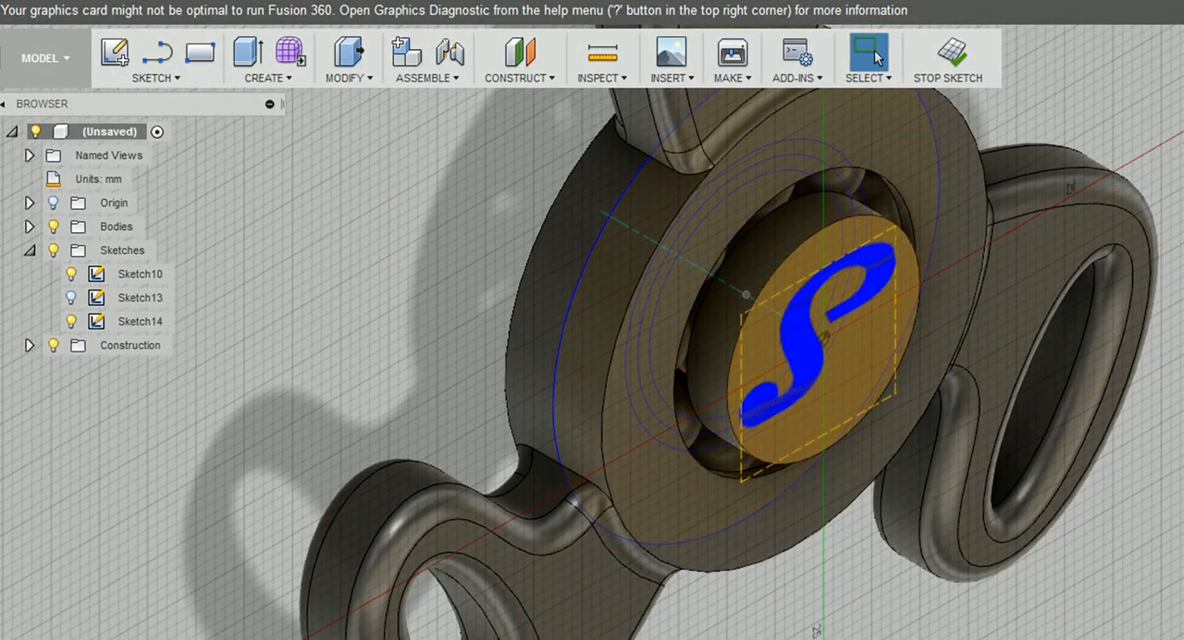
Step: Extrude the S profile -2 mm as a cut to engrave it into the cap
left_click(267, 57)
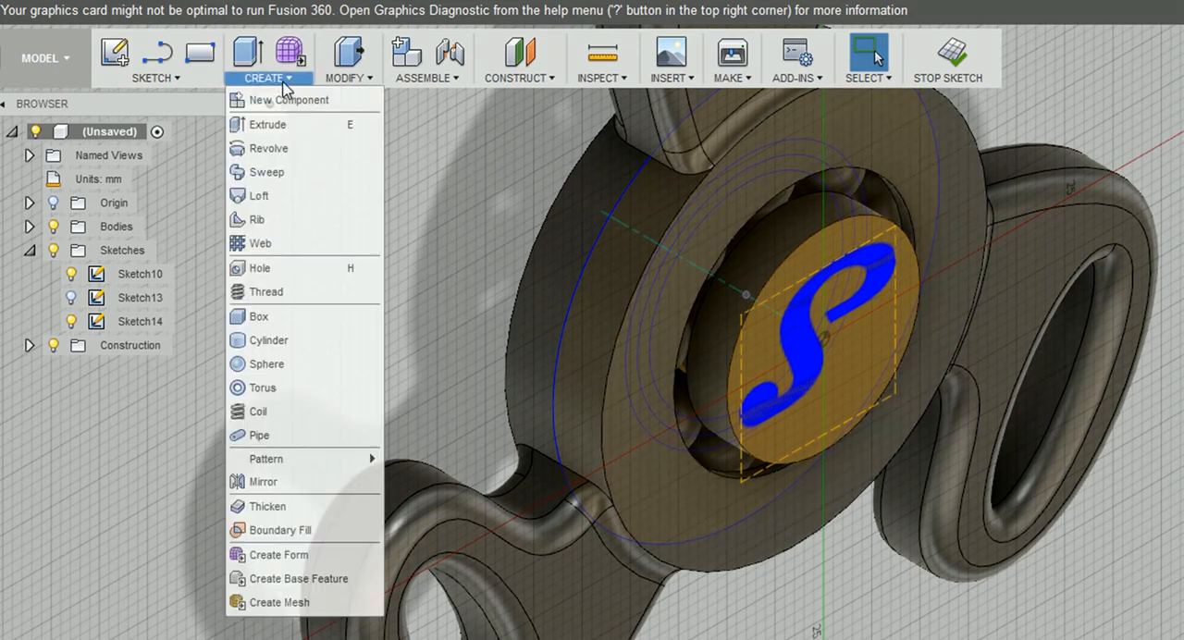
left_click(268, 124)
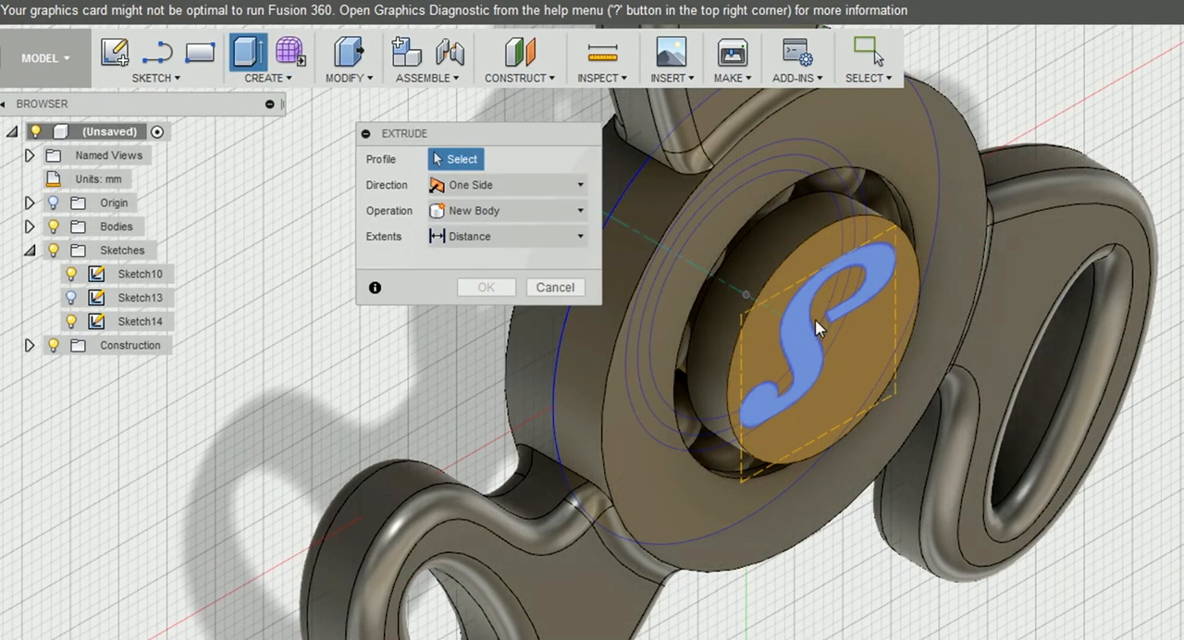
left_click(824, 329)
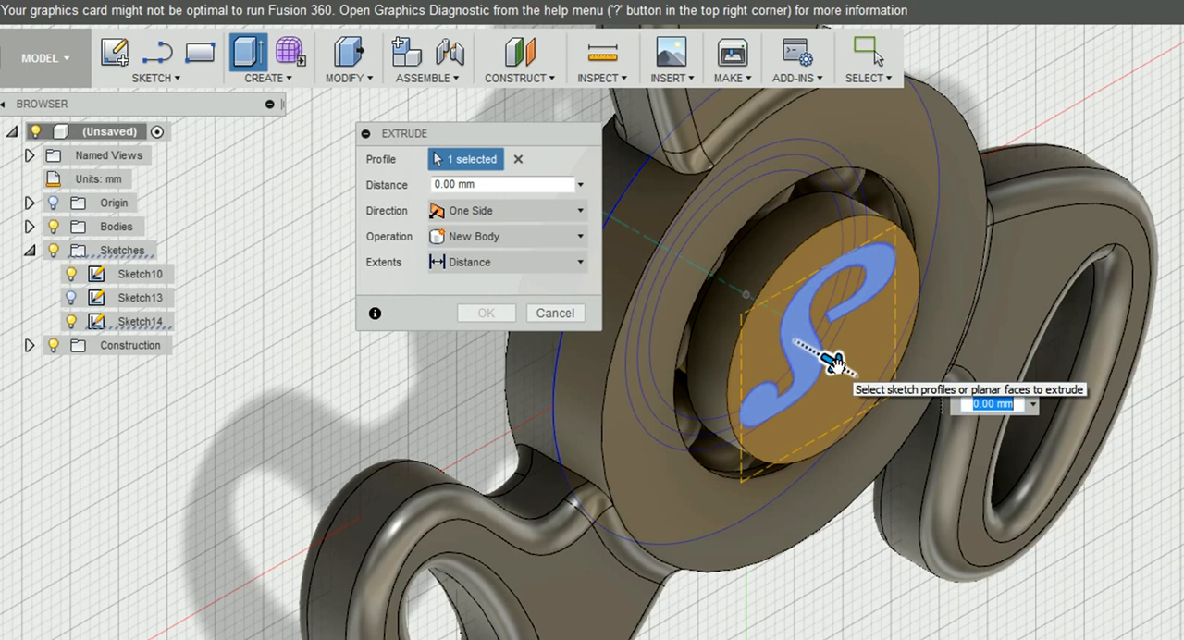
left_click_drag(828, 361, 782, 333)
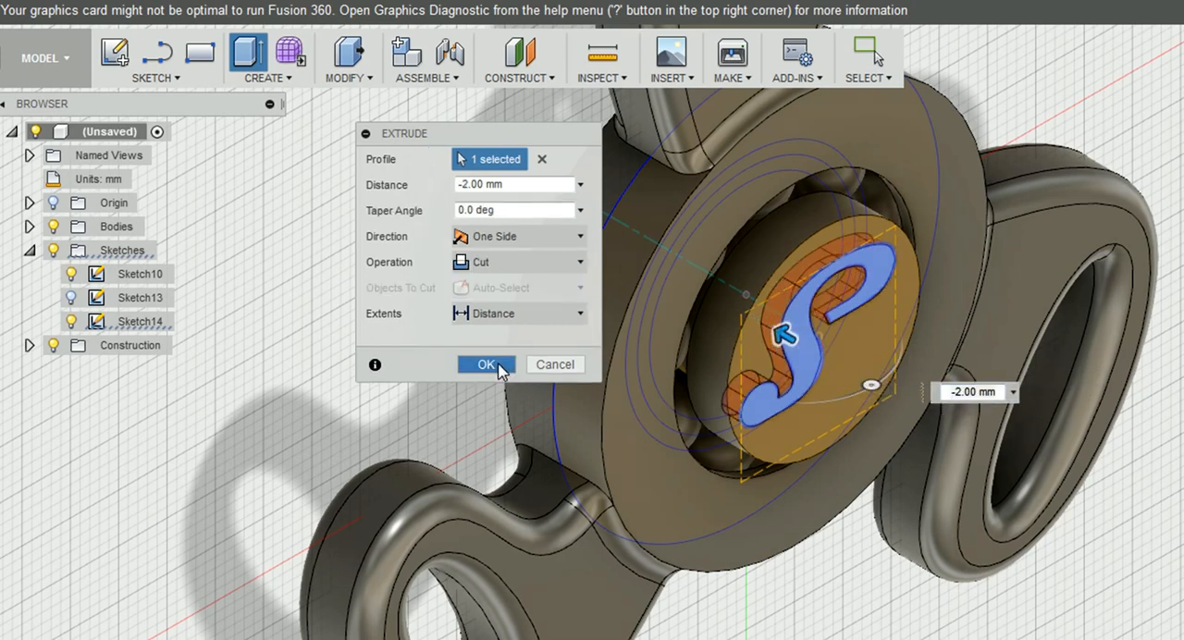
left_click(487, 364)
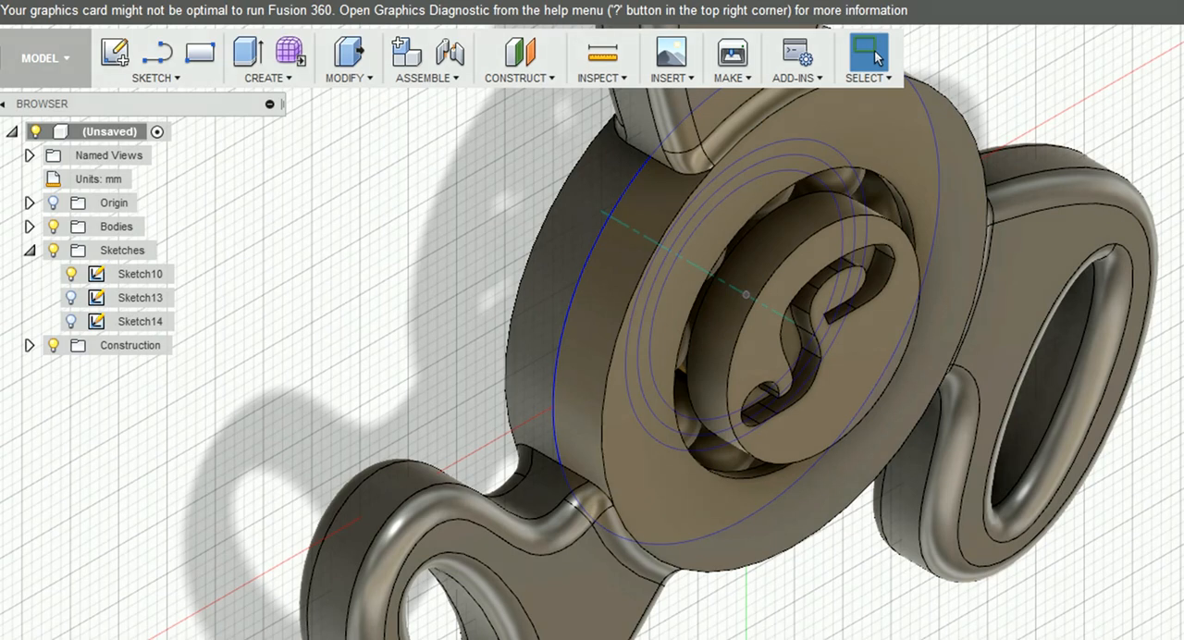
mouse_move(421, 123)
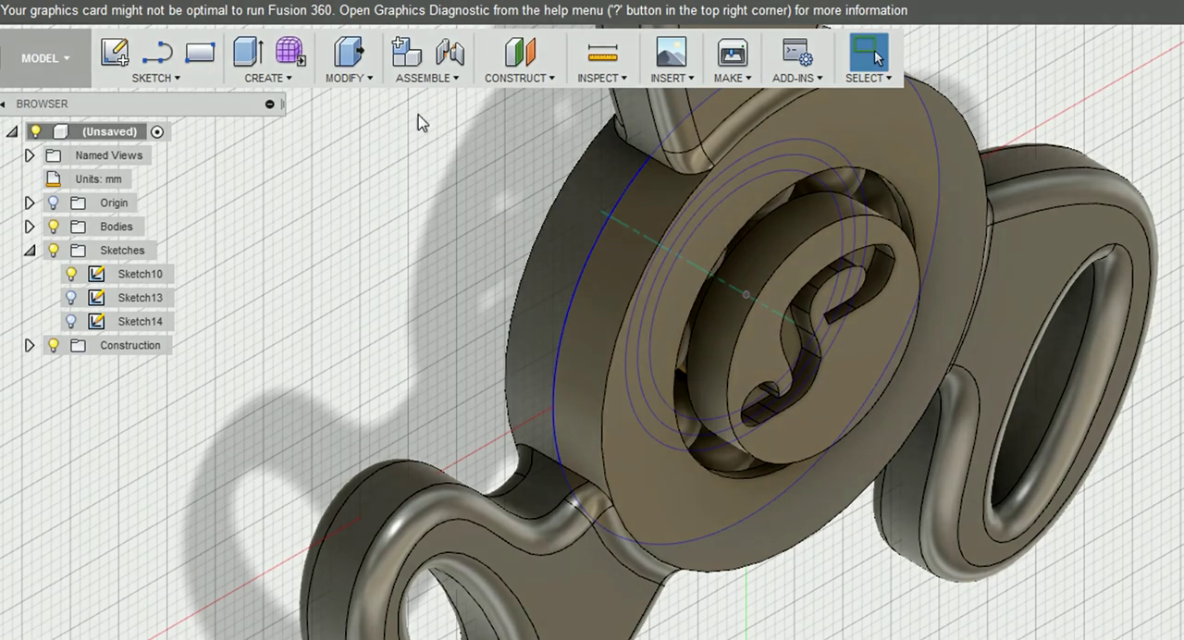
Step: Fillet the two front rim edges of the engraved cap with a 1 mm radius
left_click(349, 58)
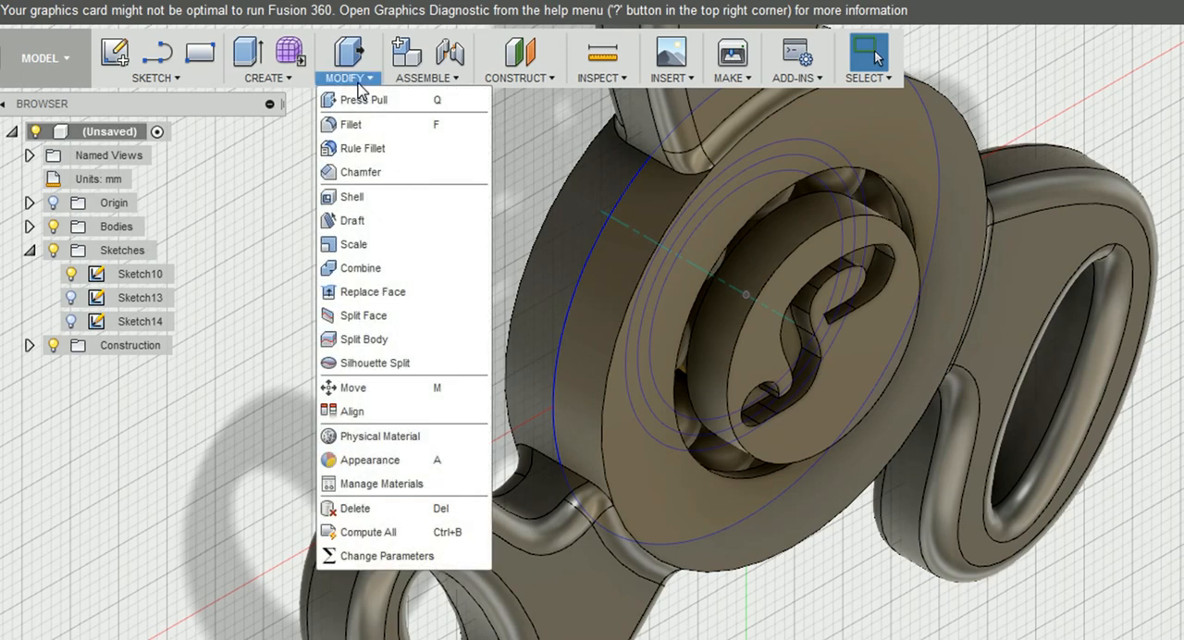
left_click(349, 124)
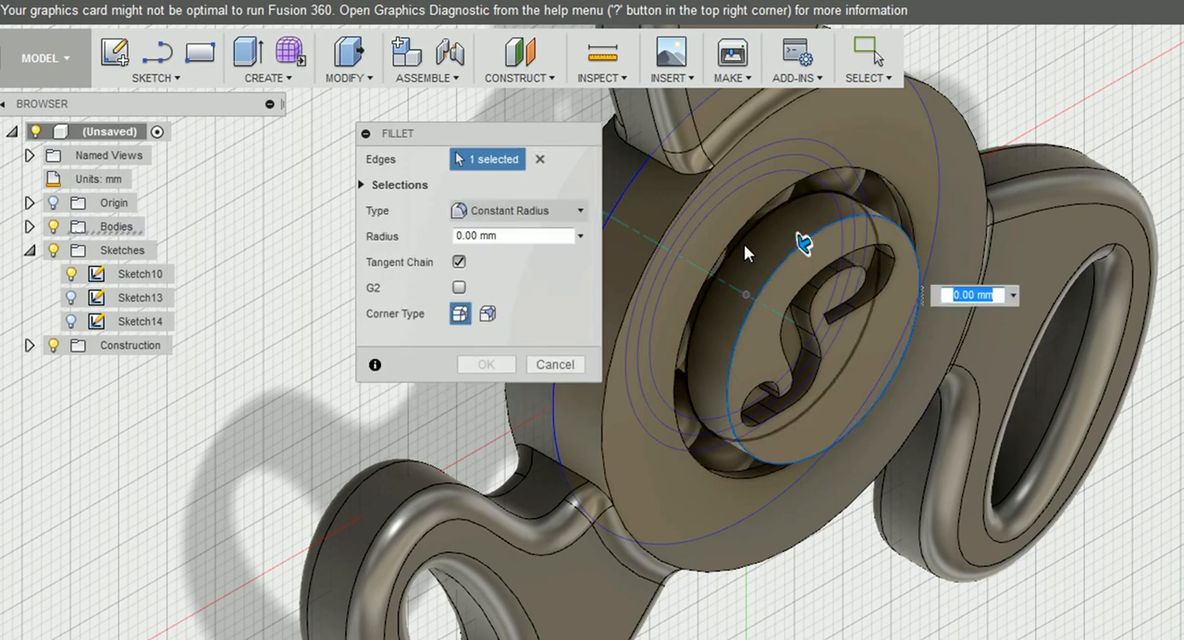
left_click(745, 250)
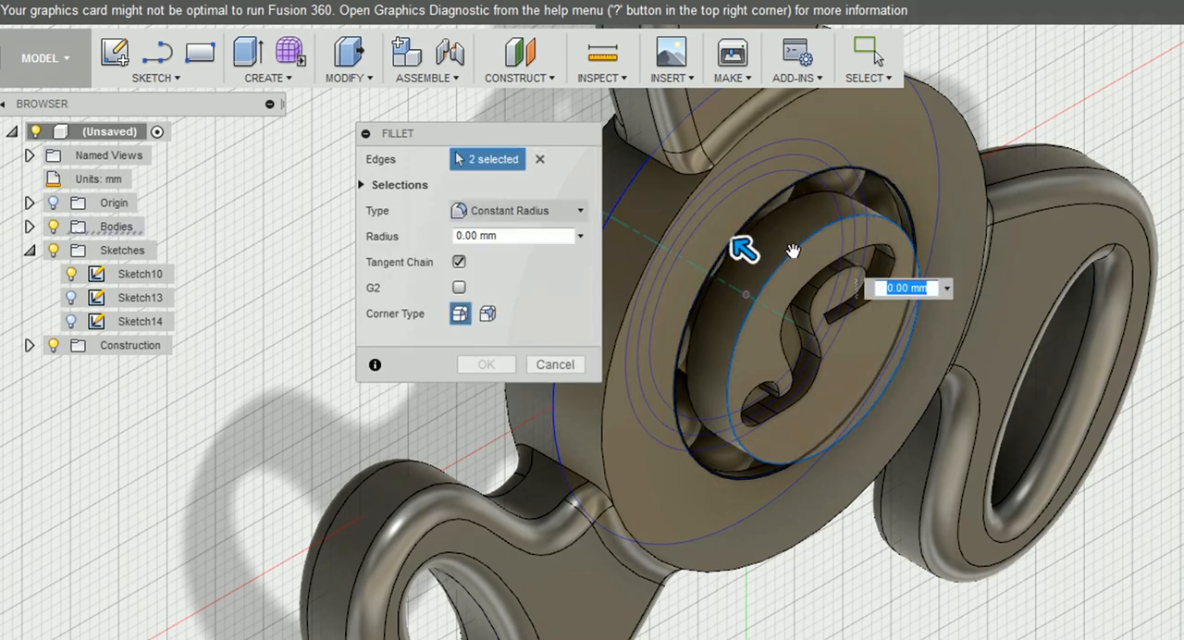
mouse_move(891, 273)
type("1")
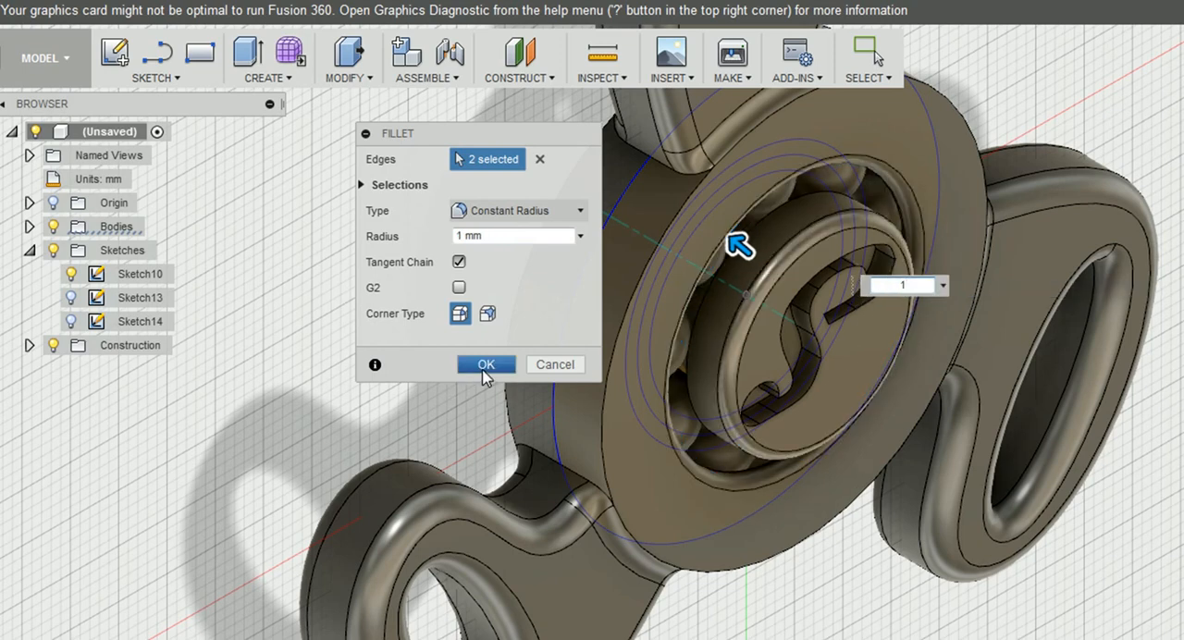
left_click(486, 363)
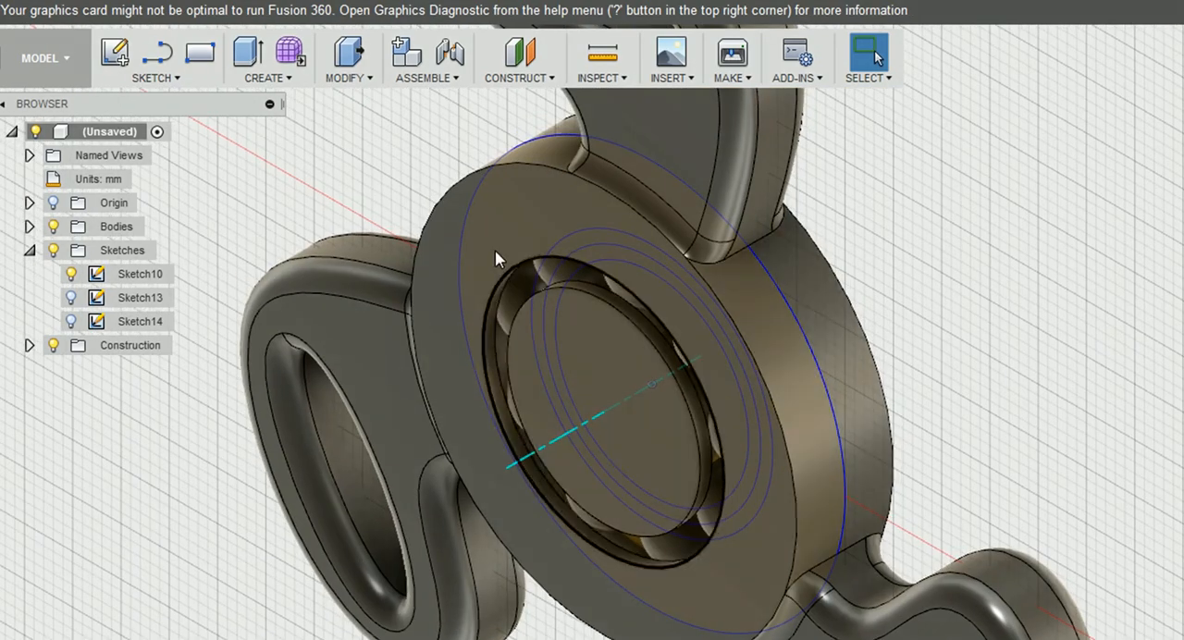
Step: Fillet the two back-side hub cap edges with a 1 mm radius
left_click(347, 57)
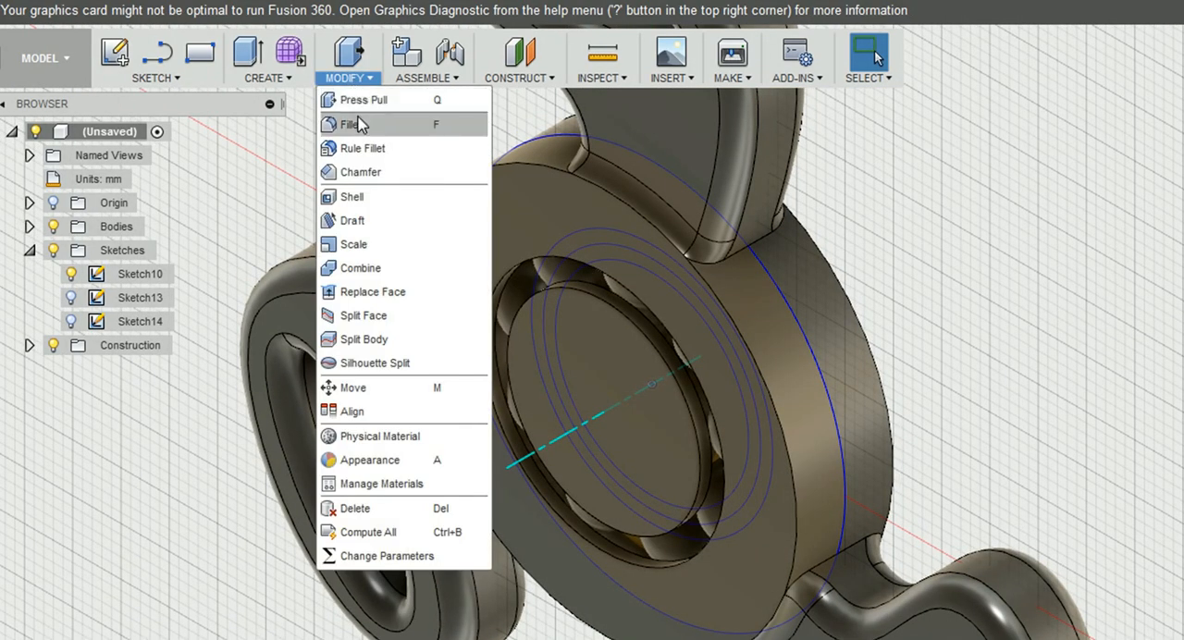
left_click(351, 124)
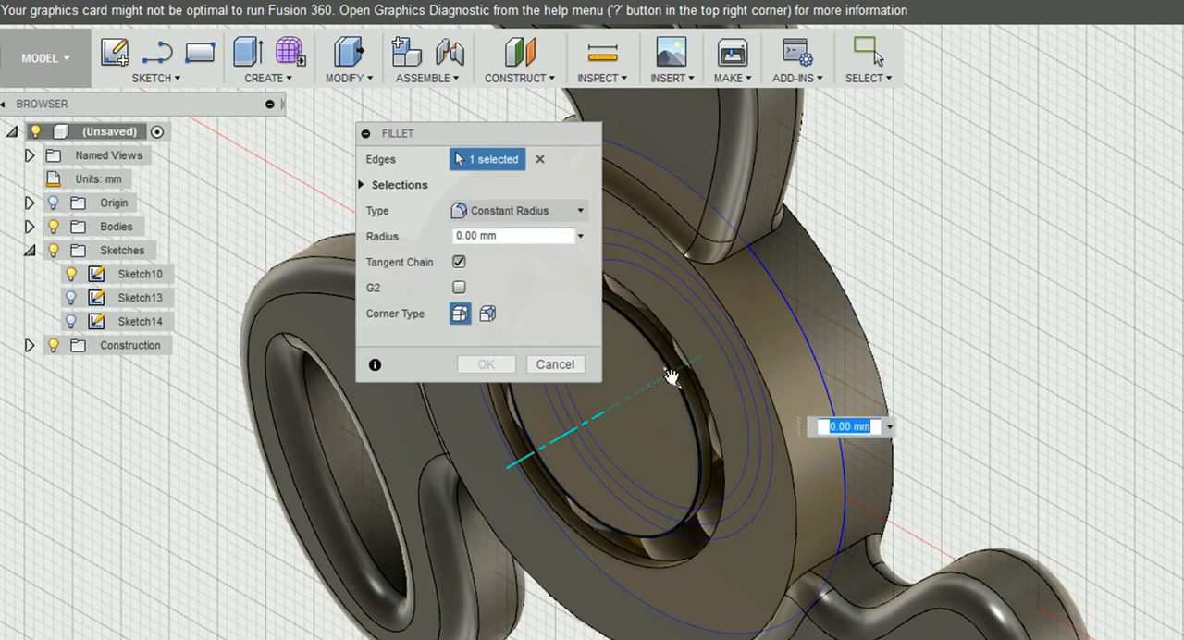
left_click(666, 361)
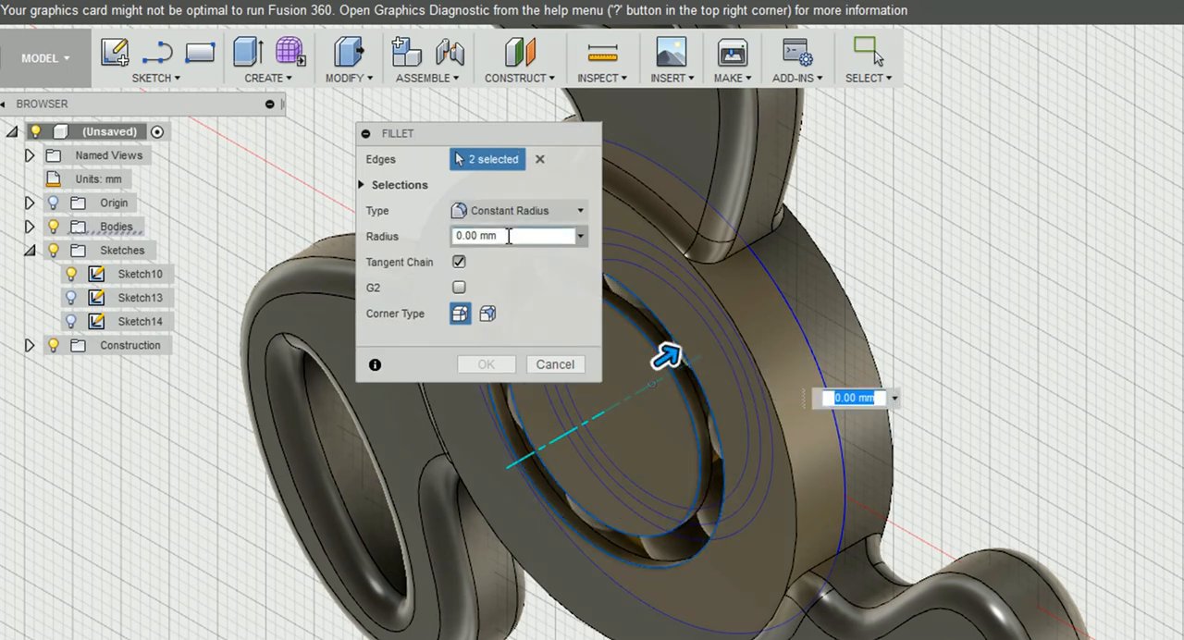
type("1")
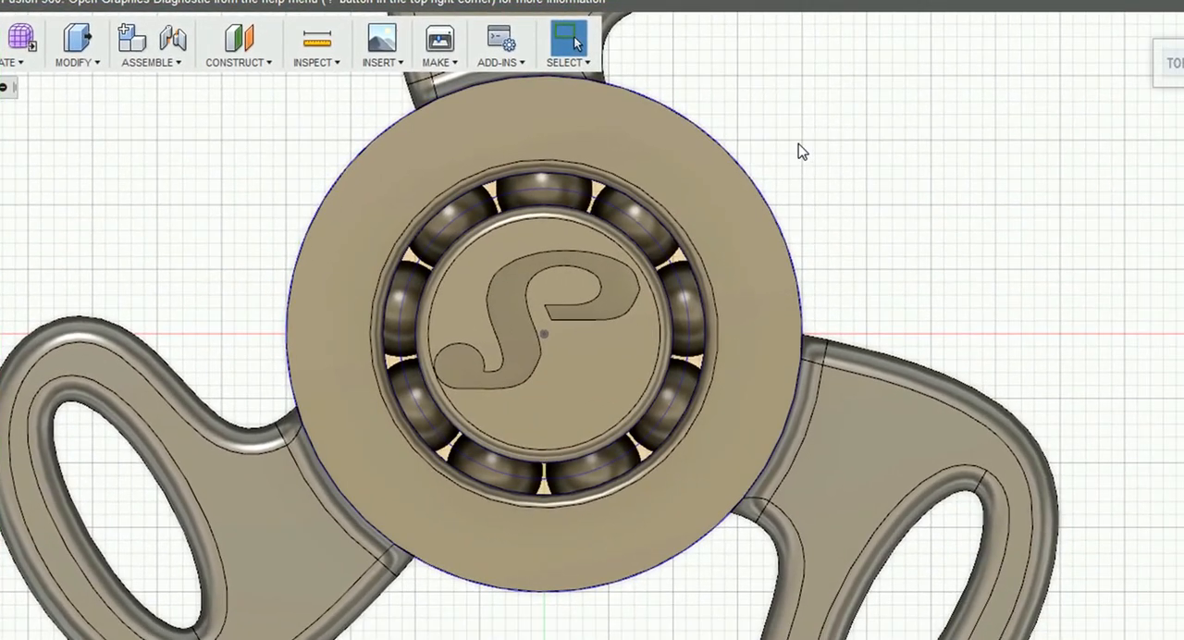
mouse_move(1166, 92)
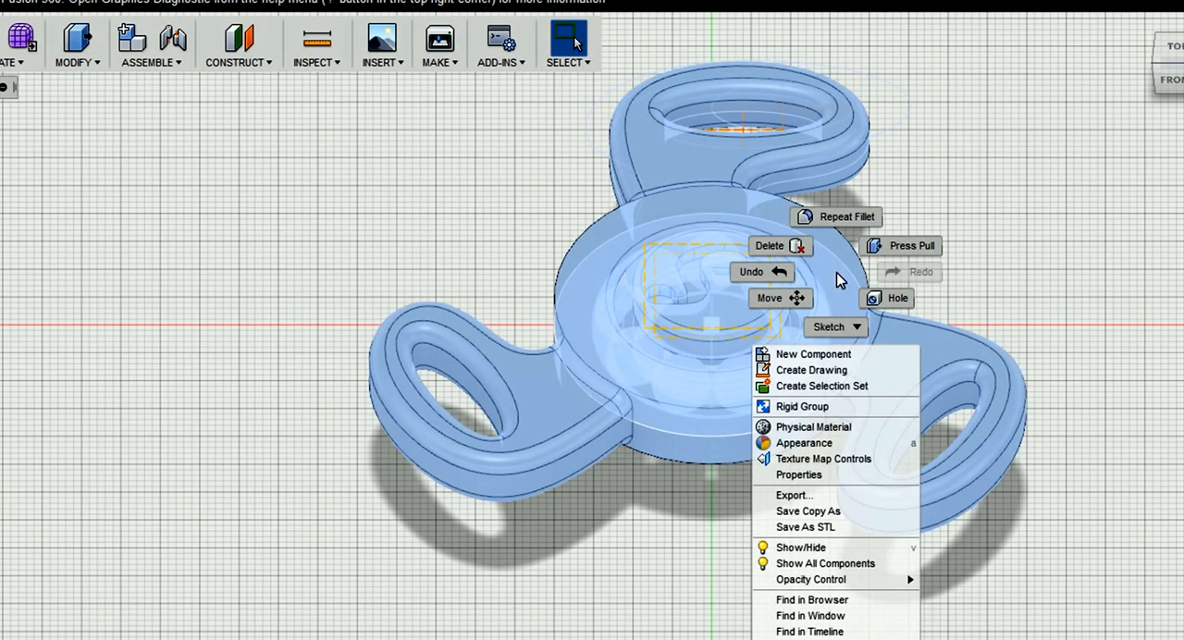
mouse_move(875, 285)
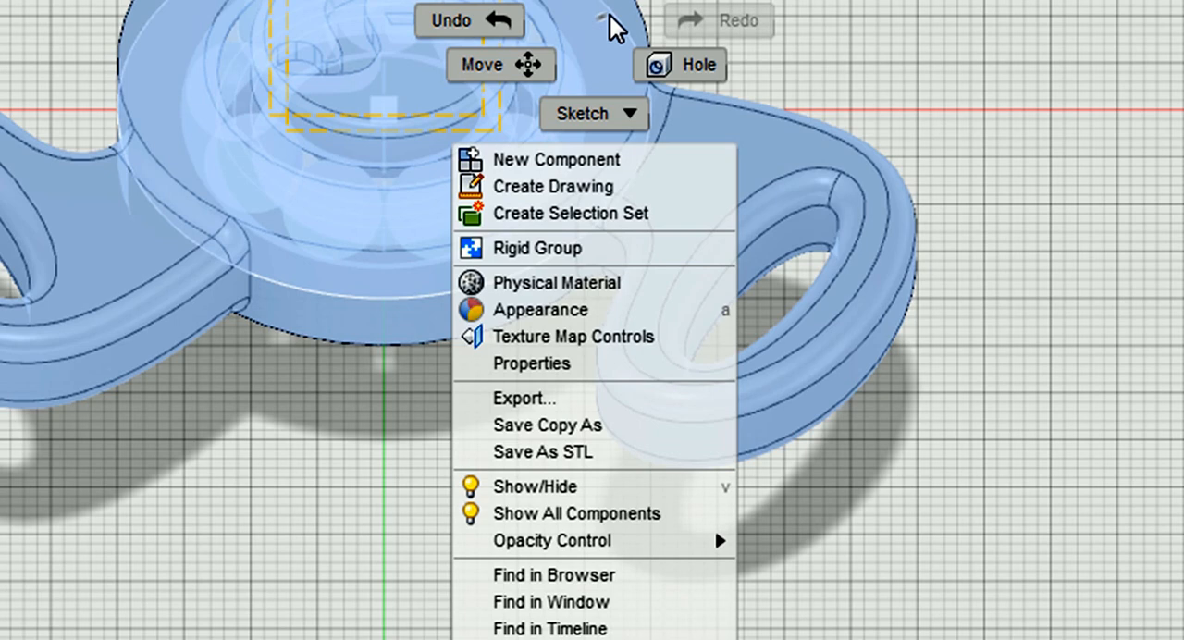
mouse_move(573, 248)
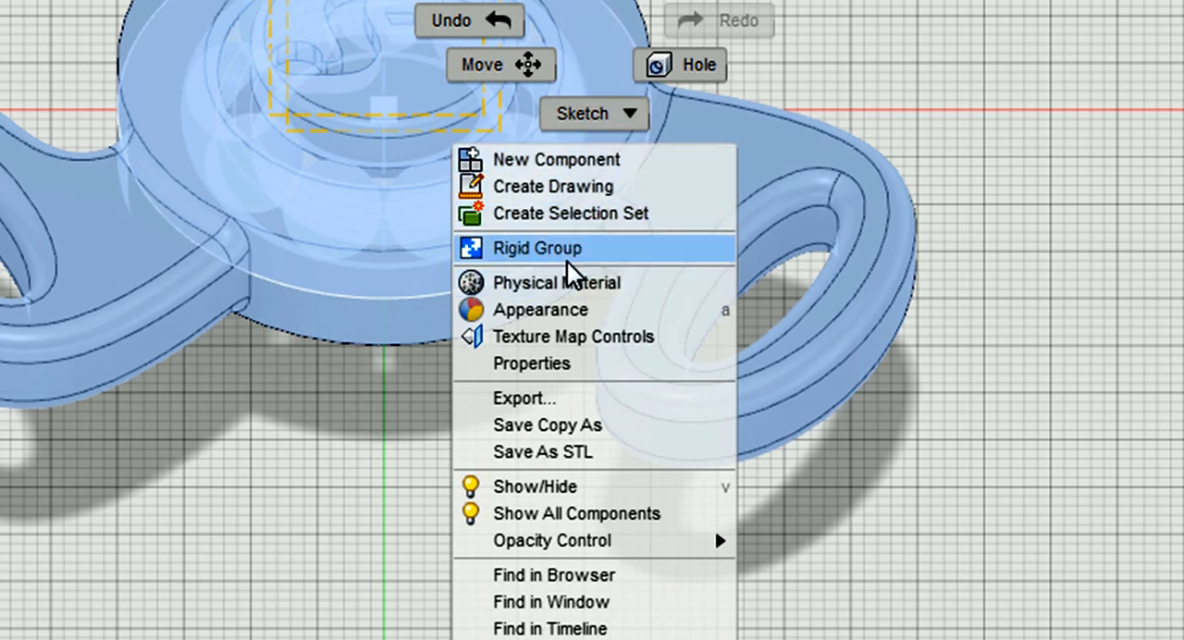
mouse_move(634, 463)
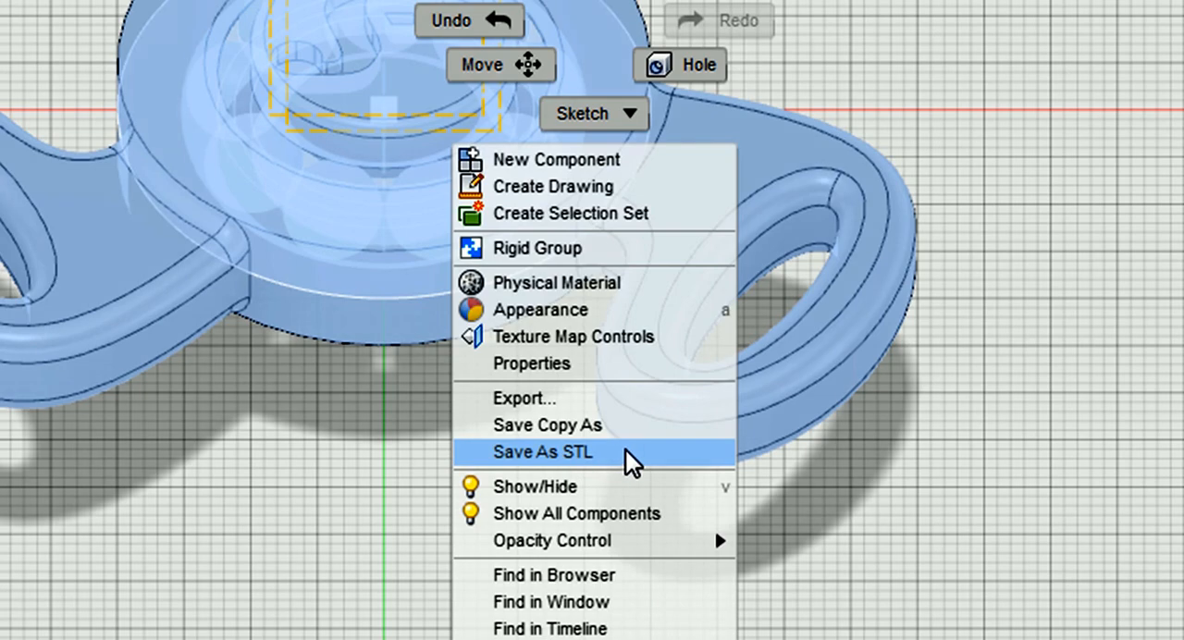
Step: Open Save As STL for the spinner body, with binary format and medium refinement
left_click(542, 452)
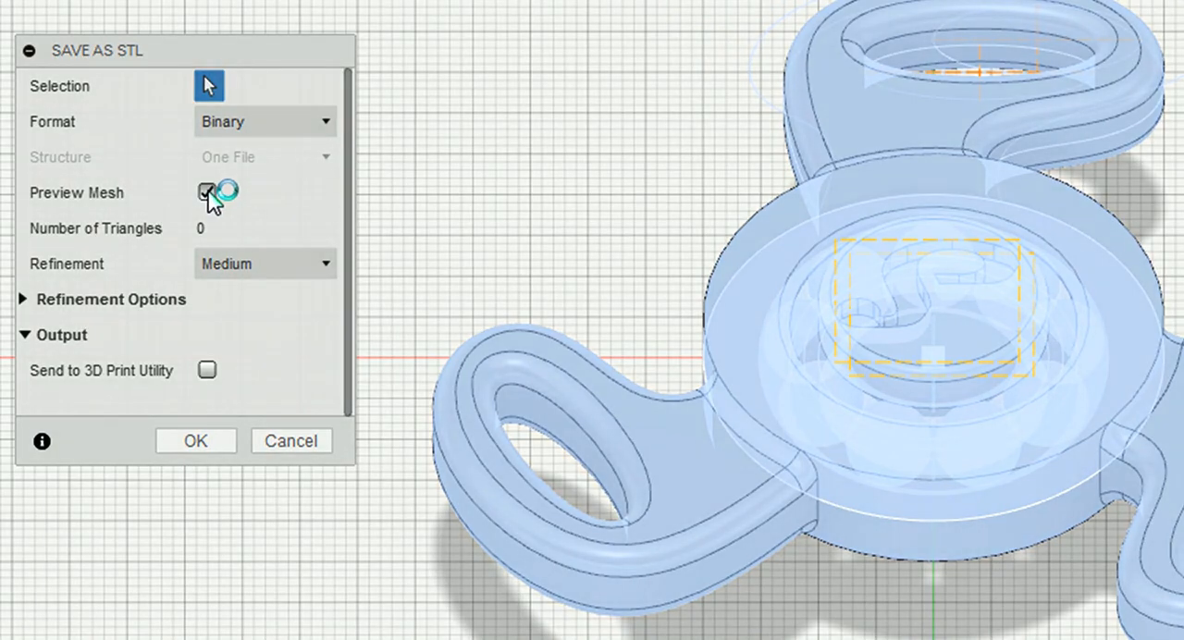
Step: Enable Preview Mesh to show 53,492 triangles at Medium refinement
left_click(206, 193)
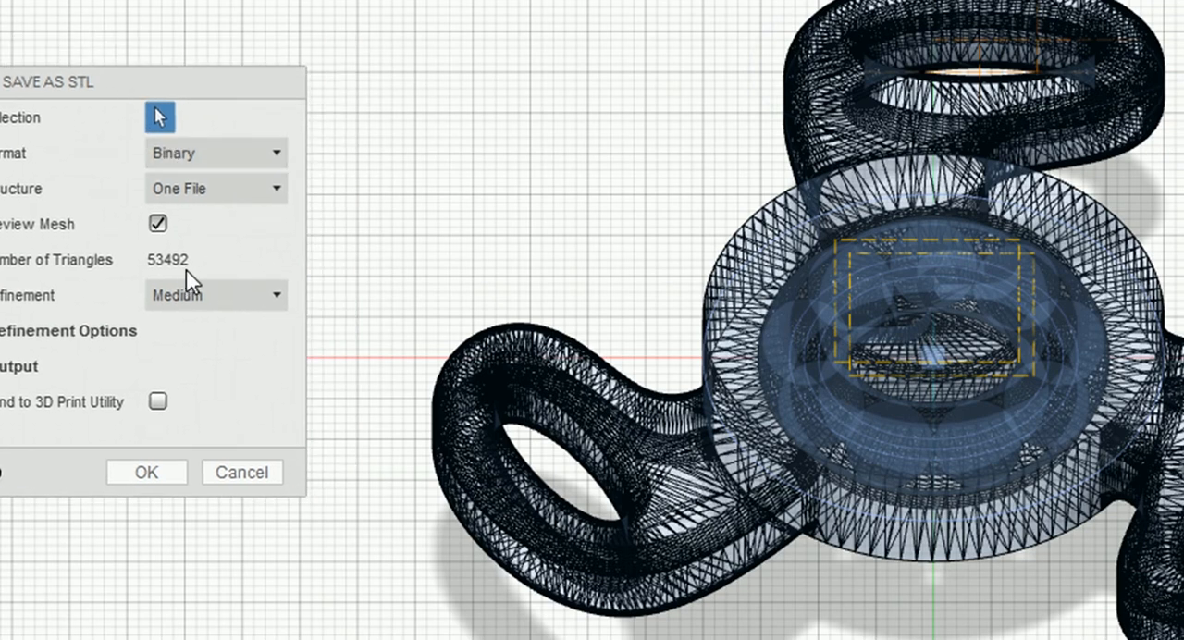
mouse_move(165, 287)
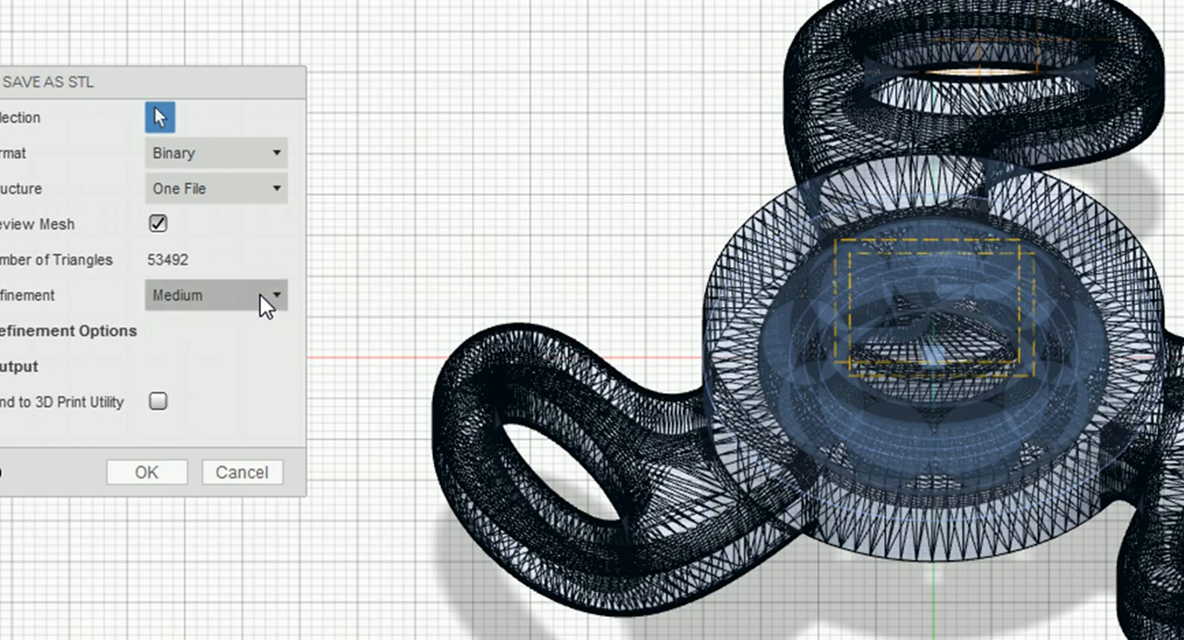
mouse_move(70, 418)
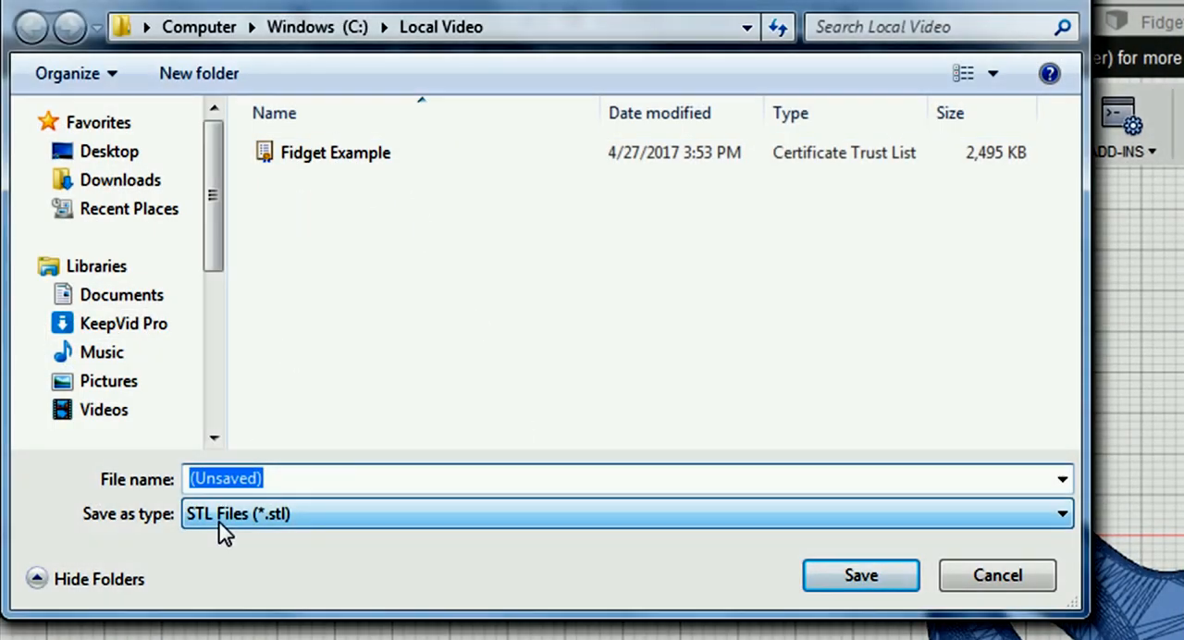
Step: Save the STL file as 'Fidget Example 2' in the Local Video folder
type("Fidget Example 2")
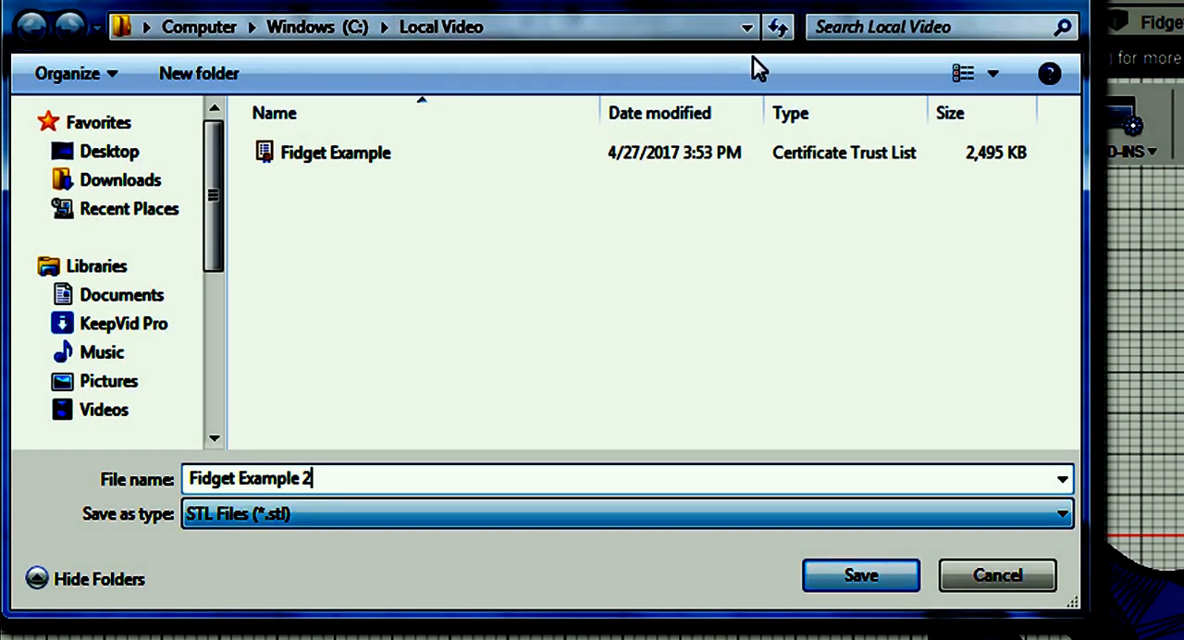
left_click(860, 574)
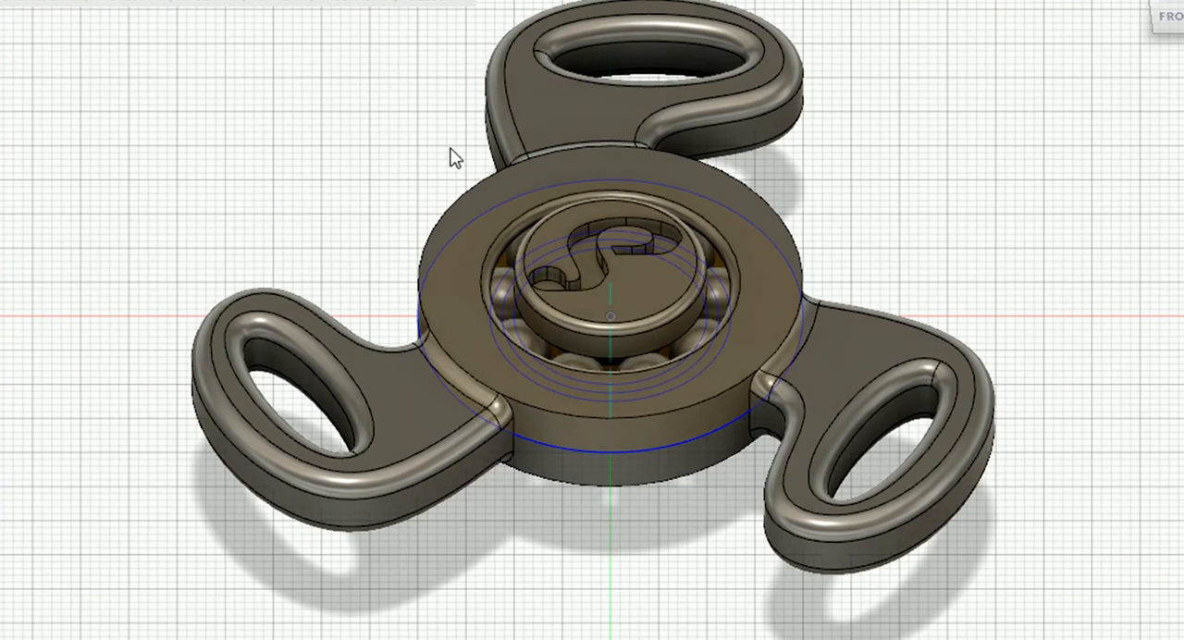
mouse_move(365, 275)
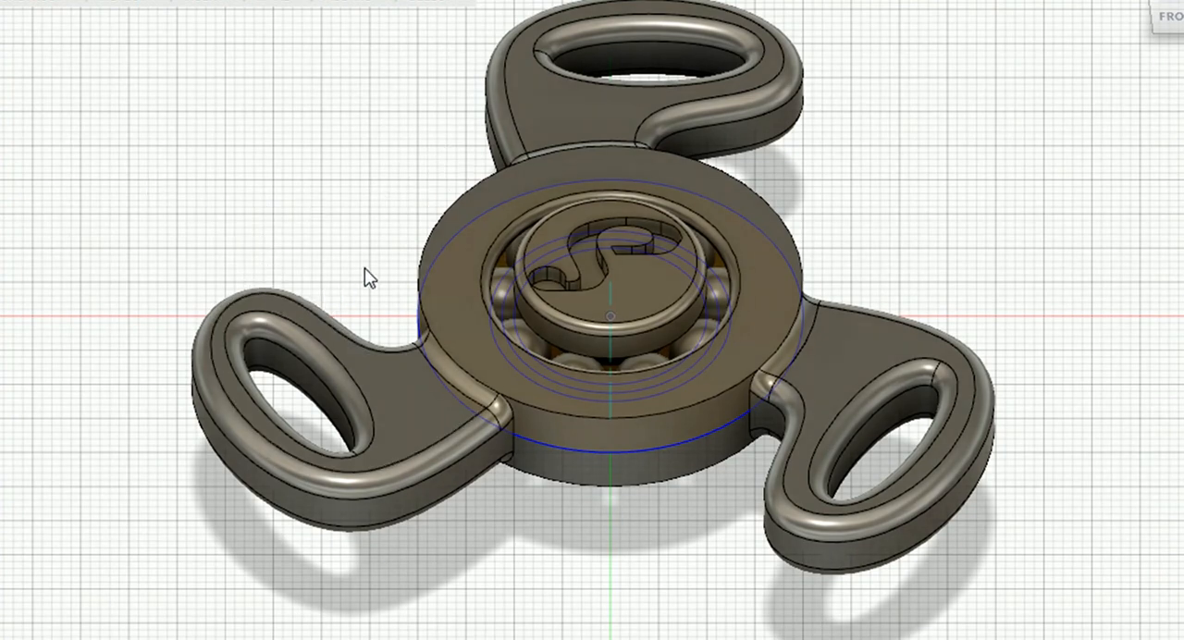